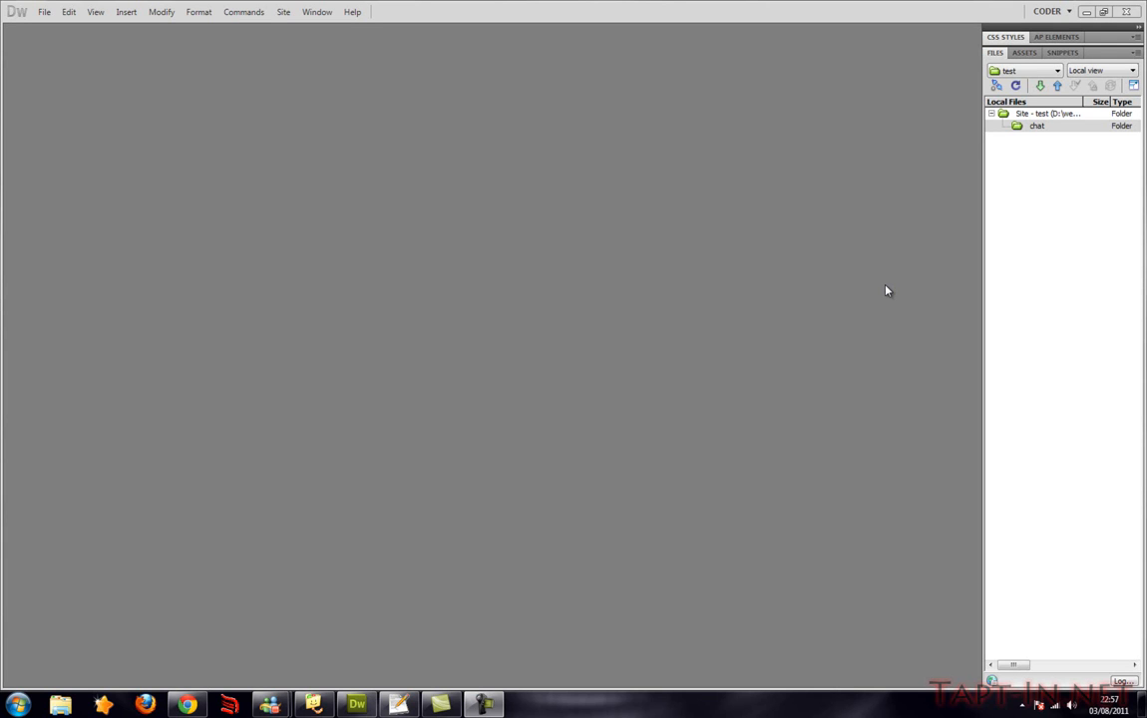
mouse_move(875, 292)
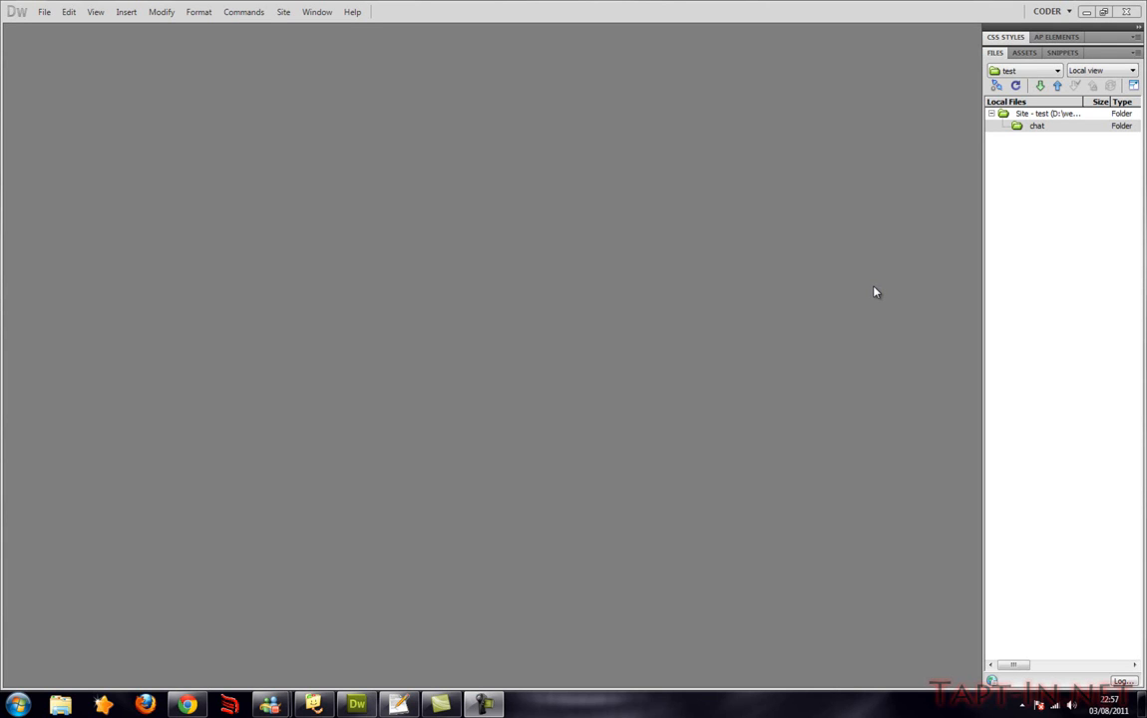
mouse_move(850, 295)
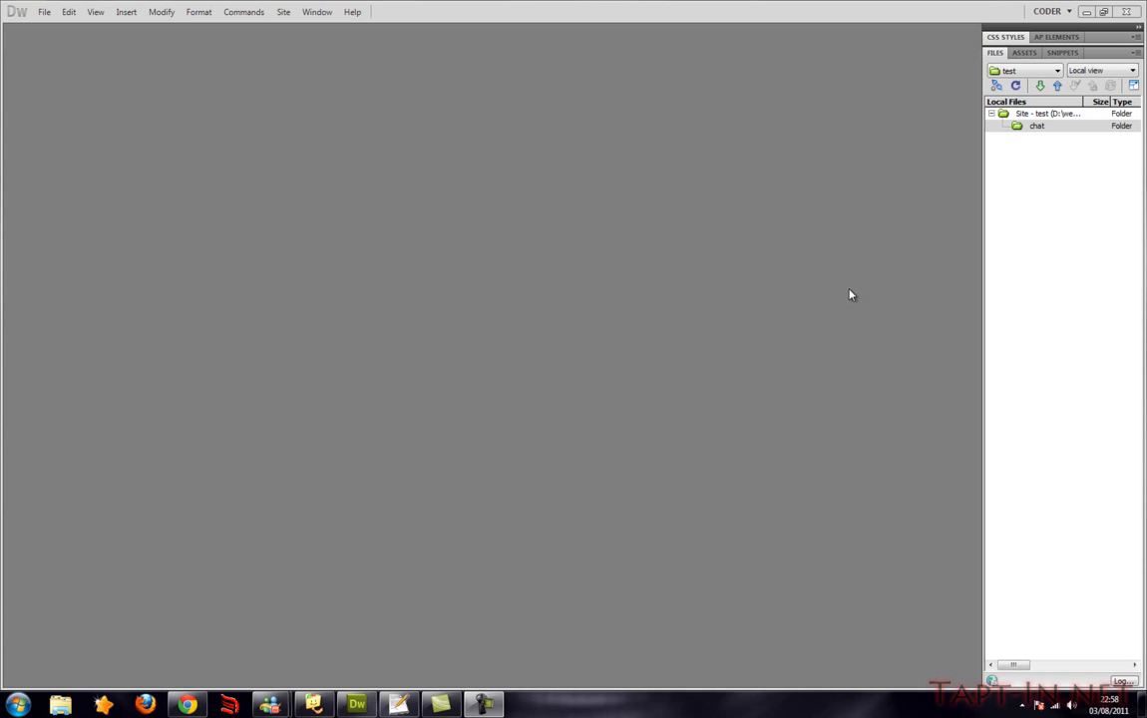
mouse_move(419, 667)
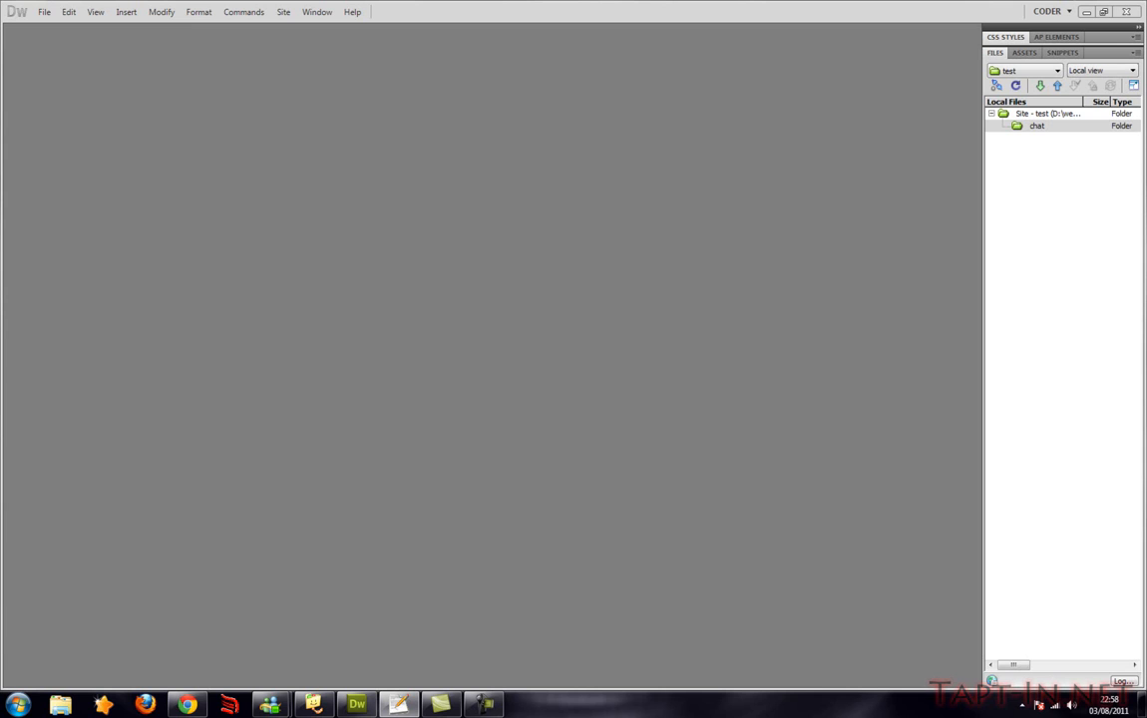
mouse_move(431, 226)
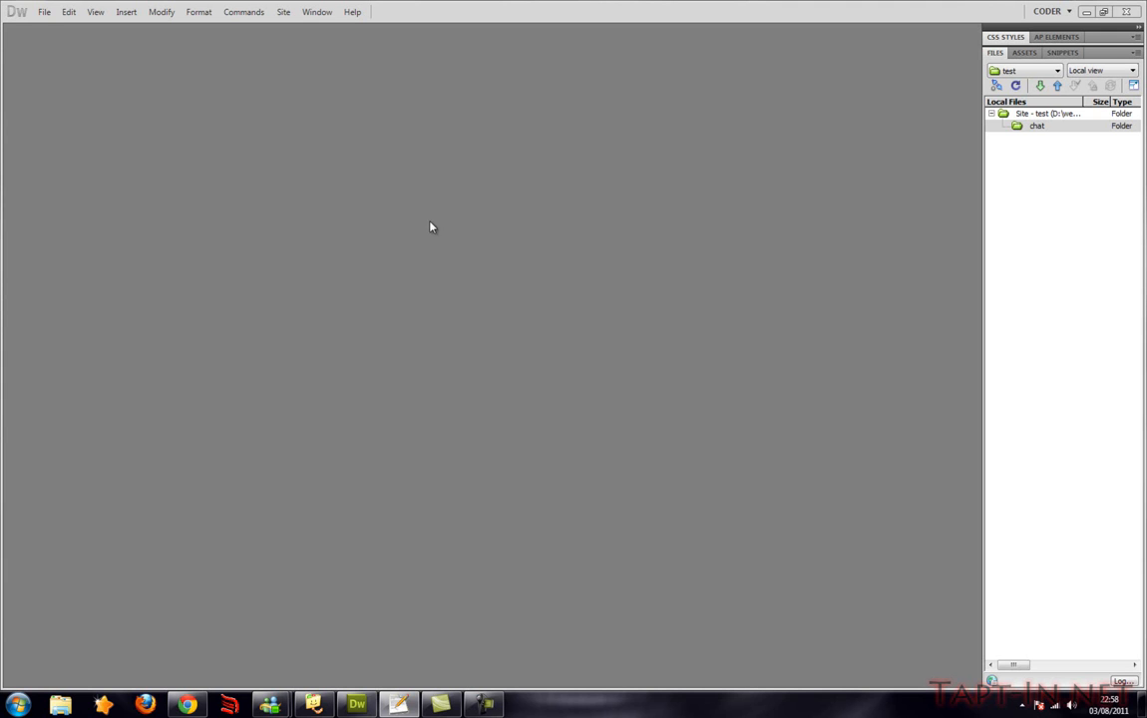
Create a new document whose head loads jQuery 1.6.2 from ajax.googleapis.com as text/javascript
left_click(44, 11)
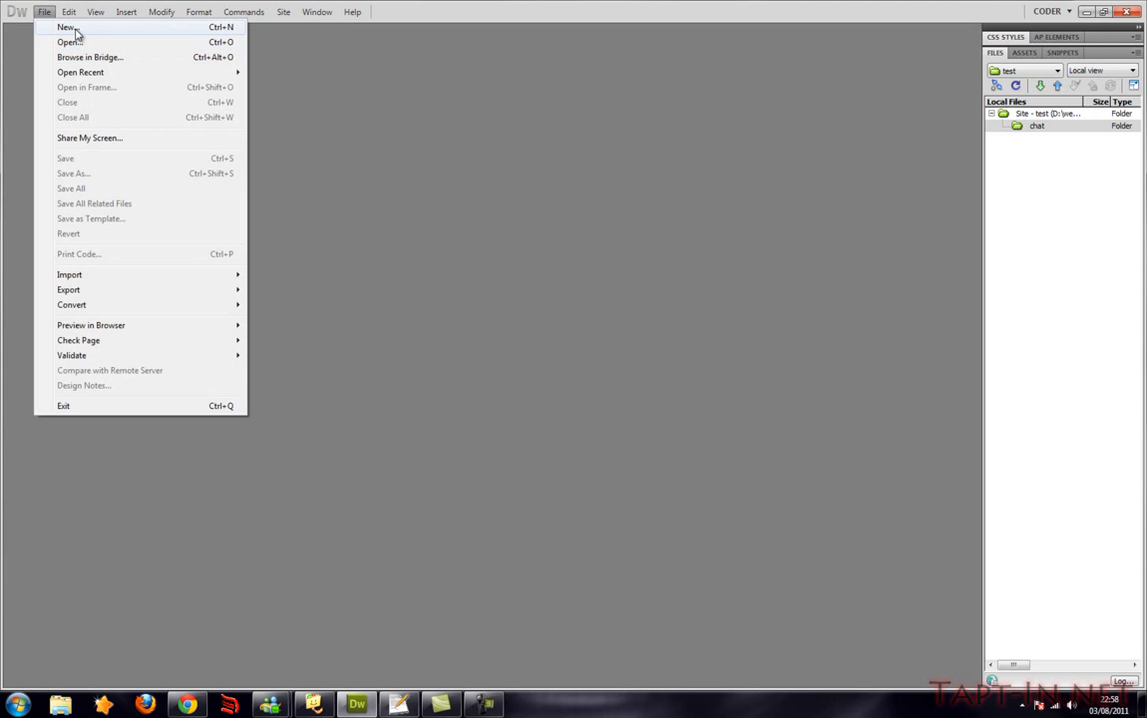
left_click(67, 27)
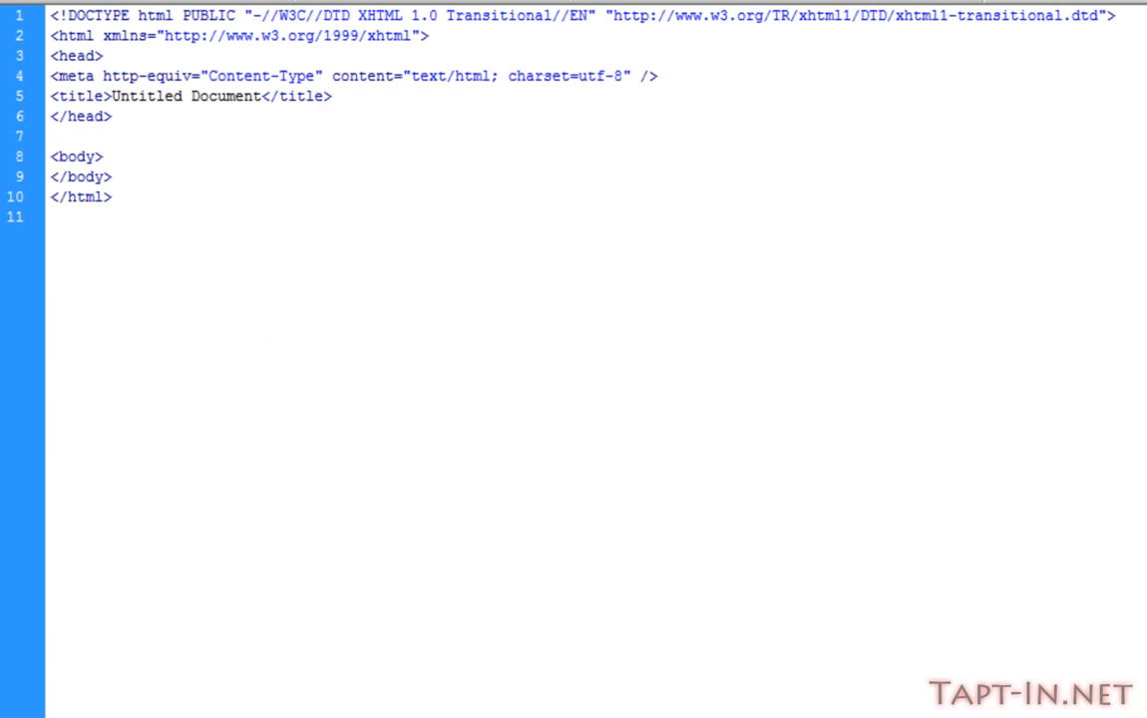
type("<")
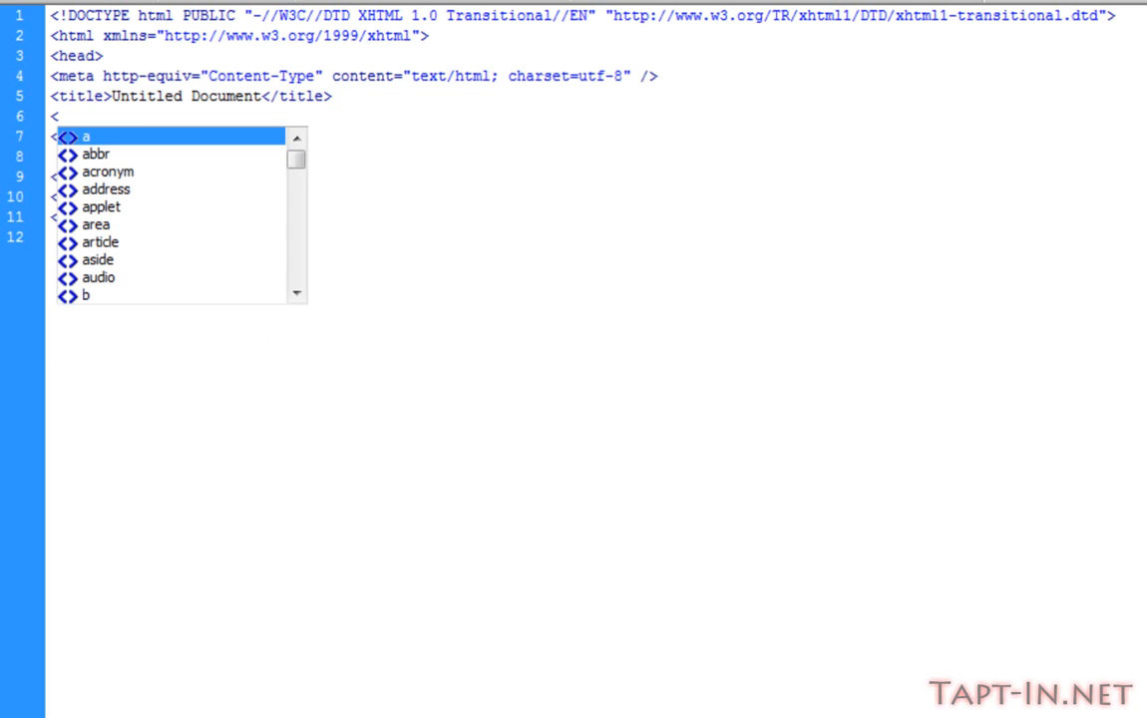
type("script")
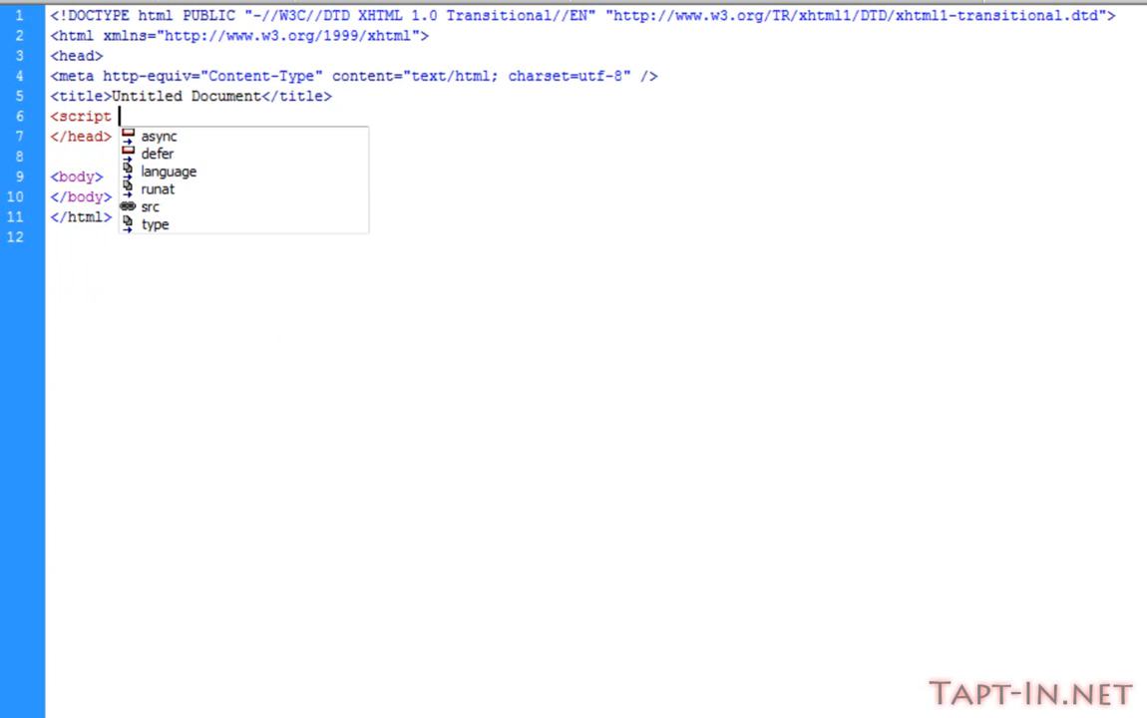
type("sr")
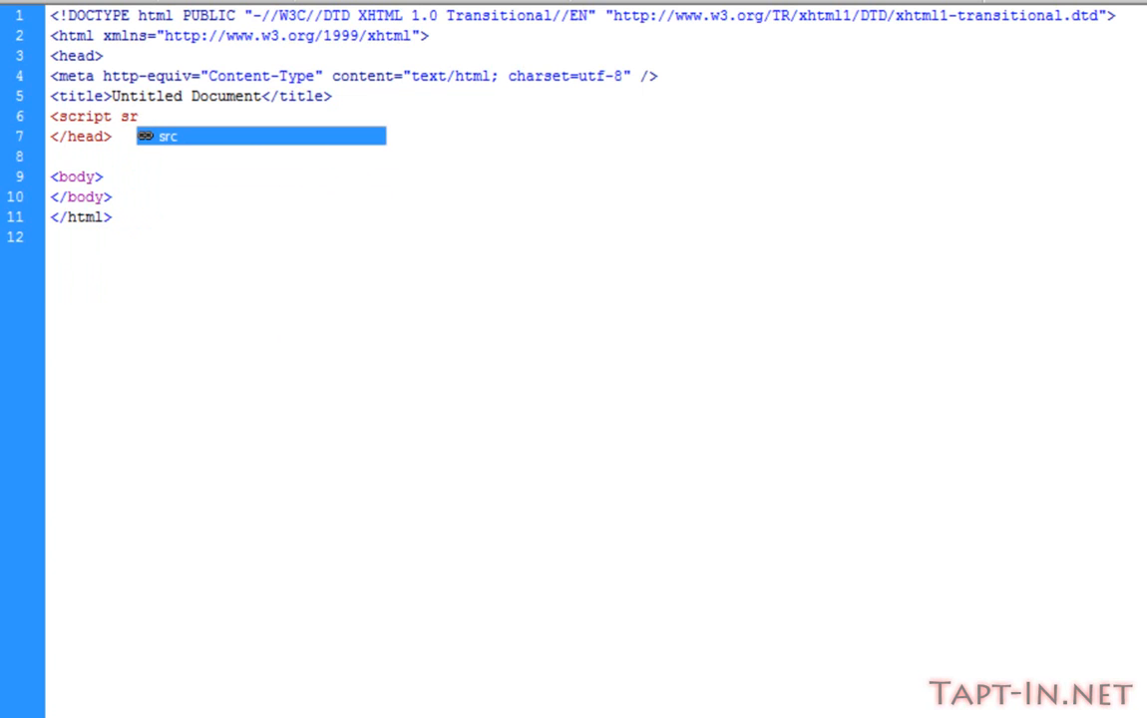
type("src=\"")
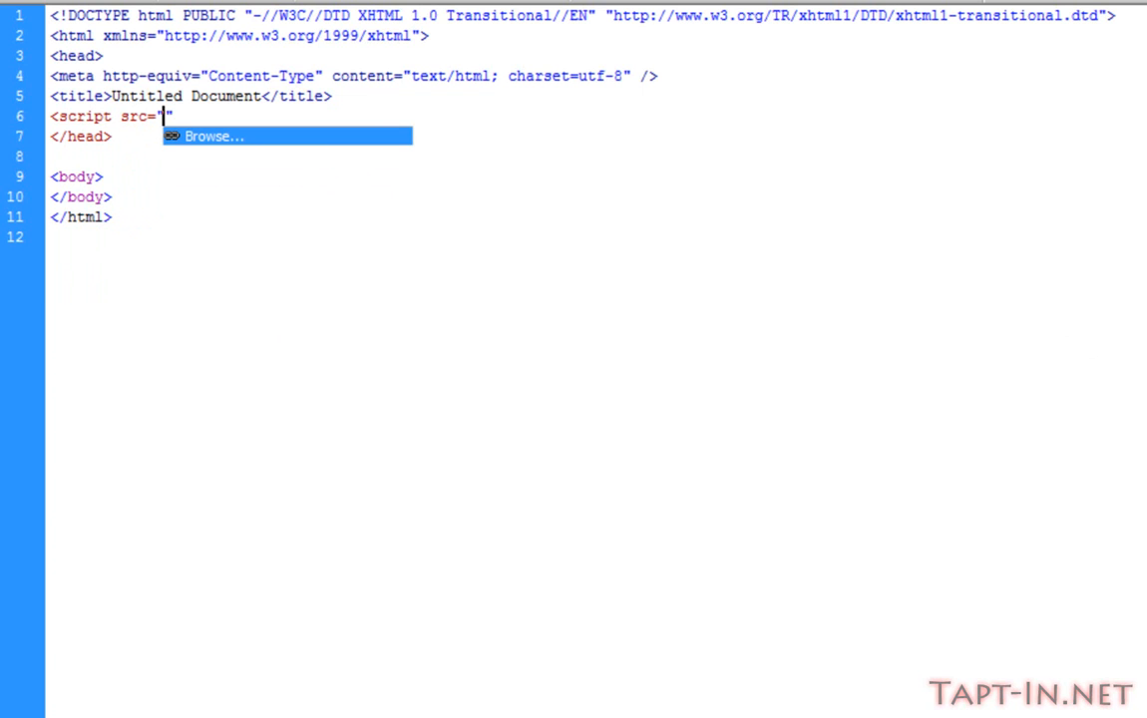
type("\"")
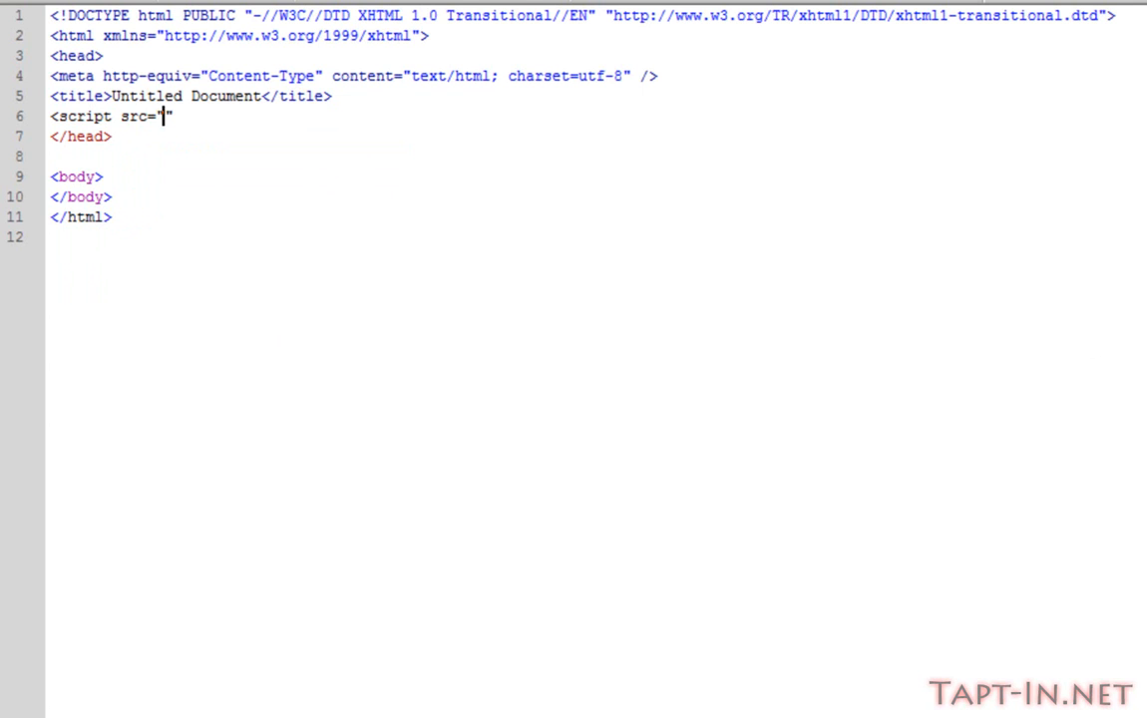
type("https://ajax.googleapis.com/ajax/libs/jquery/1.6.2/jquery.min.js")
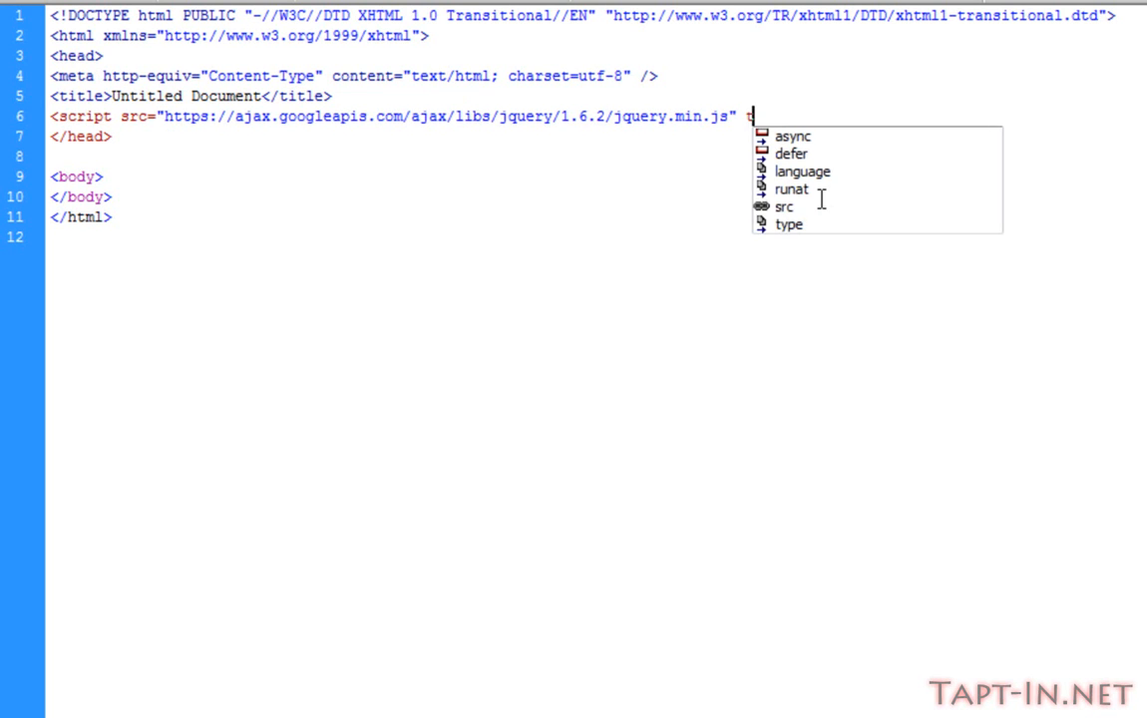
type("type=\"j")
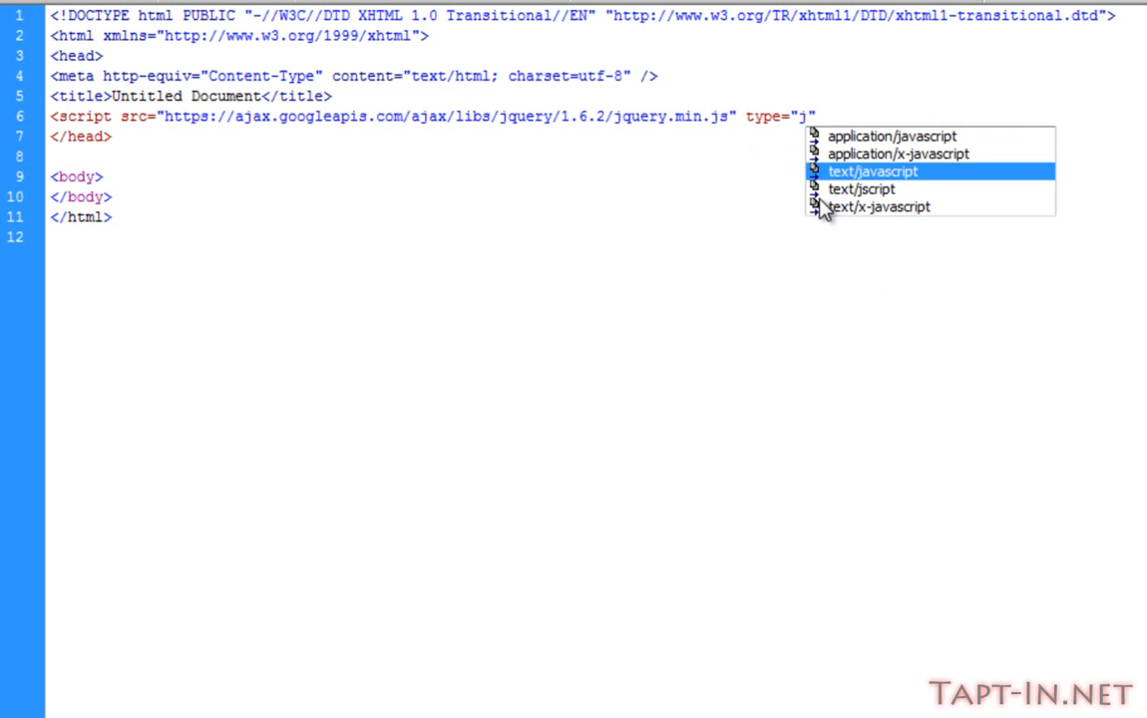
left_click(872, 171)
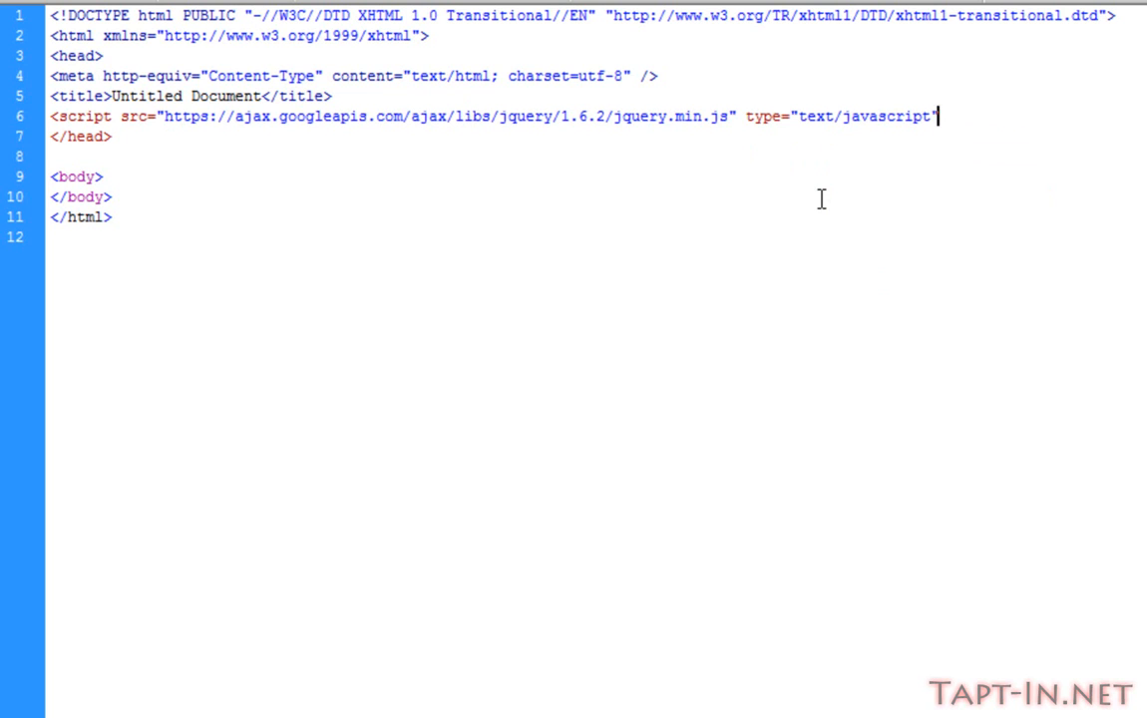
type("></script>")
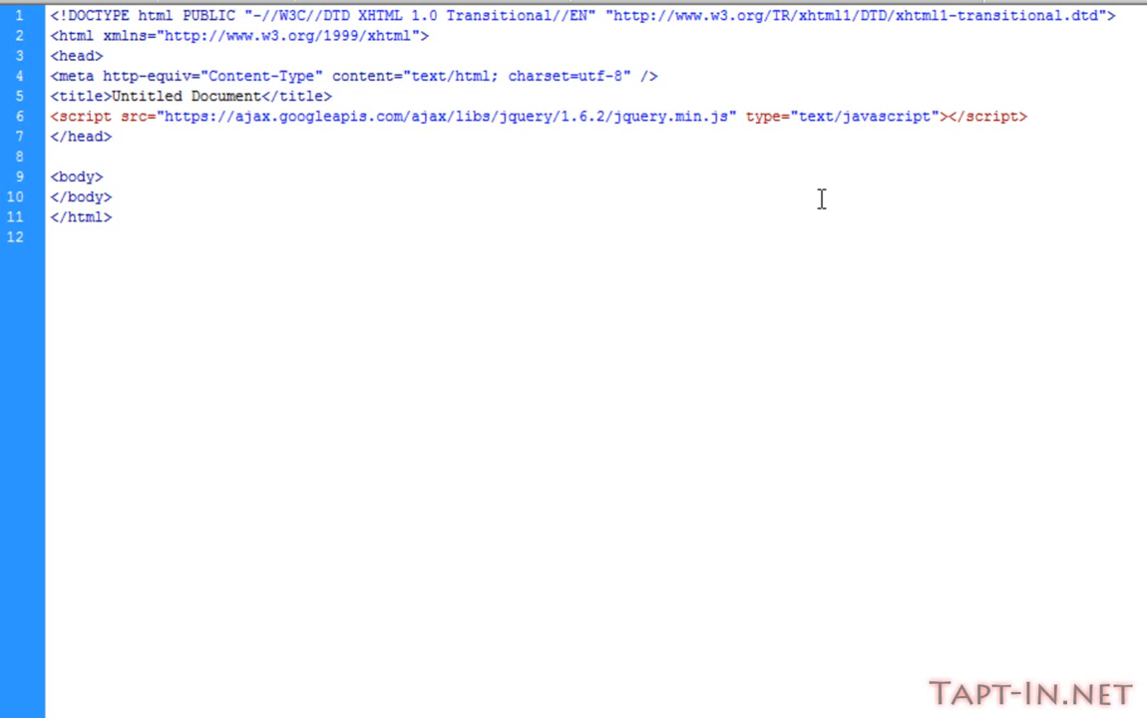
Add a body paragraph with a text input named username and class js_username
left_click(945, 115)
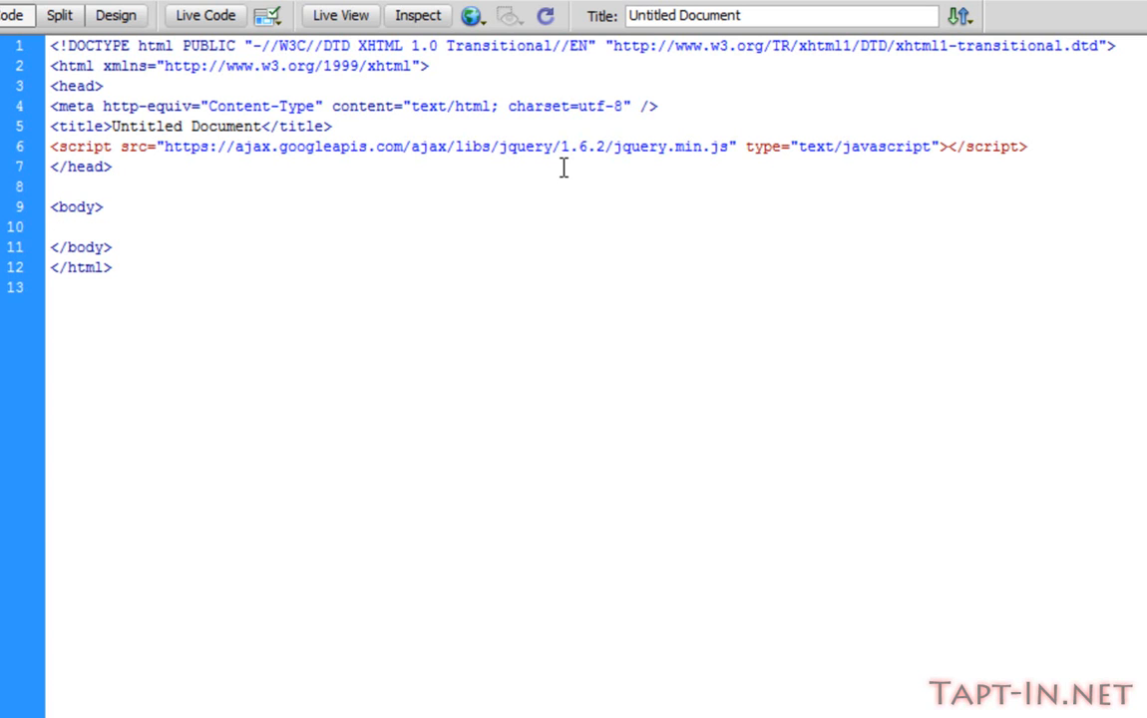
type("<p>")
type("</p>")
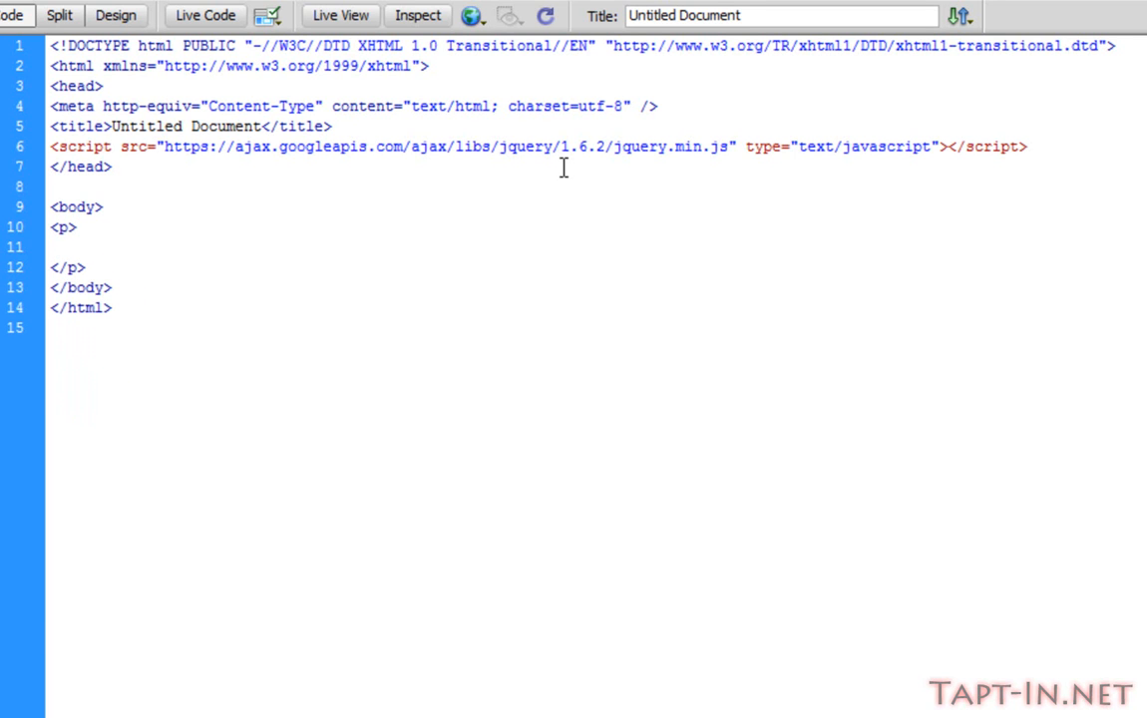
type("<input type=\"text")
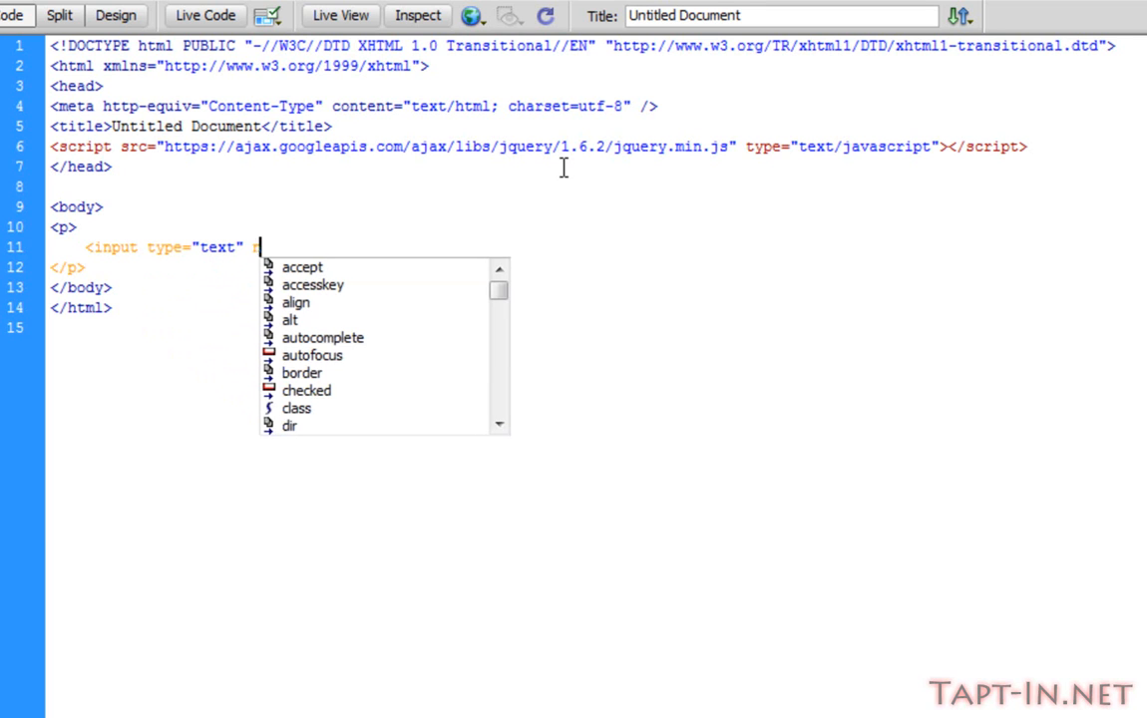
type("name=\"\"")
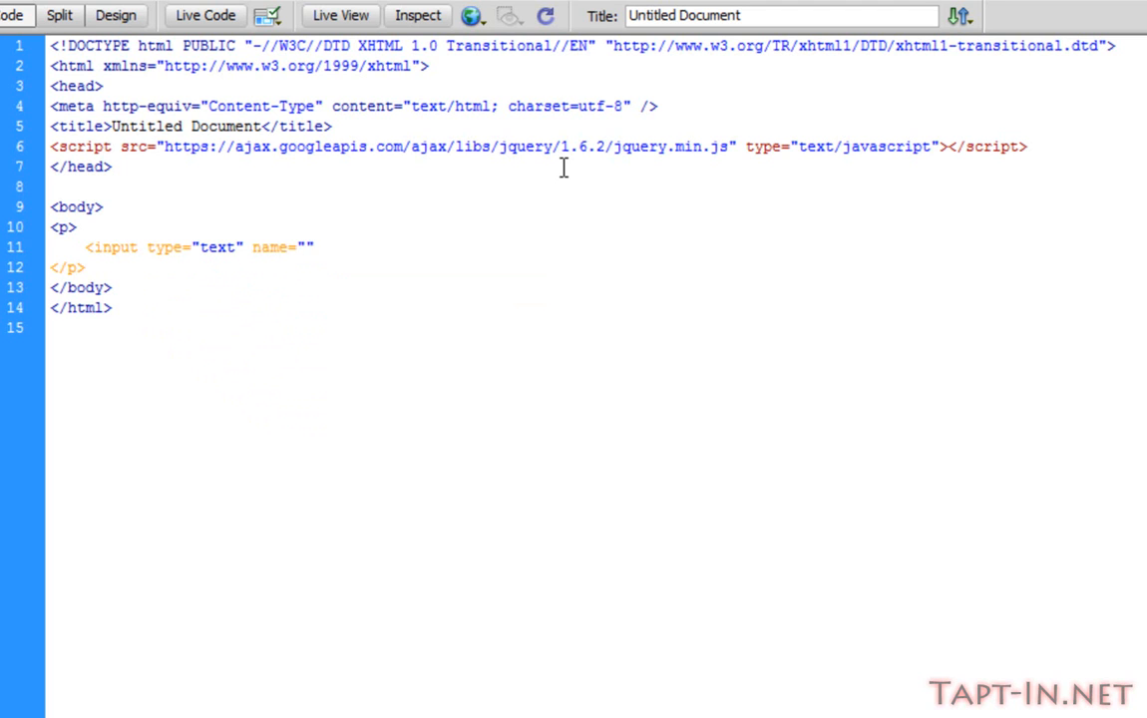
left_click(307, 248)
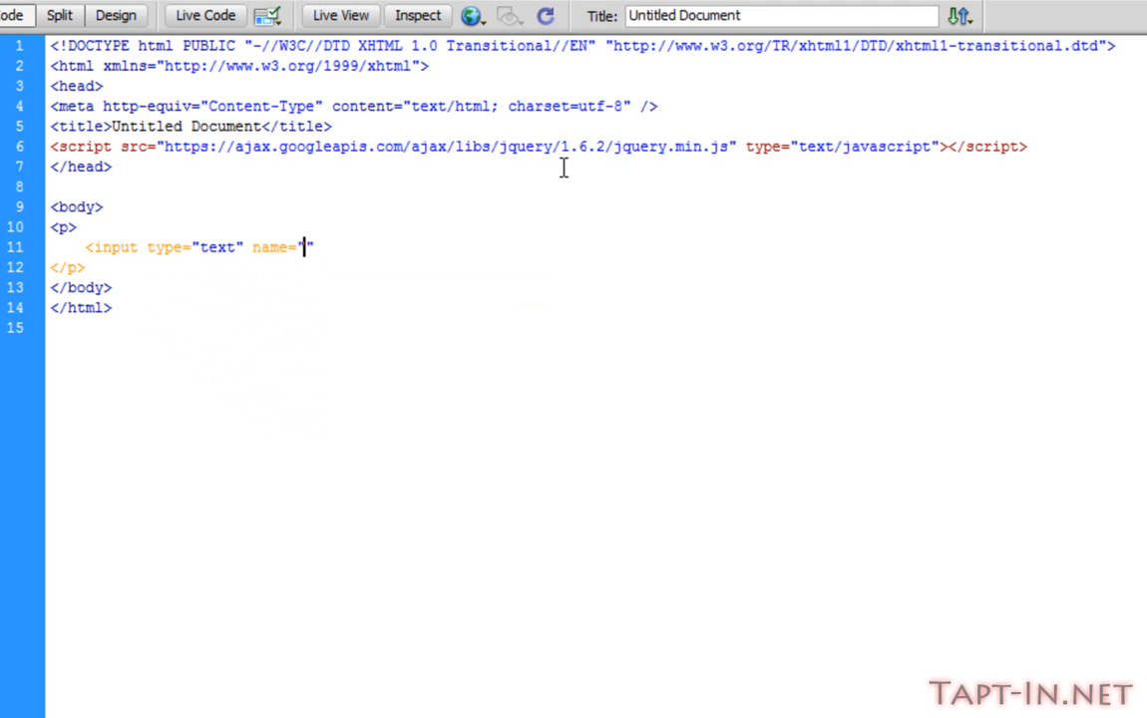
type("username")
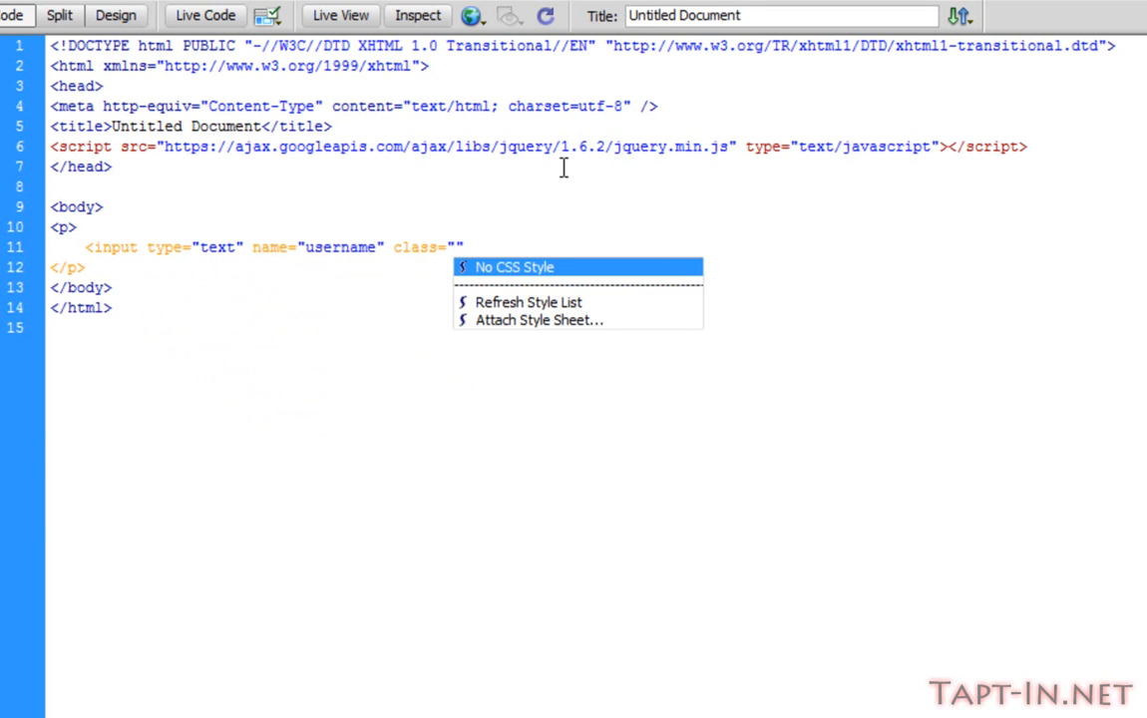
type("js")
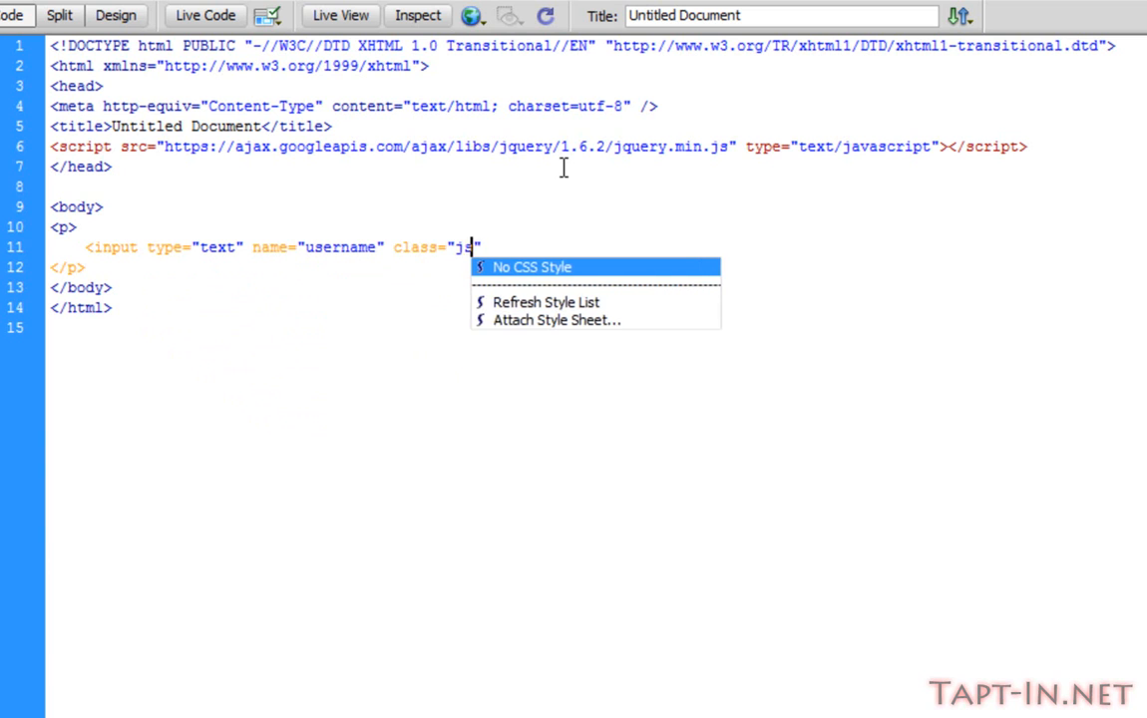
type("used")
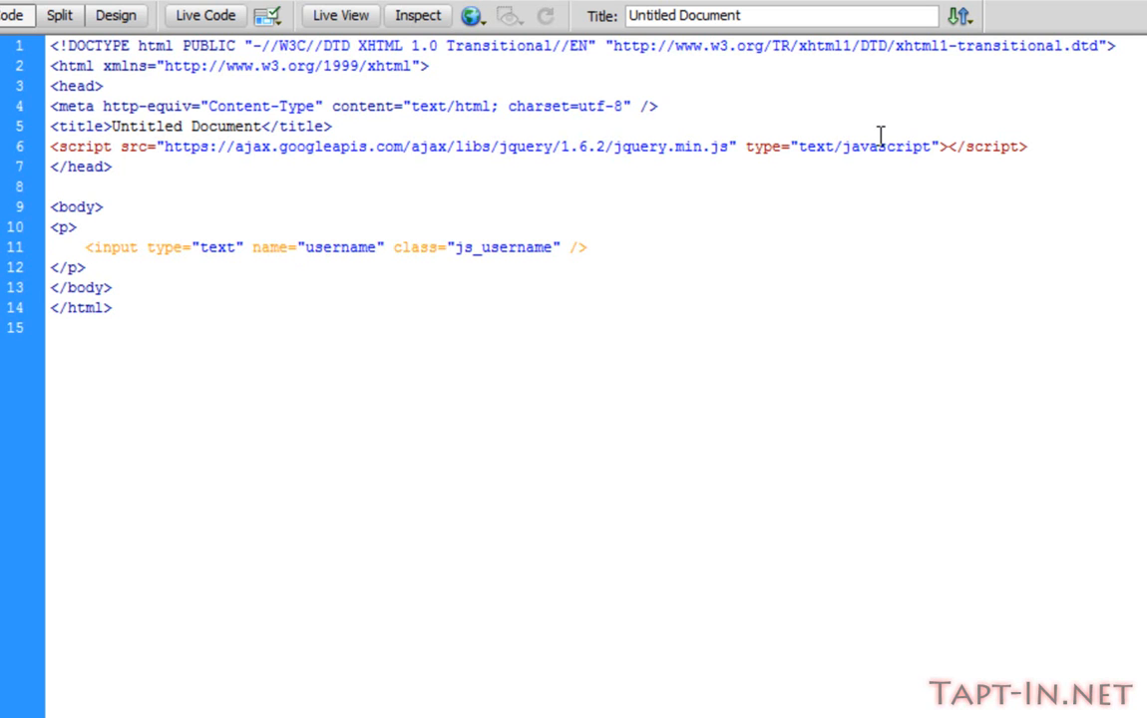
Add a 'Username' label and a new input named message
left_click(85, 247)
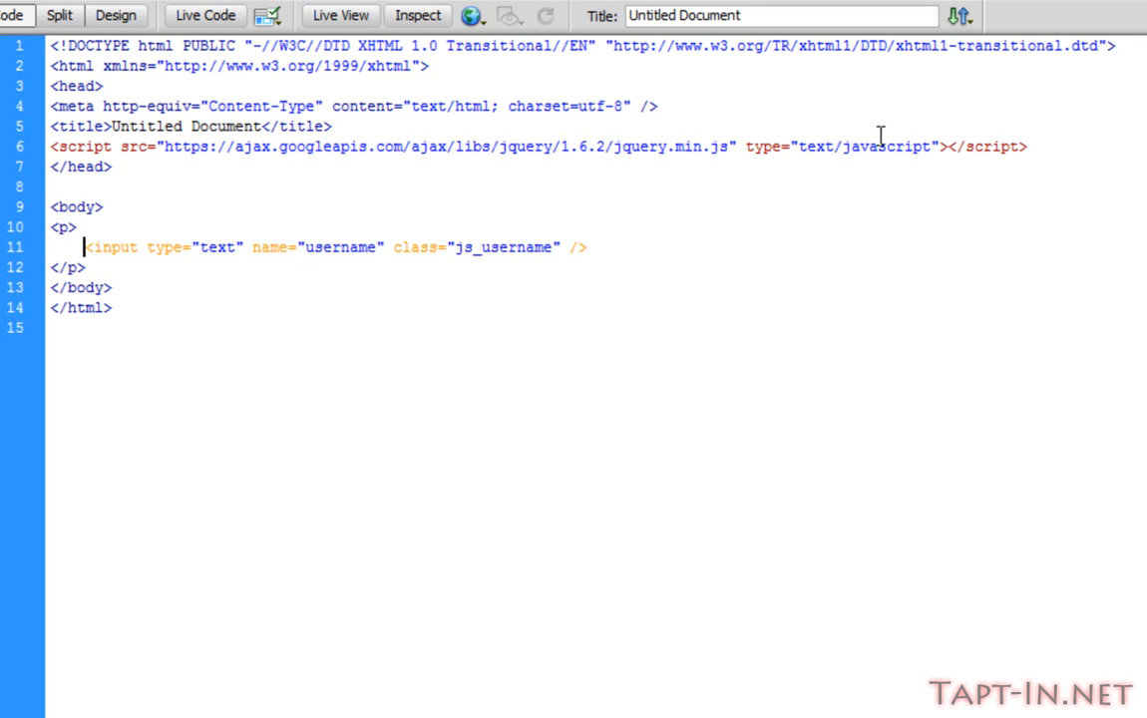
type("Username:")
type("Messgae:")
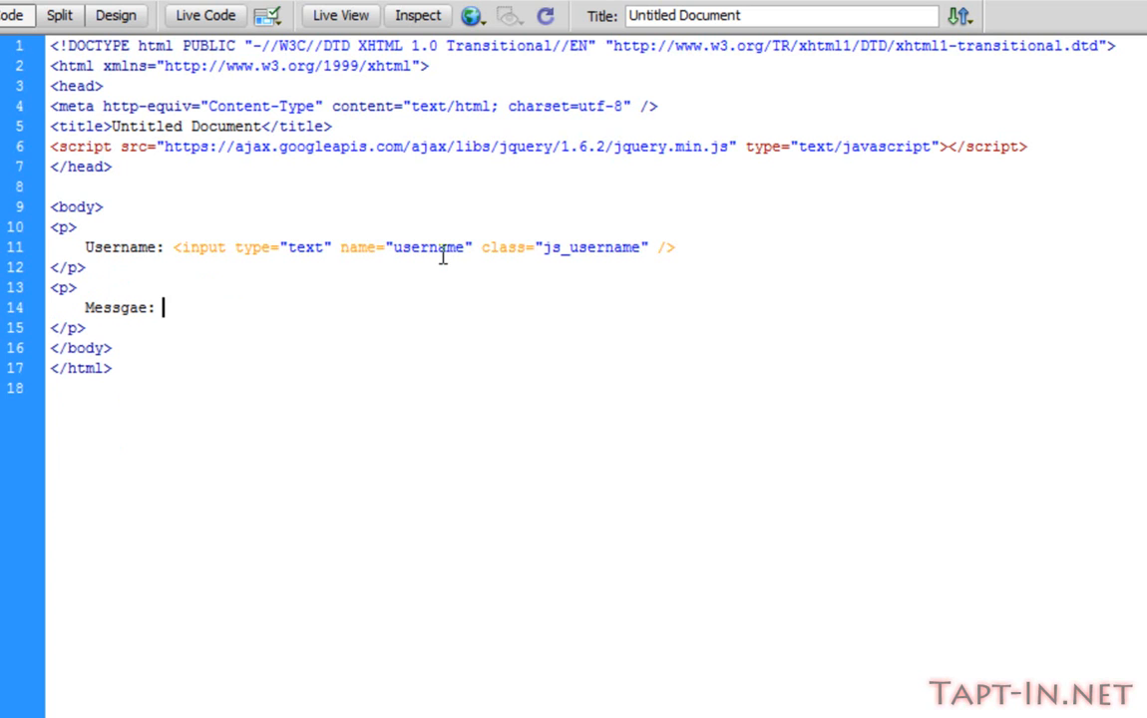
type("<input type=\"text")
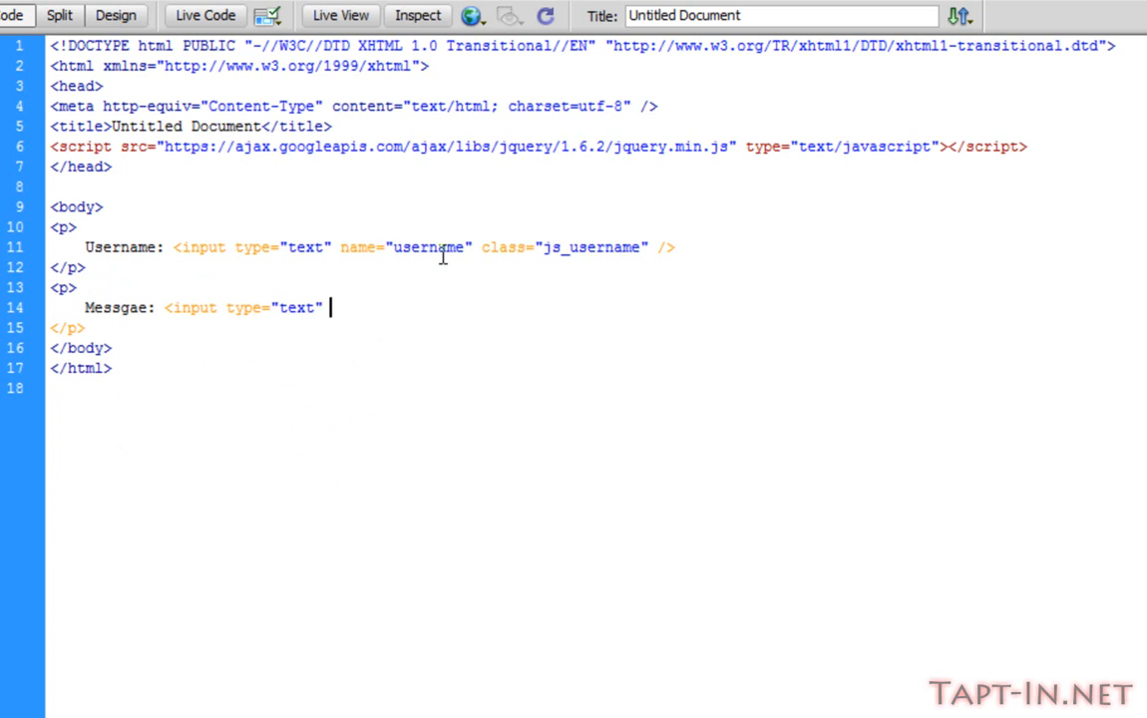
type("name=\"\"")
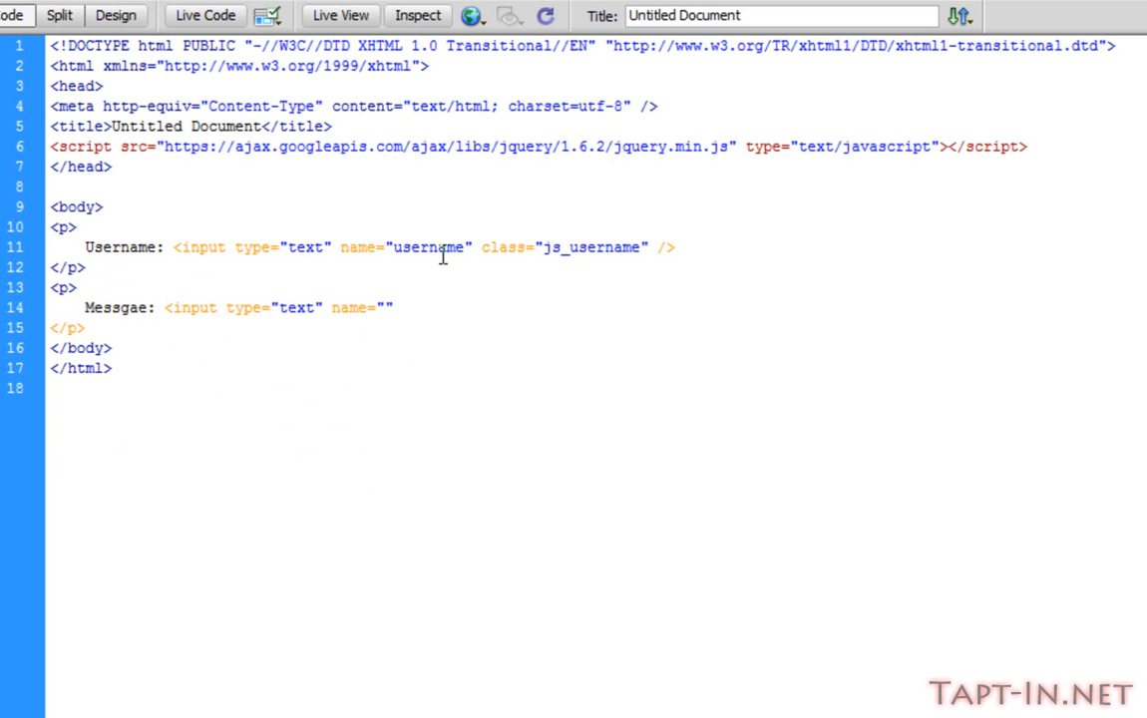
type("message")
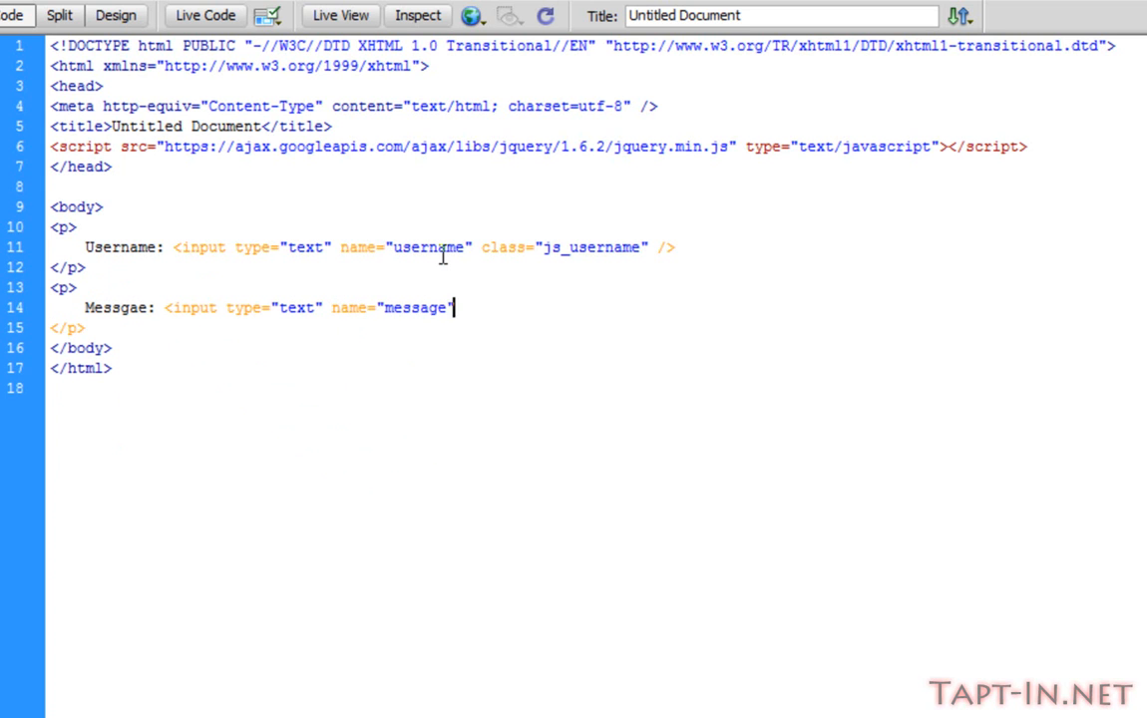
Give the message input class js_message, size 80 and maxlength 150
type("class=\"")
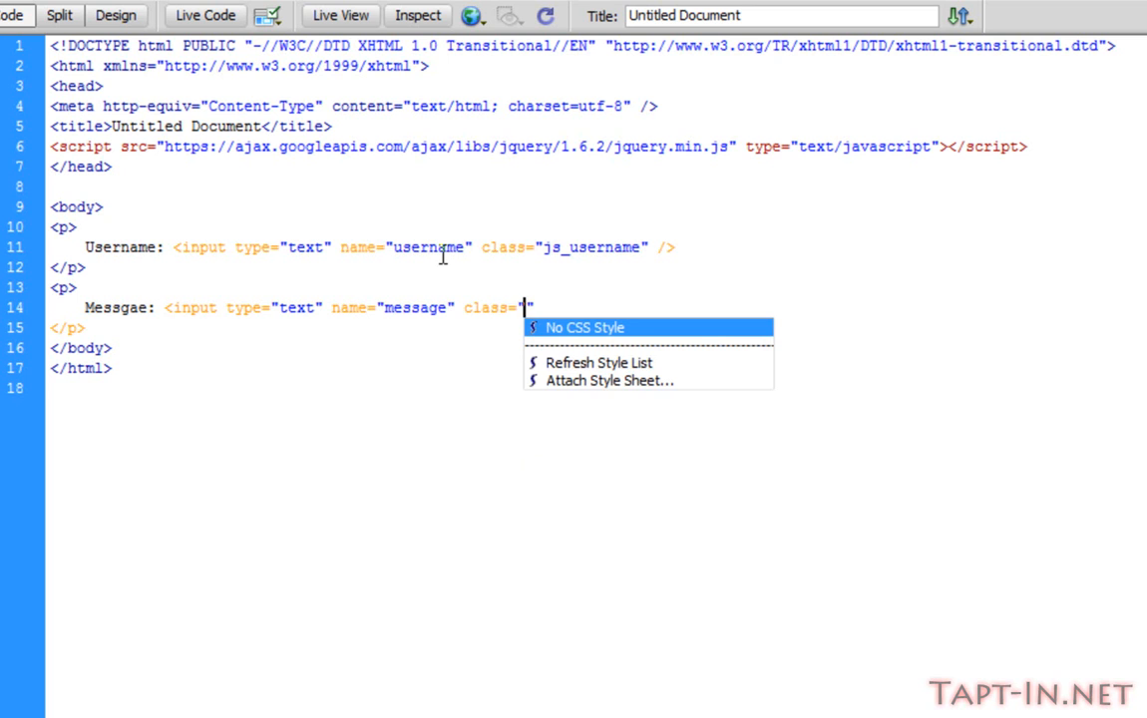
type("js_")
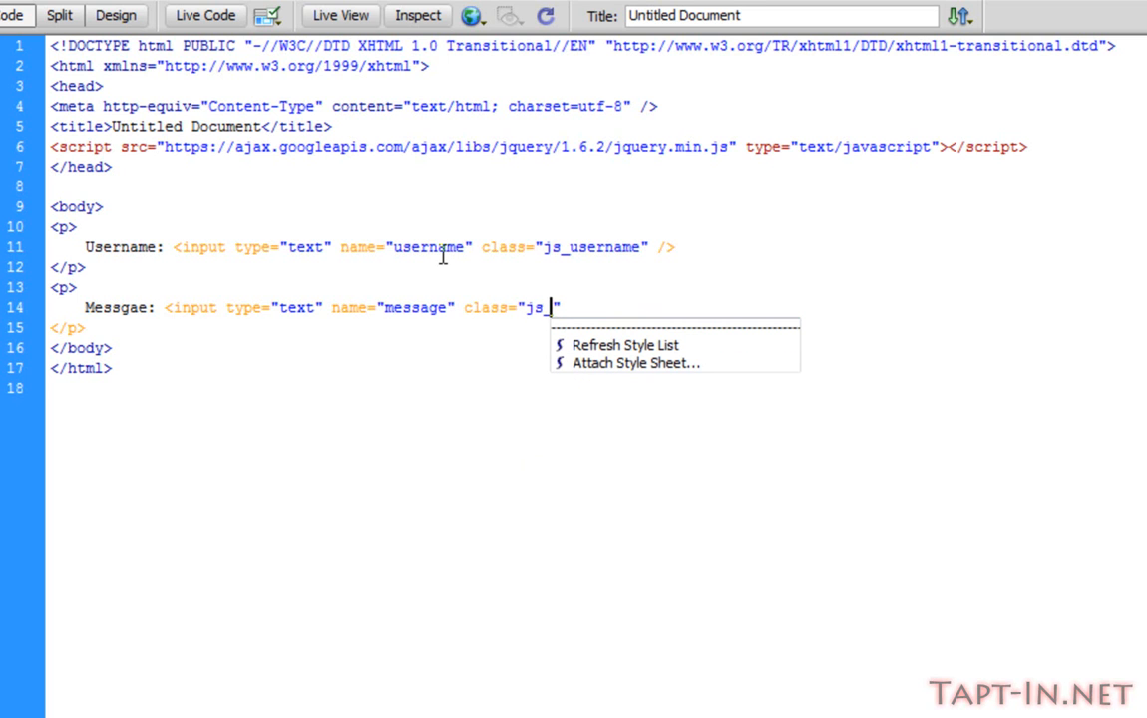
type("message")
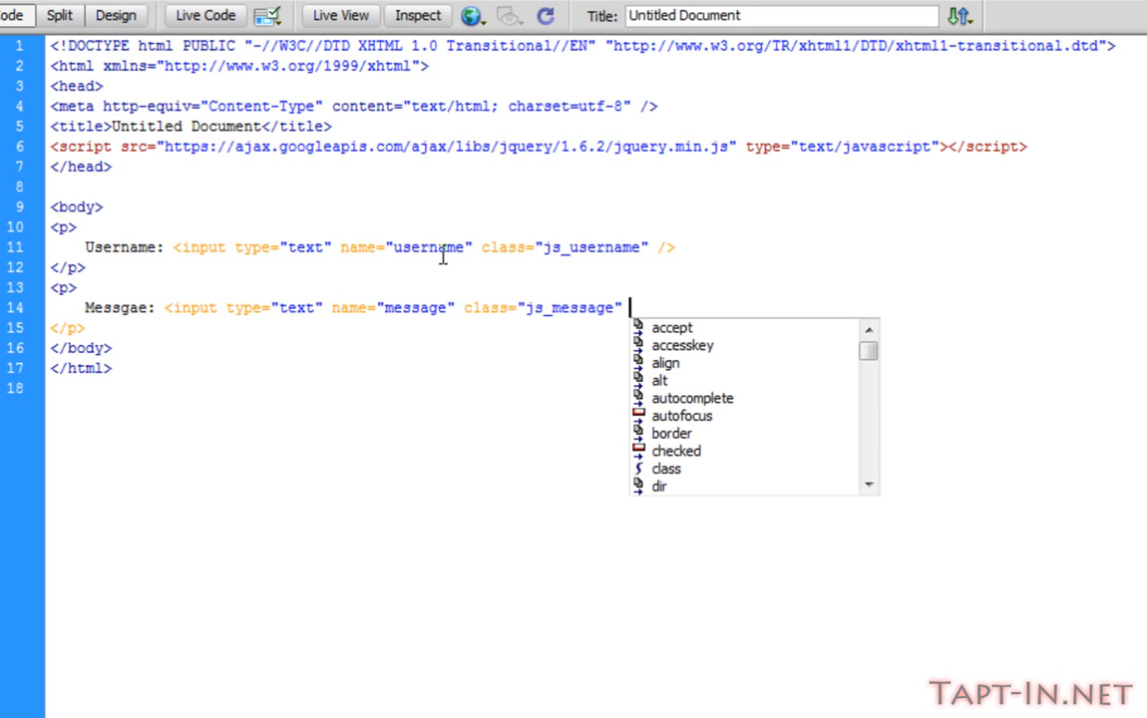
type("size=\"\"")
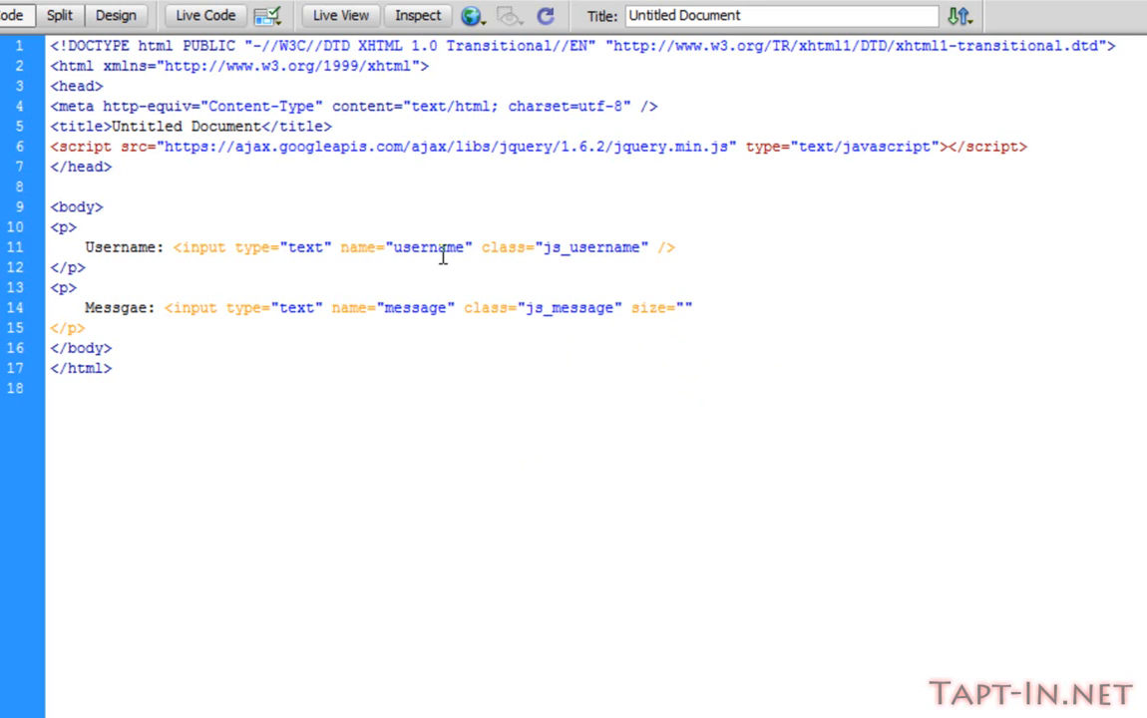
type("80")
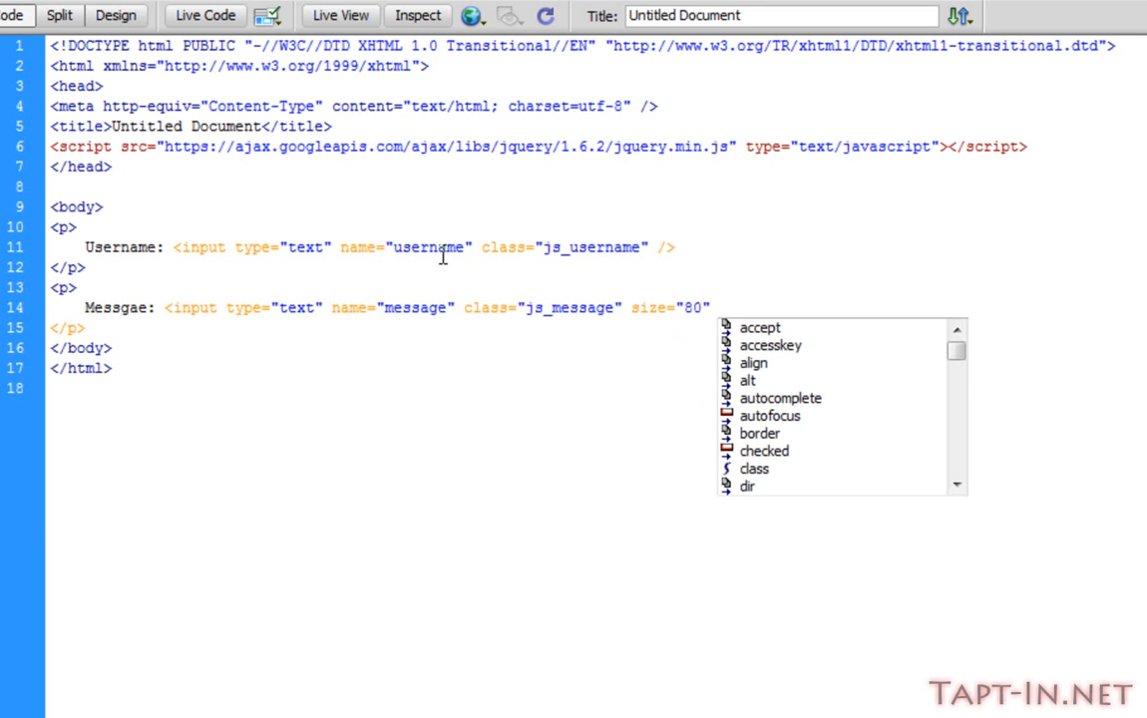
type("maxlength=\"")
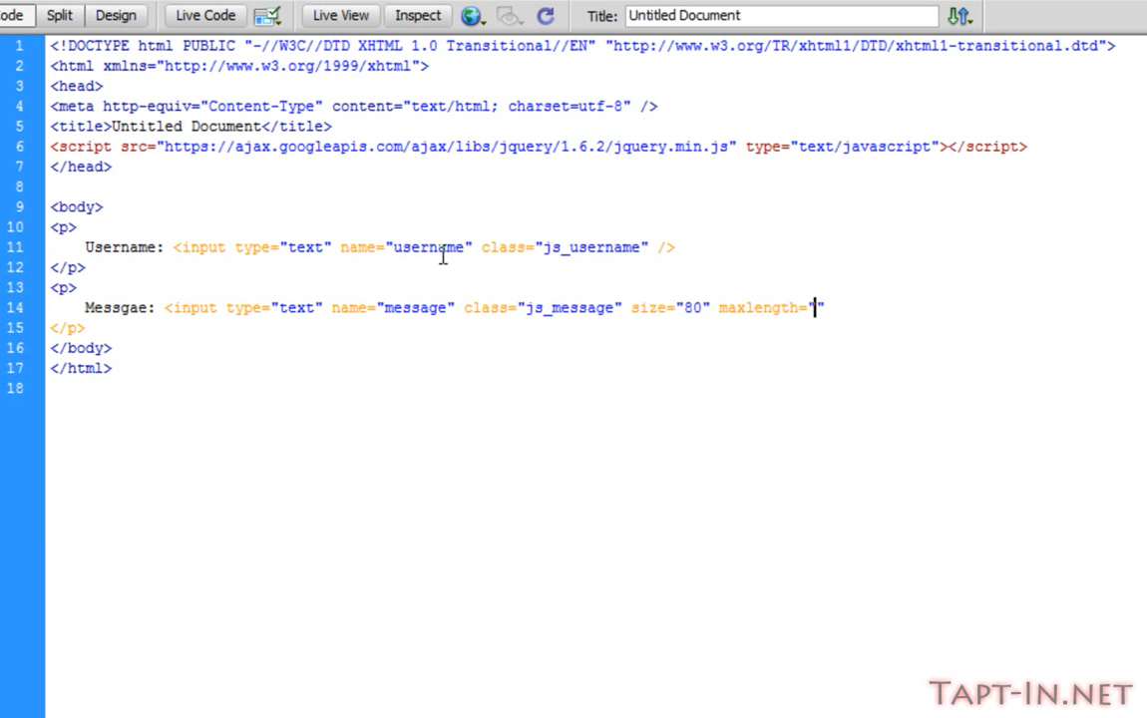
type("50")
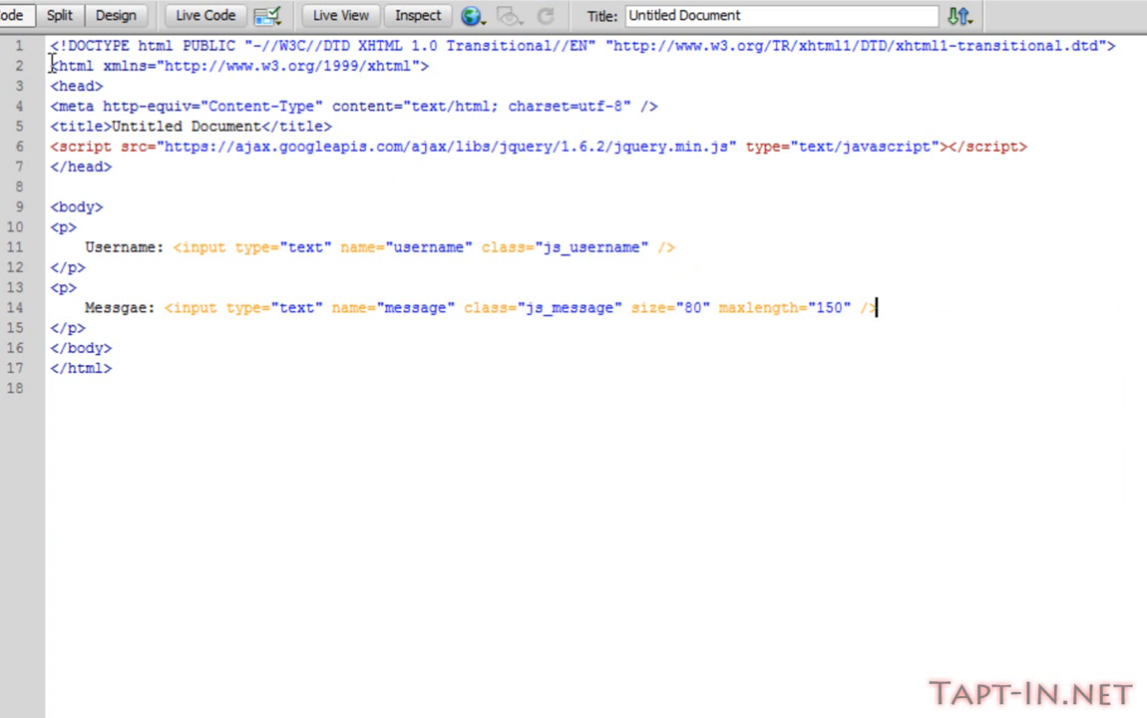
Switch to Design view to compare the Username and wider Message fields
left_click(115, 15)
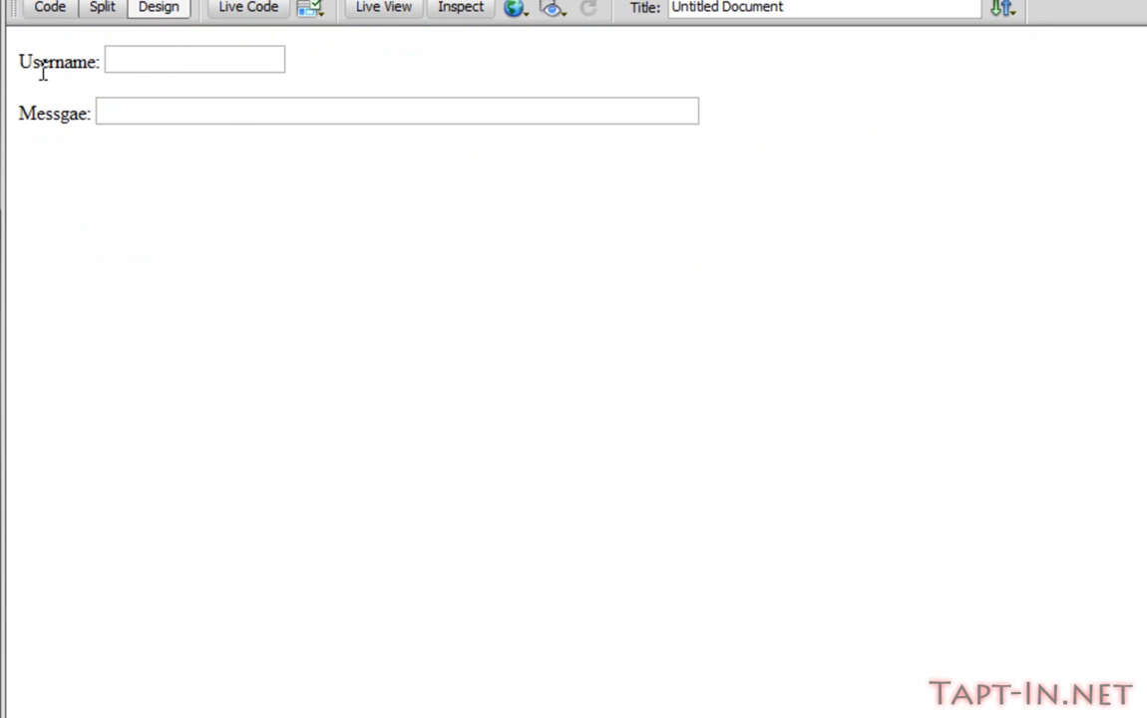
mouse_move(46, 106)
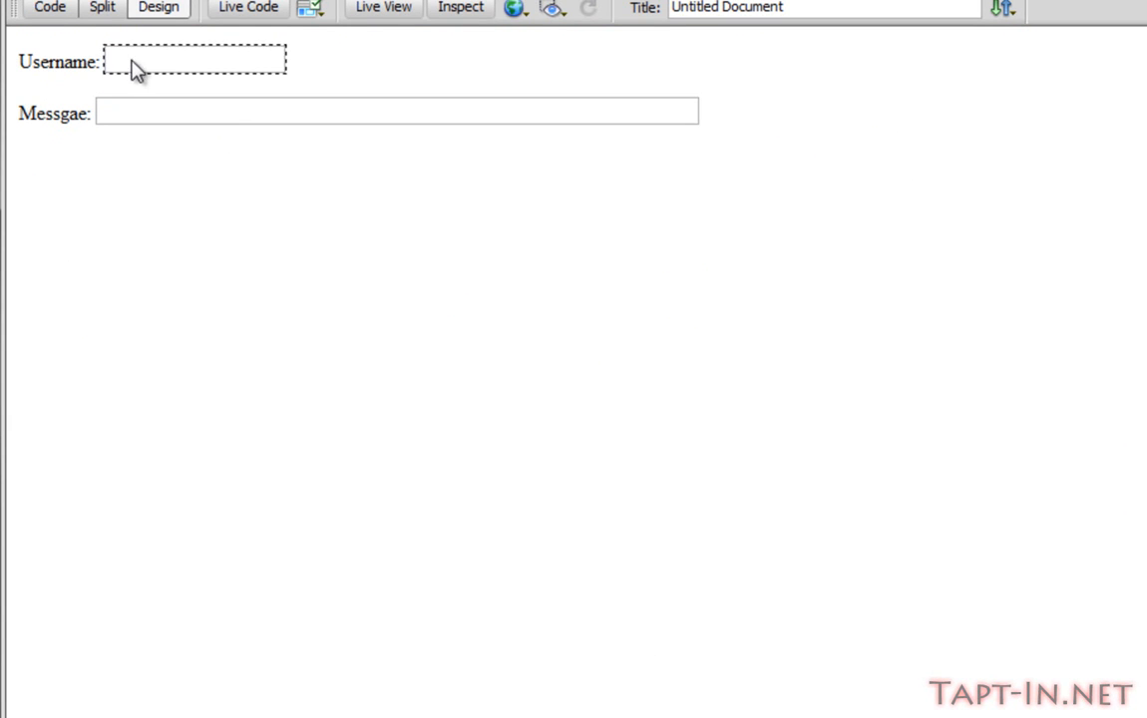
mouse_move(210, 73)
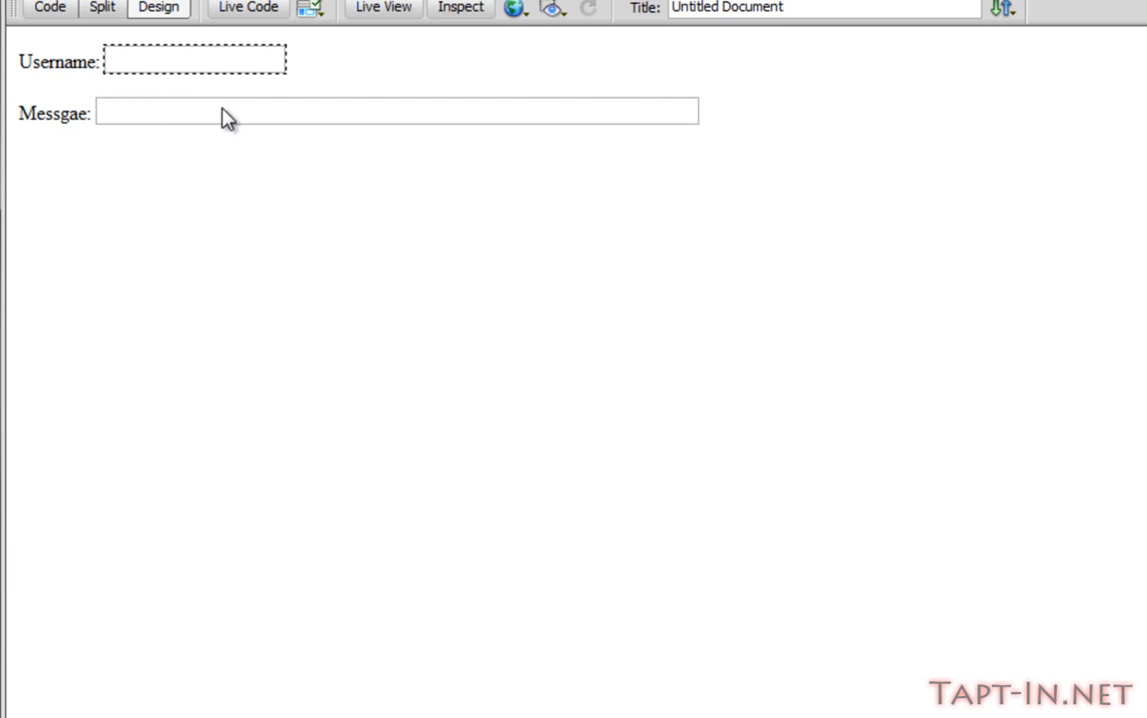
mouse_move(619, 115)
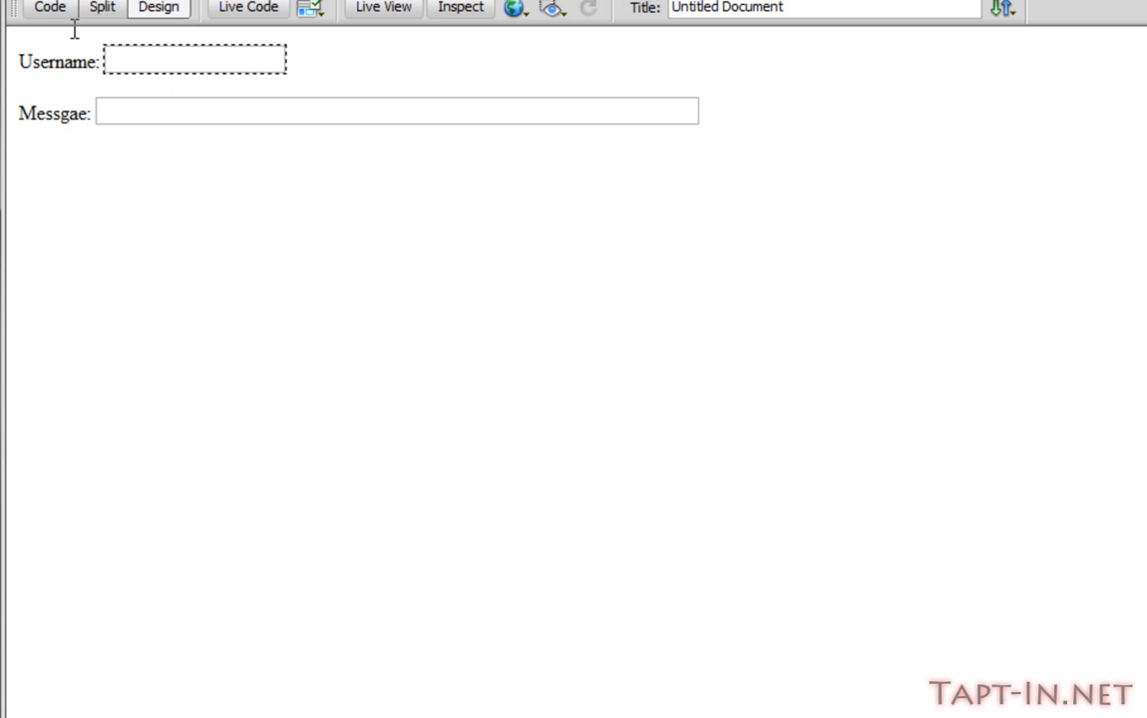
Add a » entity and a submit input named shout with class js_shout
left_click(50, 8)
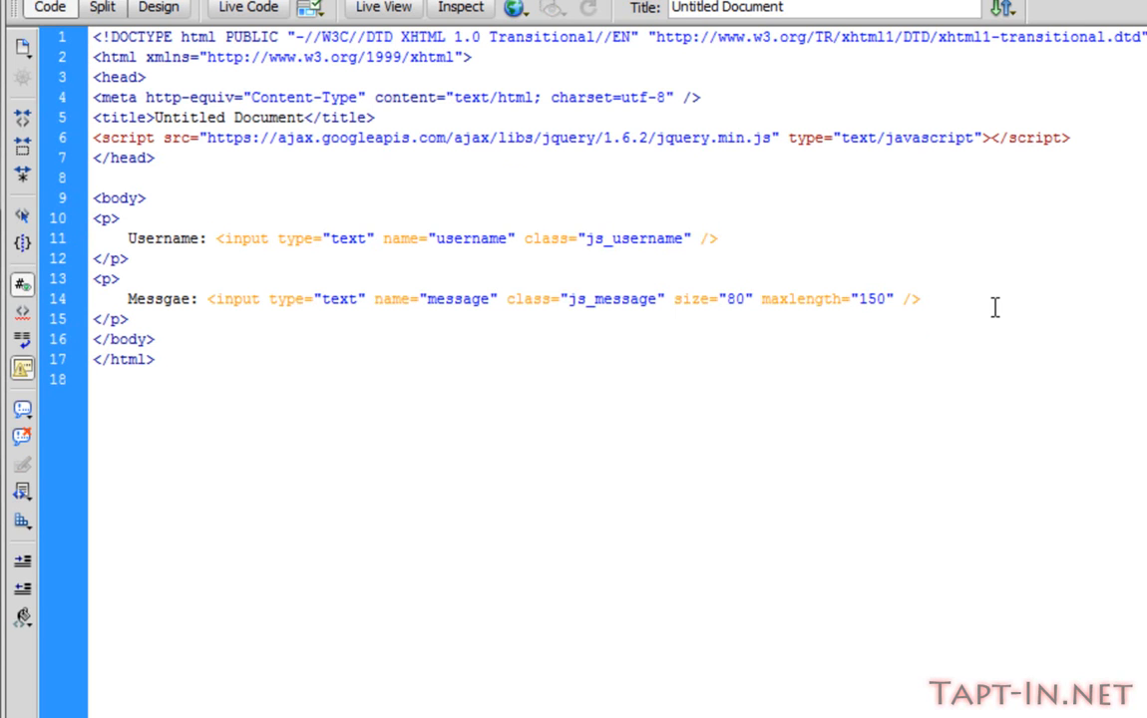
type("<")
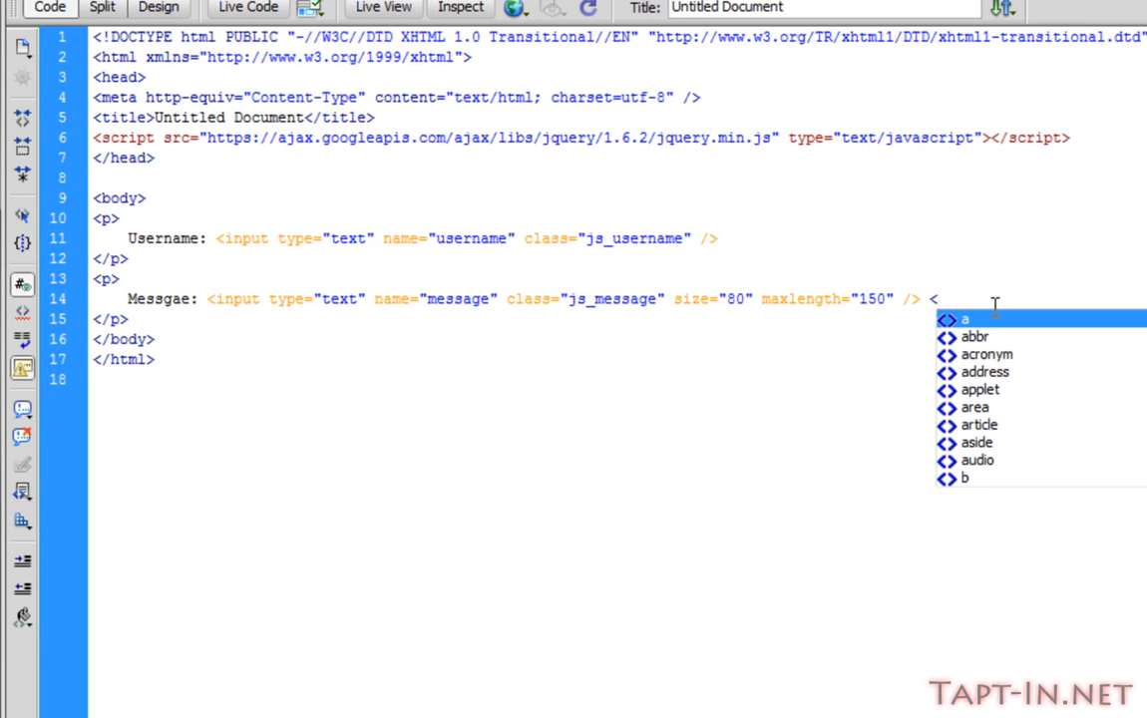
type("&raquo;")
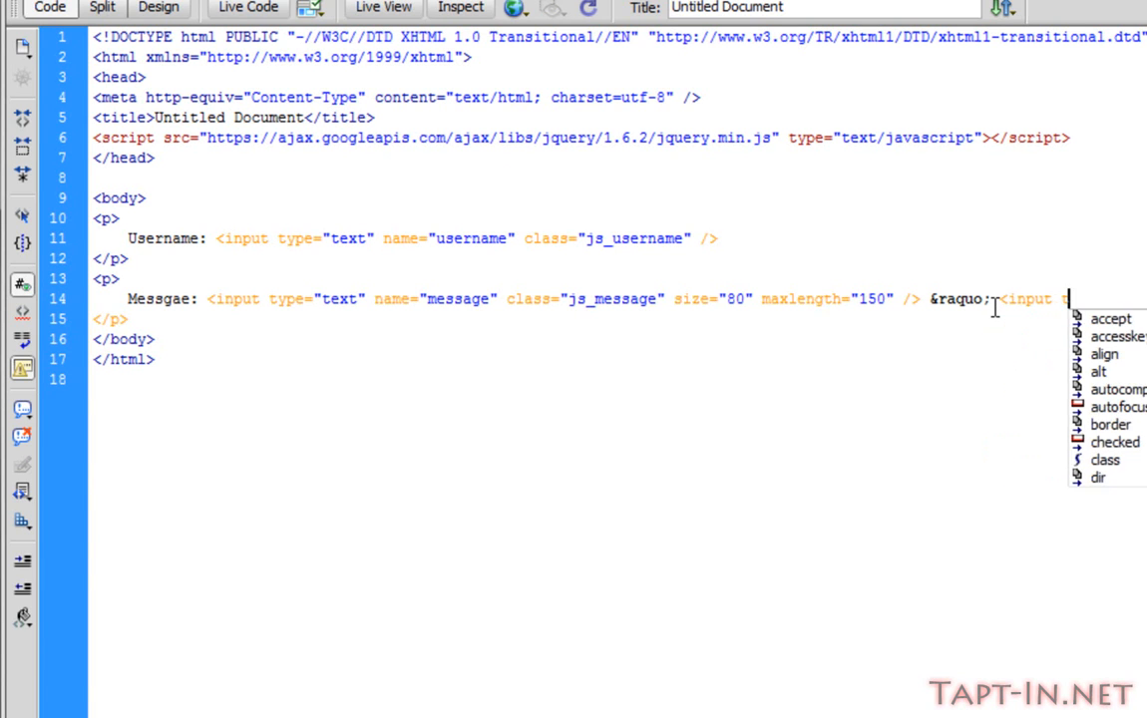
type("type=\"submit\" name=\"shout\" class=\"")
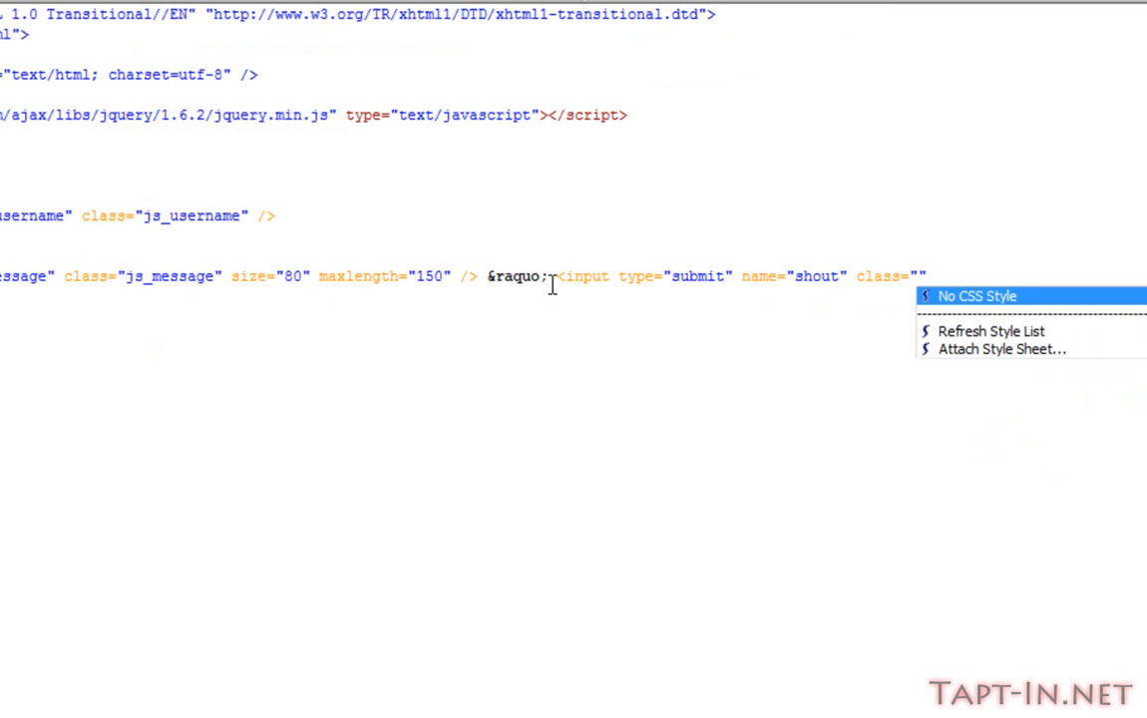
type("js_shout")
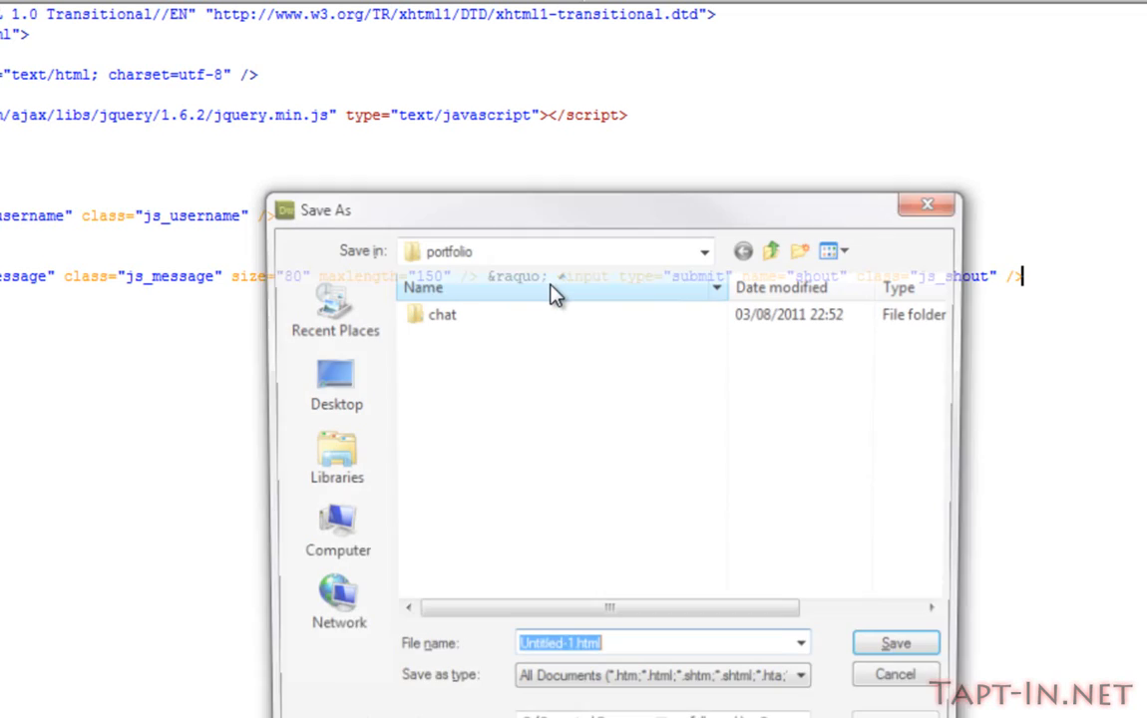
Save the page inside the portfolio/chat folder
double_click(442, 314)
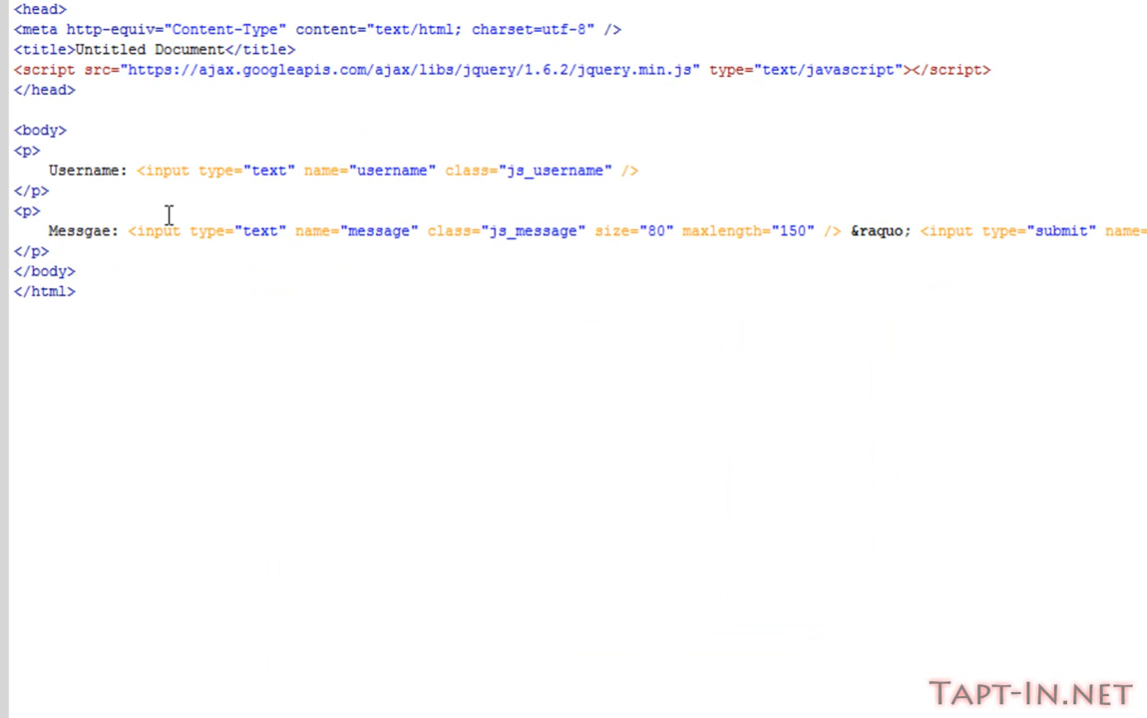
Add a js_shouts div styled width 600px, thin solid black border, height 150px
type("<div></div>")
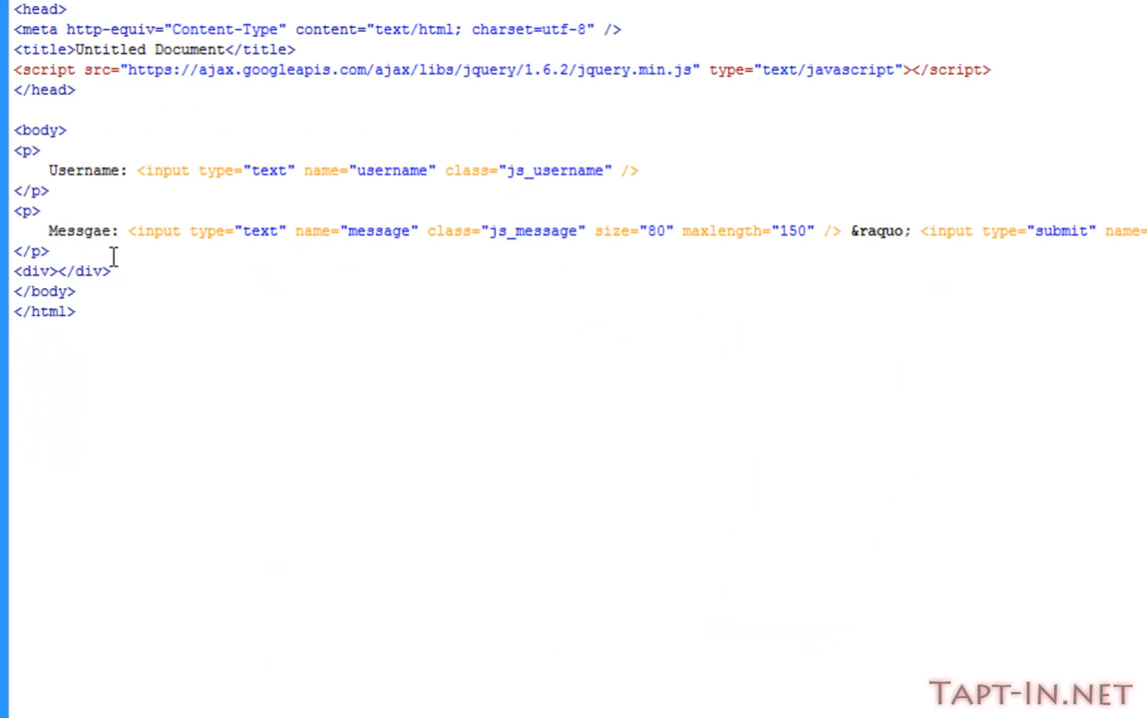
key("Enter")
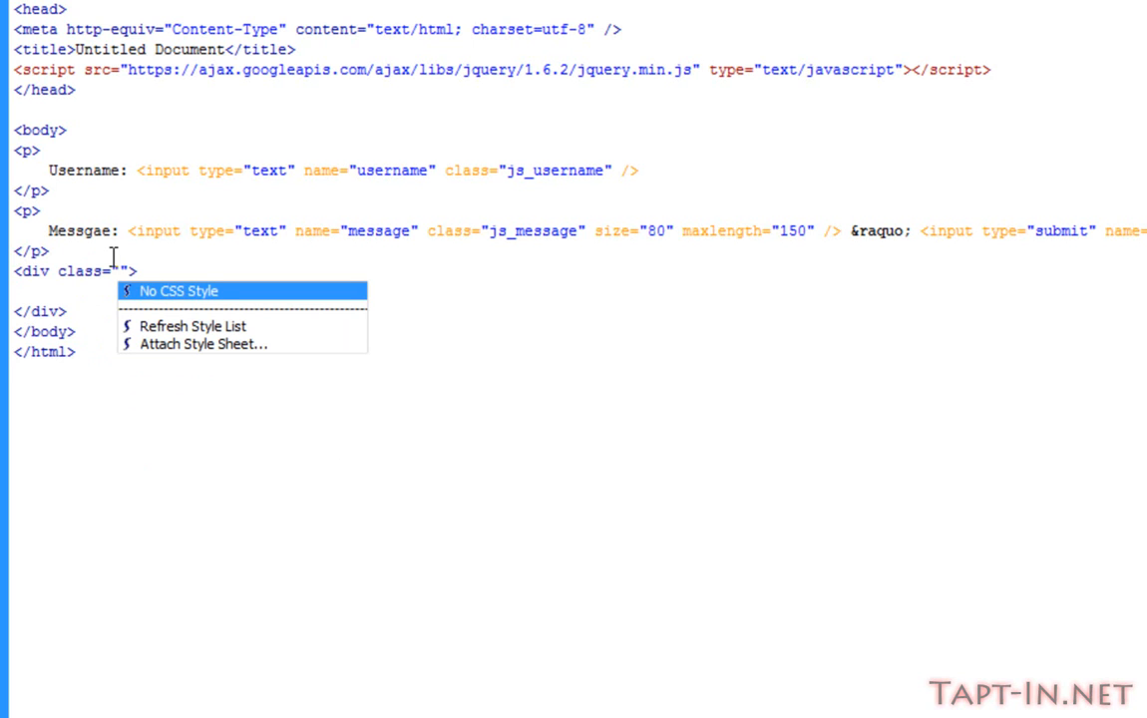
left_click(177, 290)
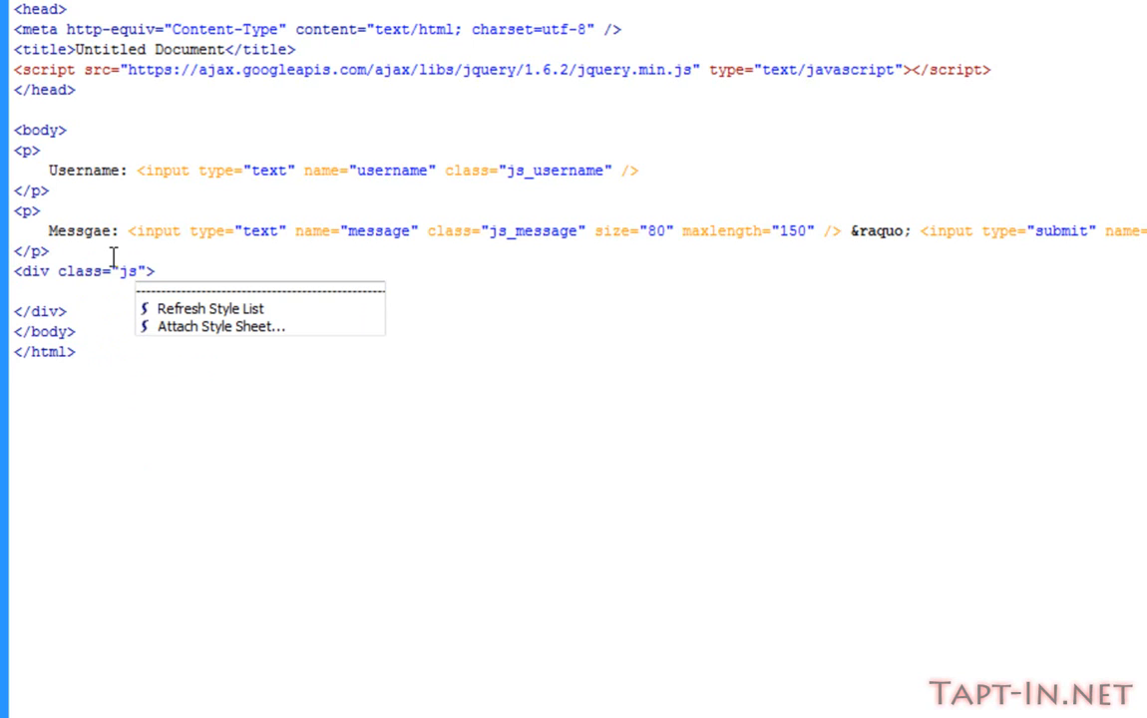
type("_shout")
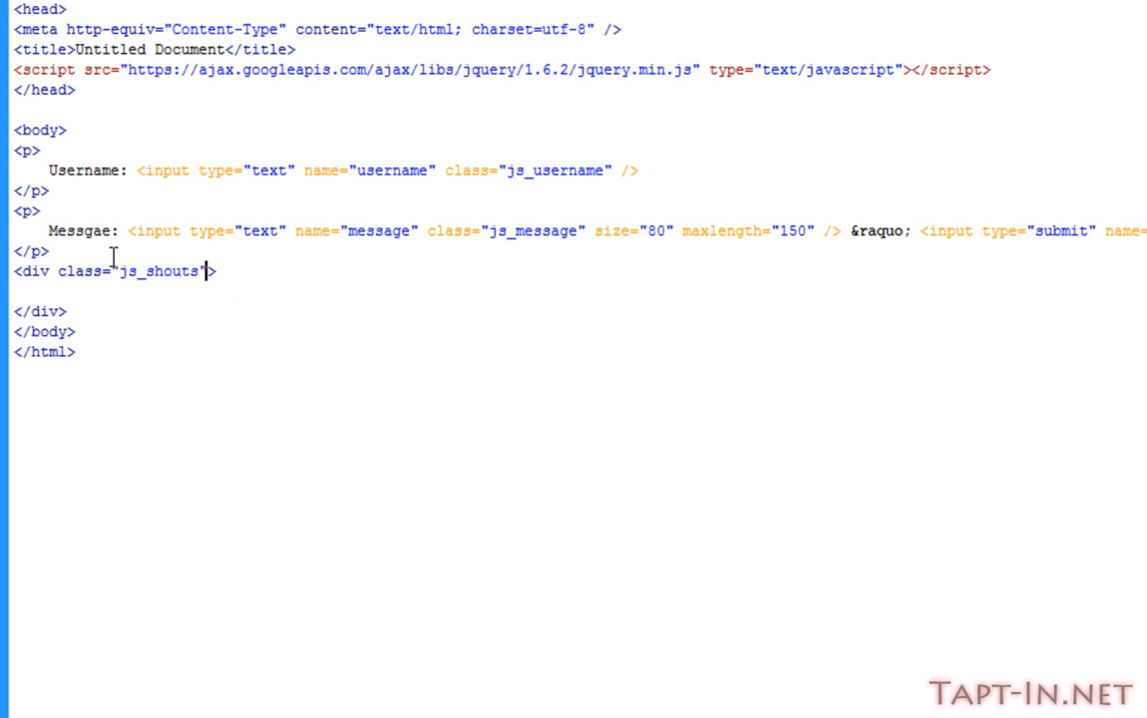
type("style=\"\"")
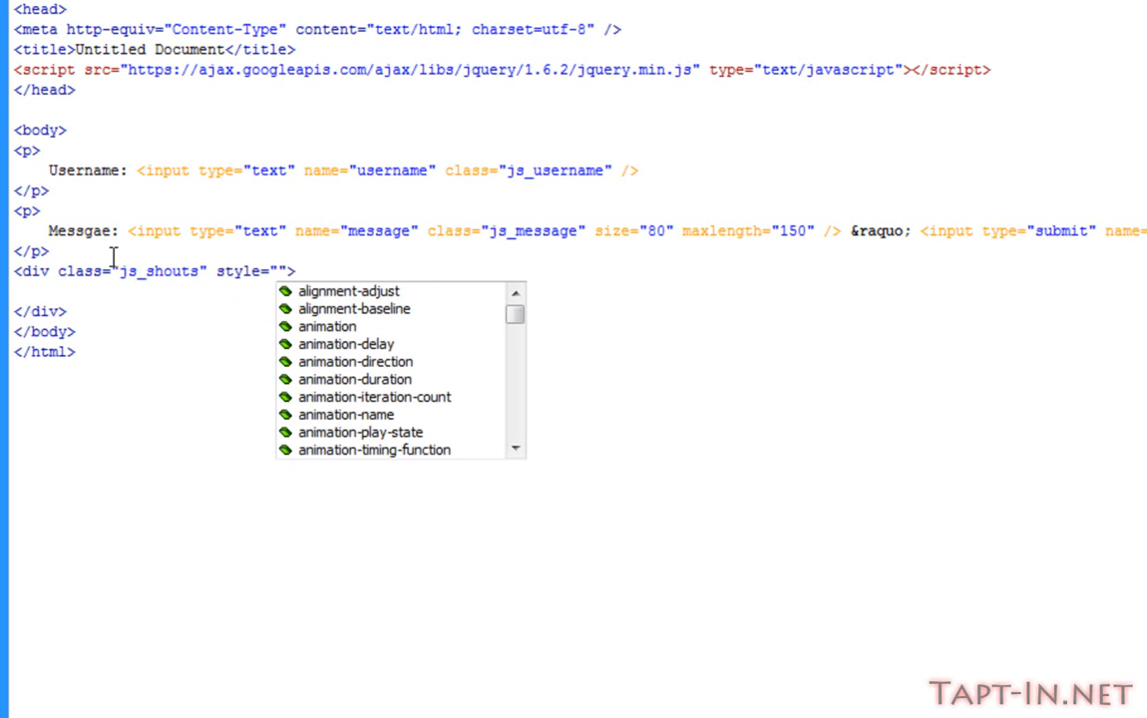
type("width:")
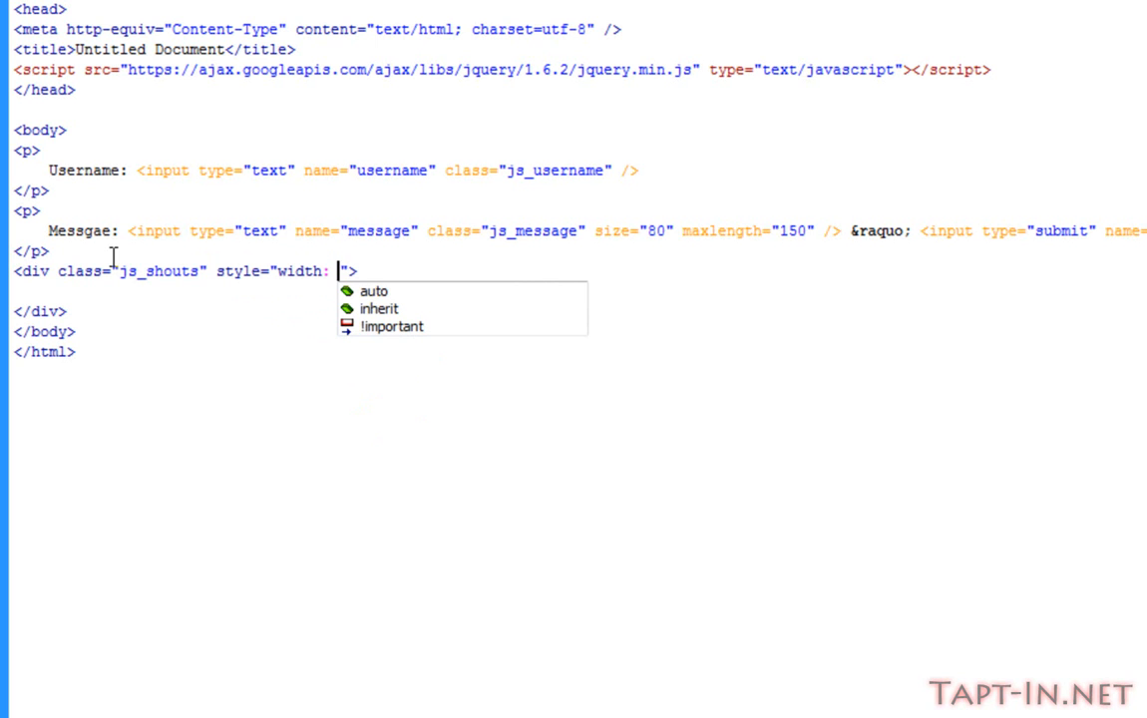
type("600px")
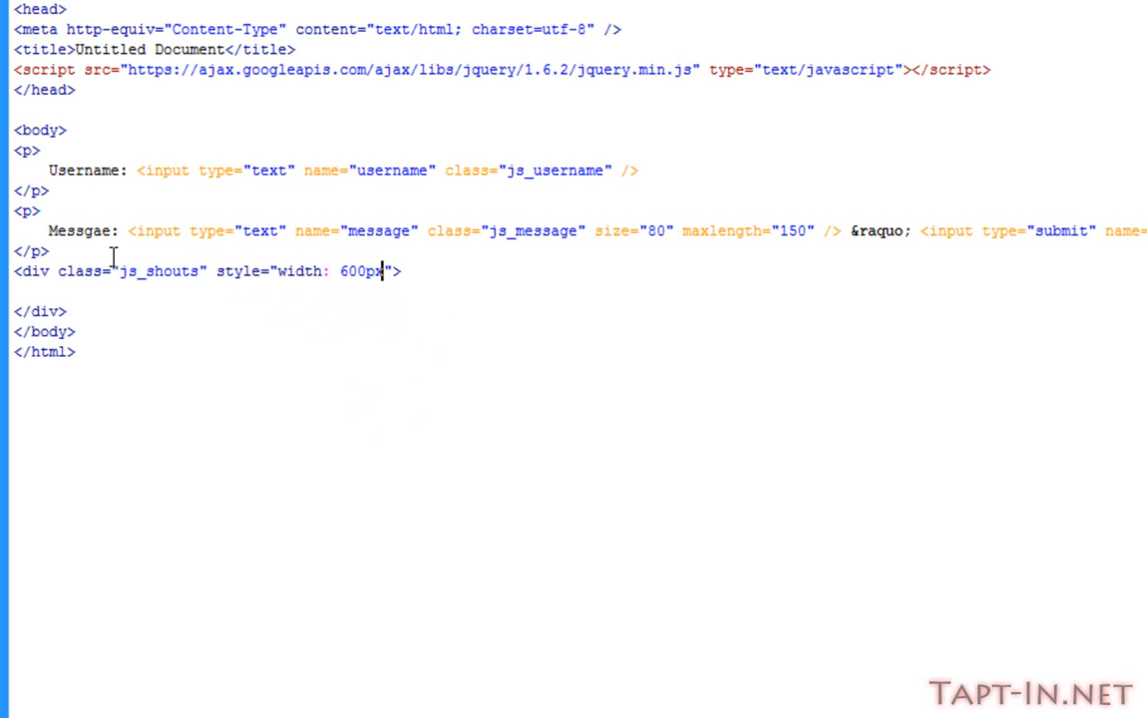
type("; box")
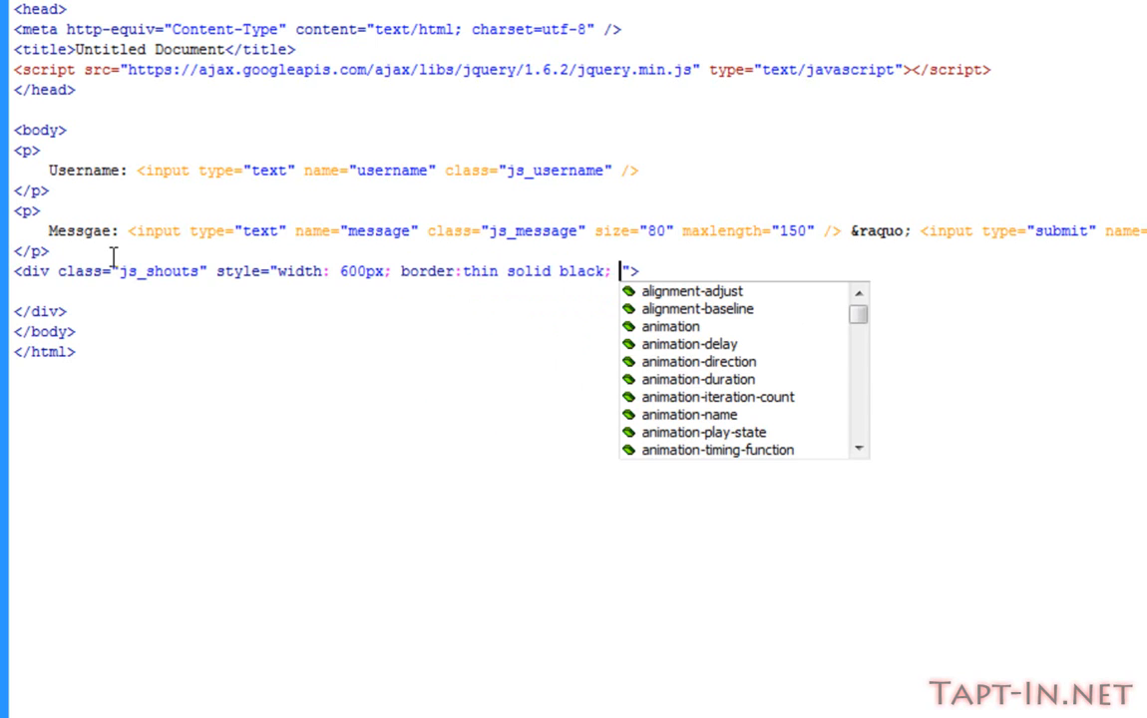
type("height:")
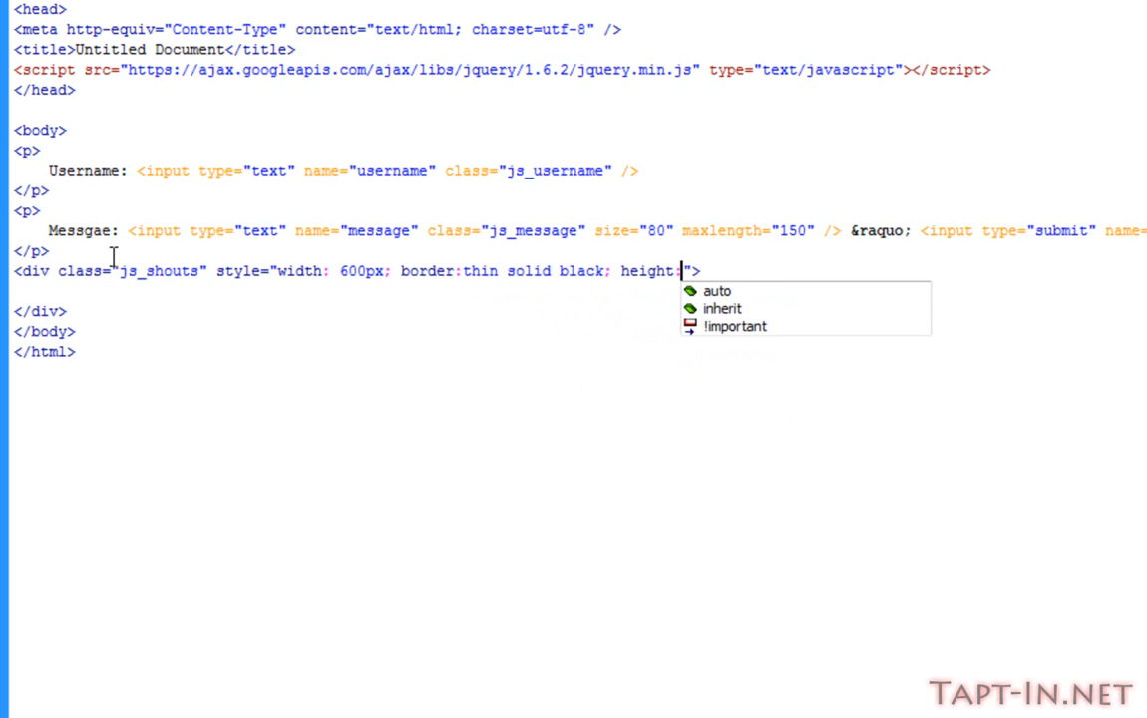
type("150")
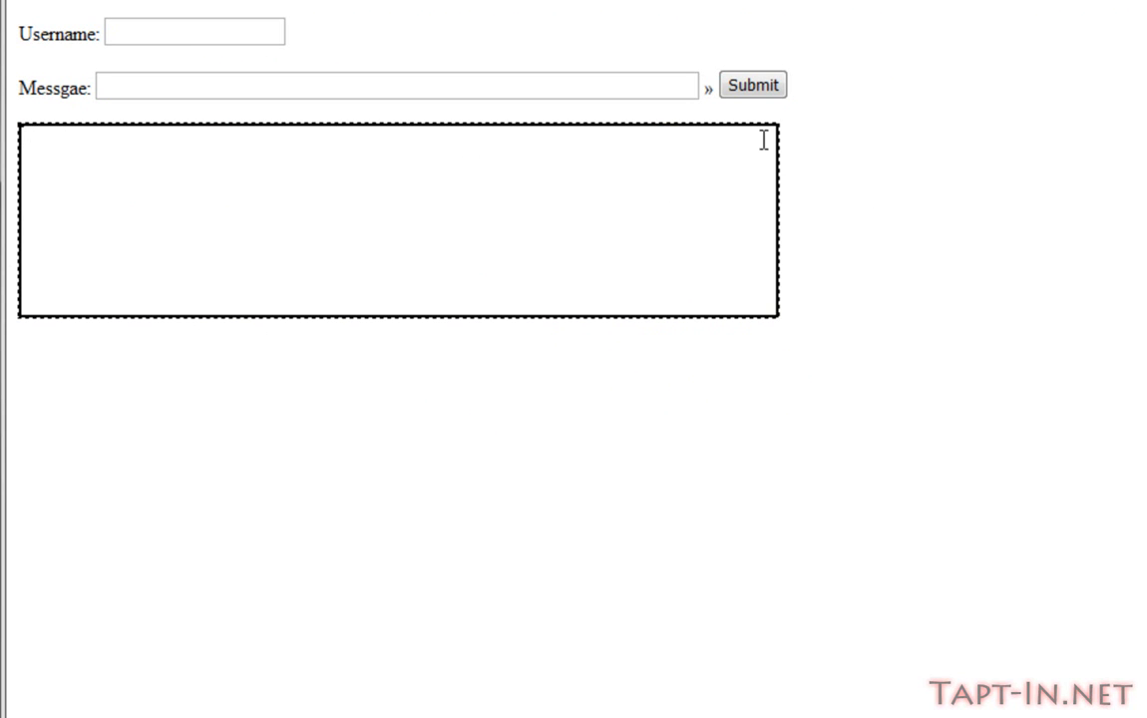
mouse_move(715, 155)
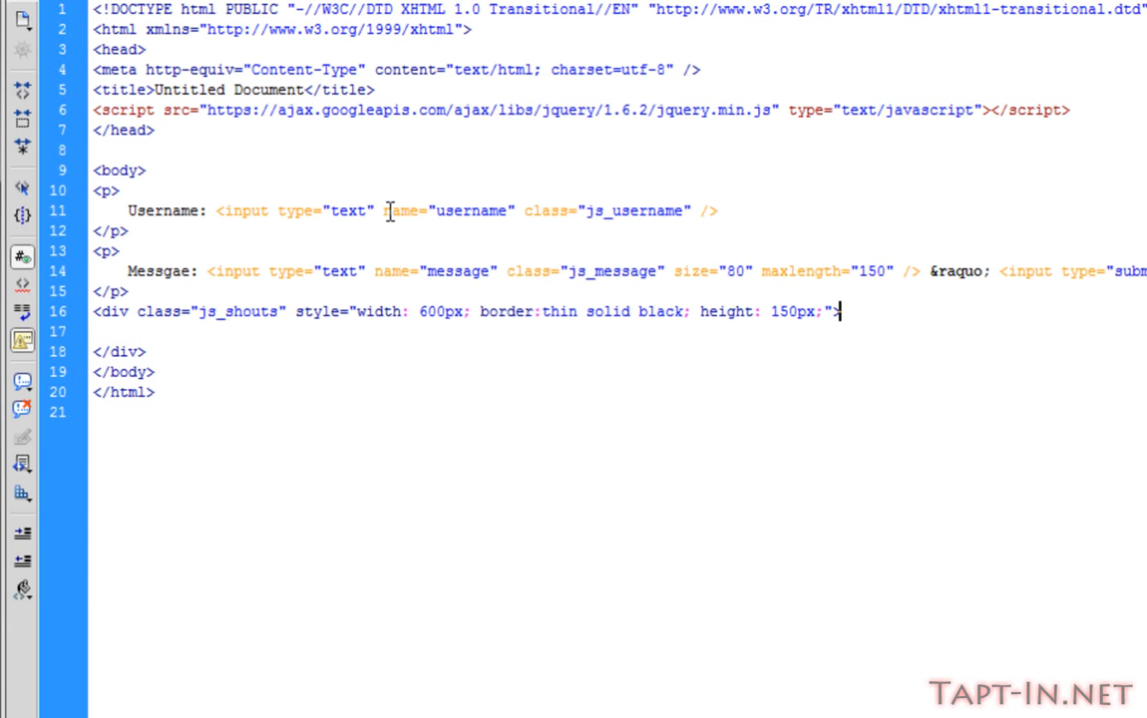
mouse_move(846, 299)
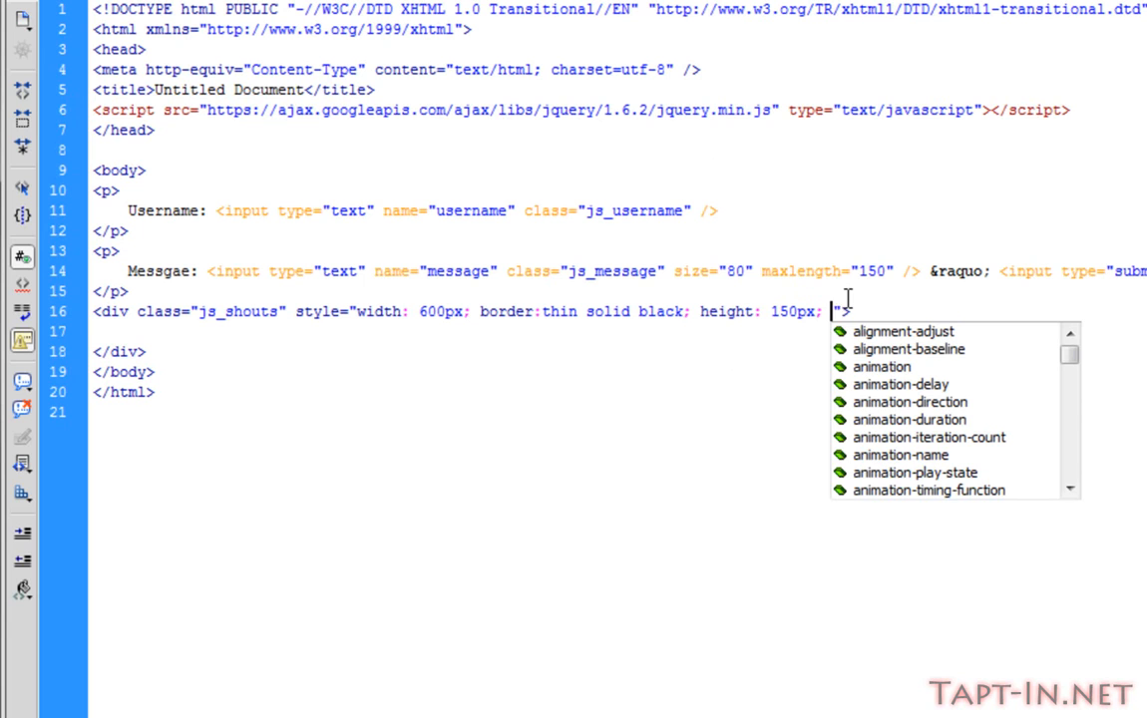
Append overflow-x: scroll to the js_shouts div's style attribute
type("overflow:")
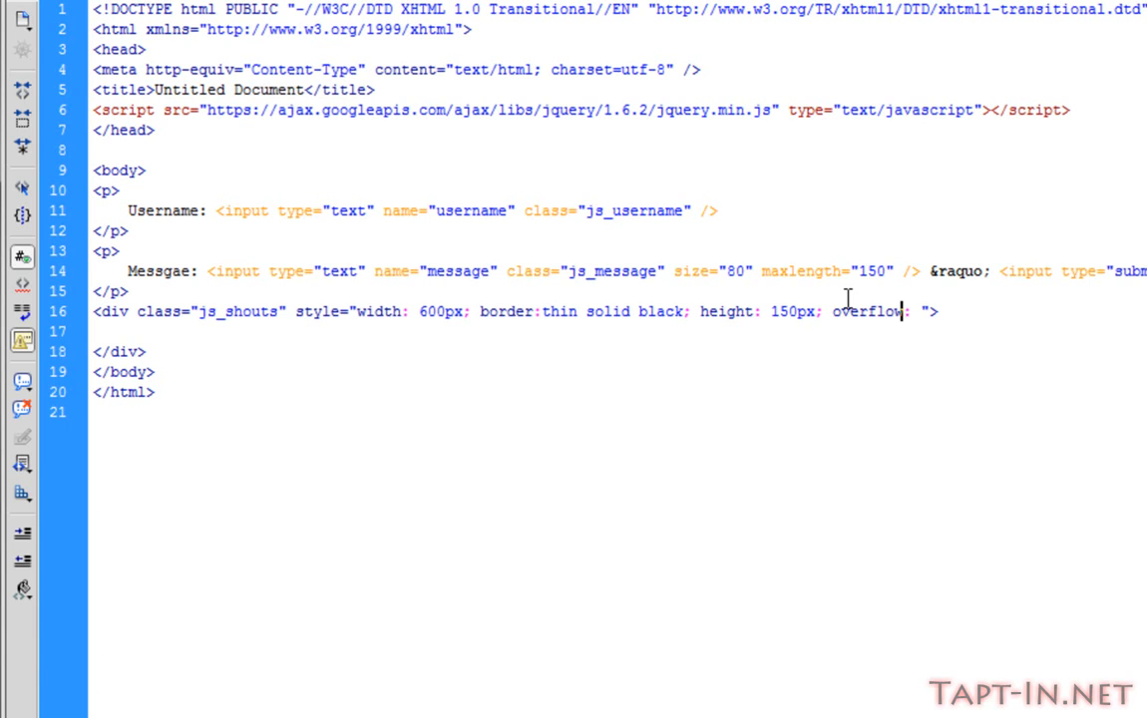
type("-x:")
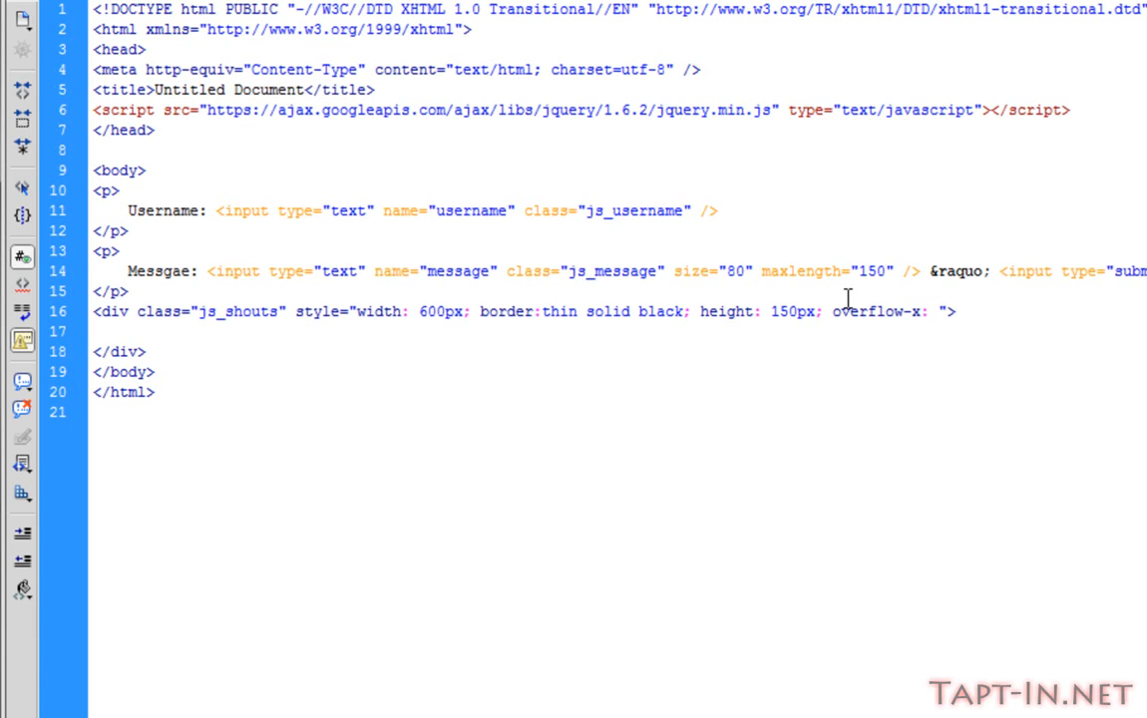
type("s")
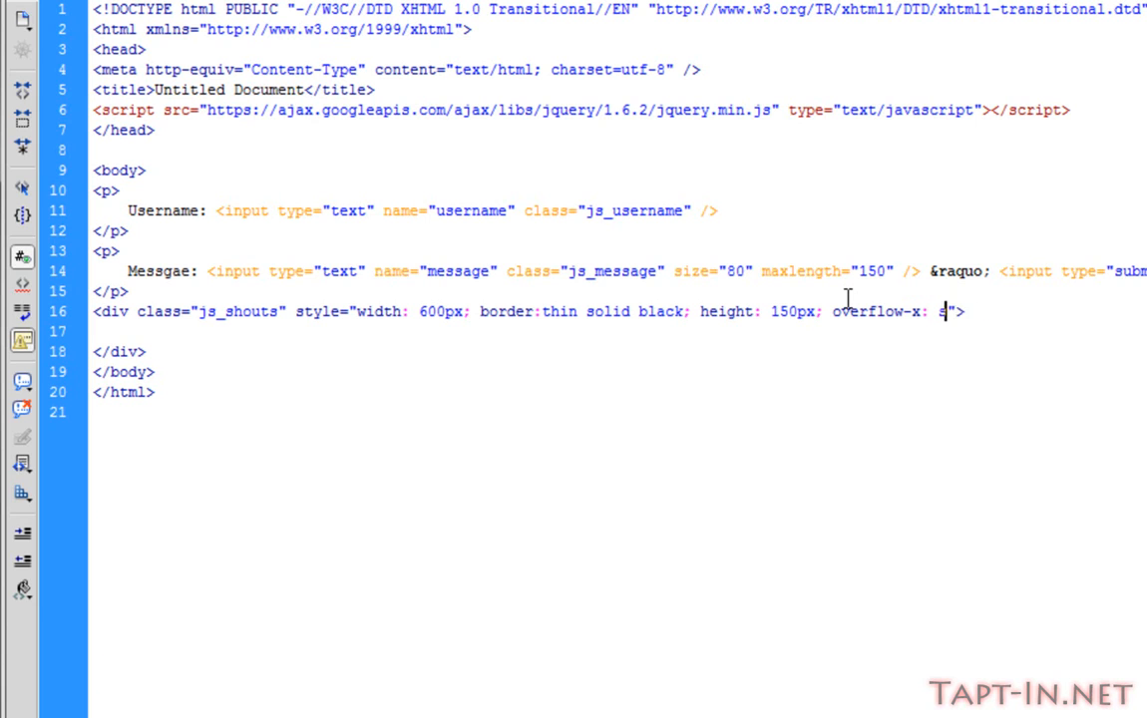
type("croll")
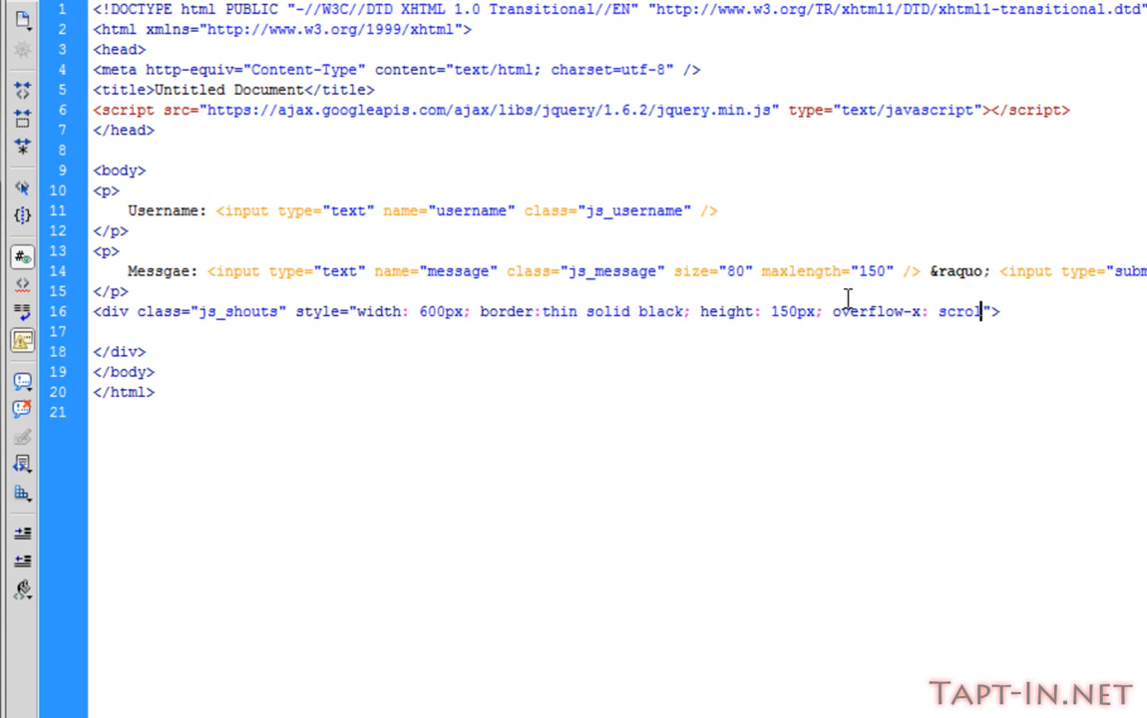
type("l")
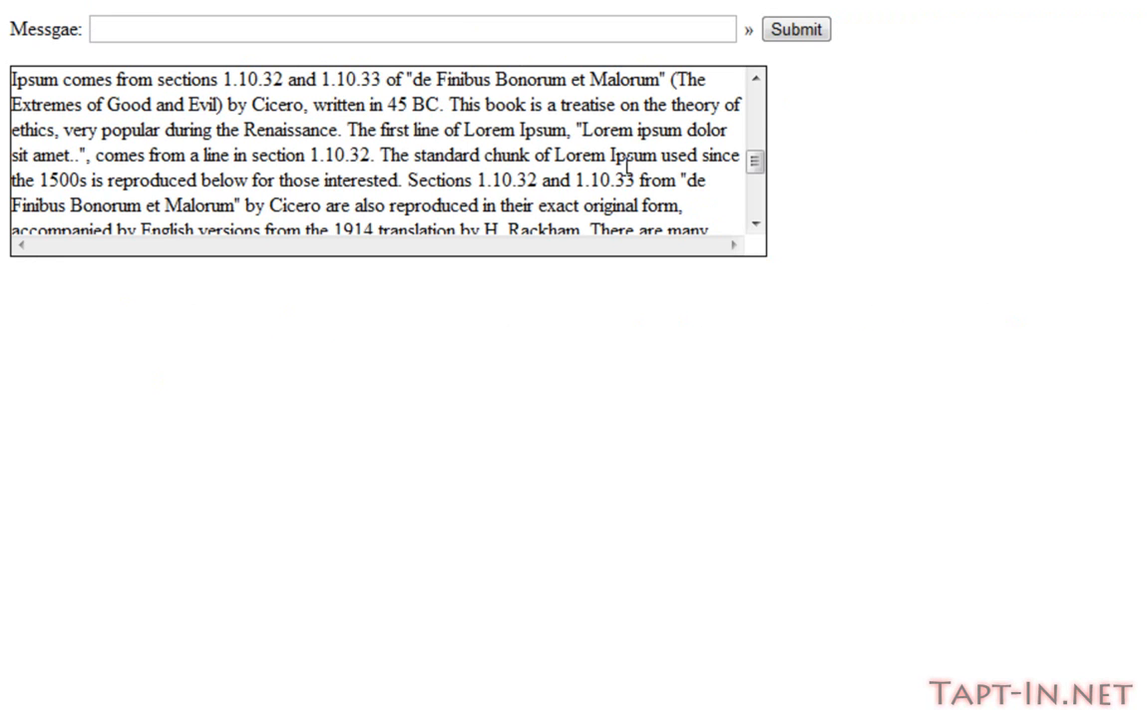
Scroll the Lorem Ipsum shouts box in the browser preview and focus the Message field
scroll("down", 3)
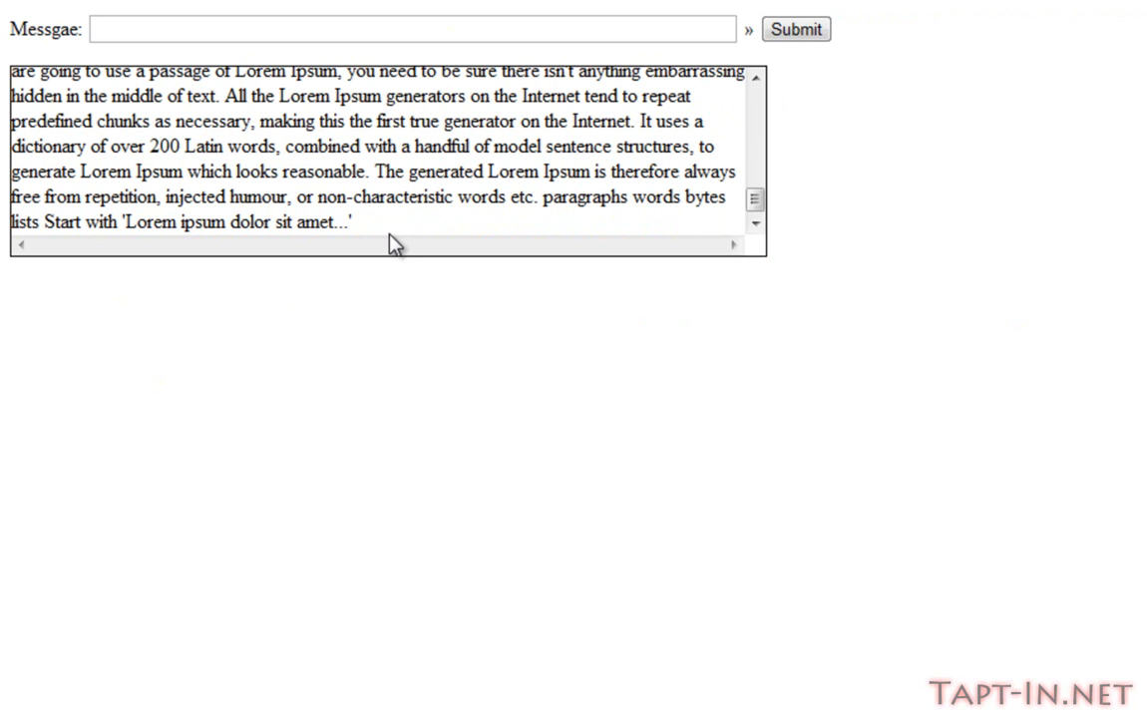
left_click(755, 105)
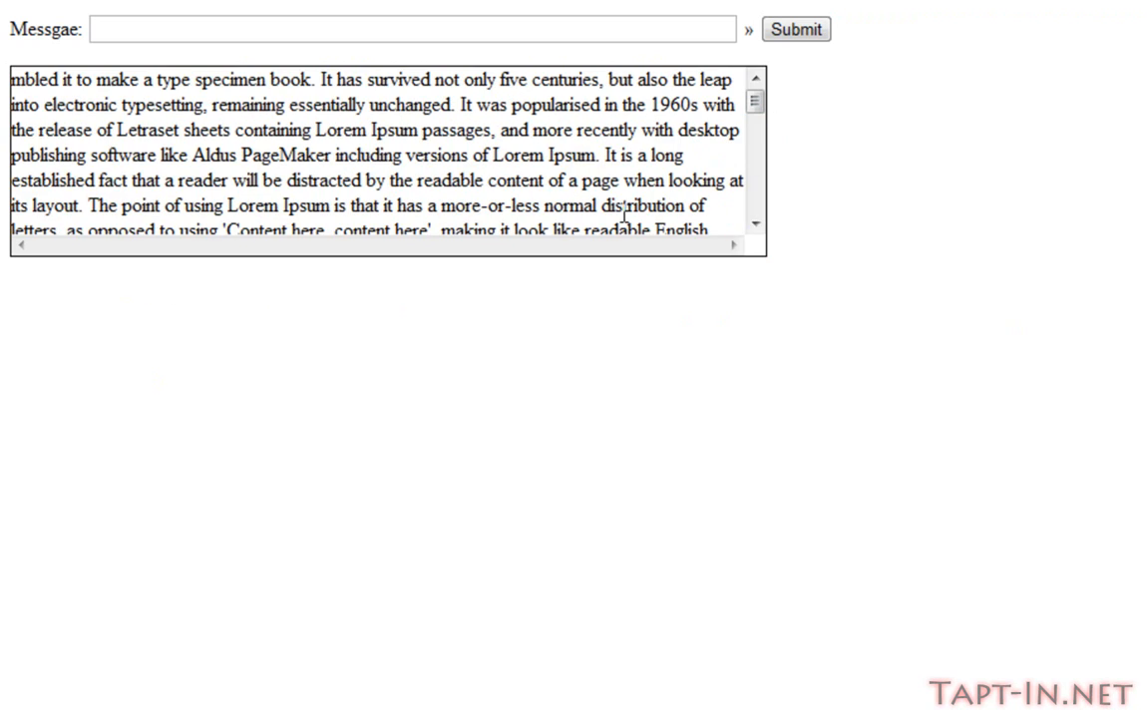
scroll("down", 3)
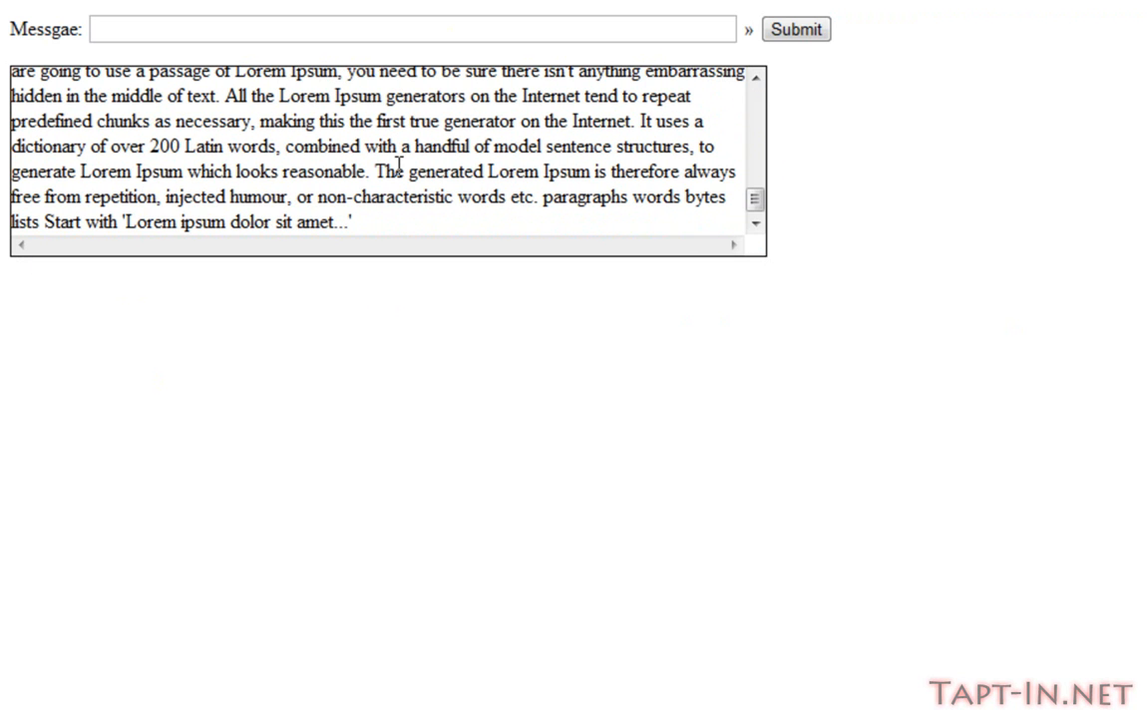
mouse_move(63, 261)
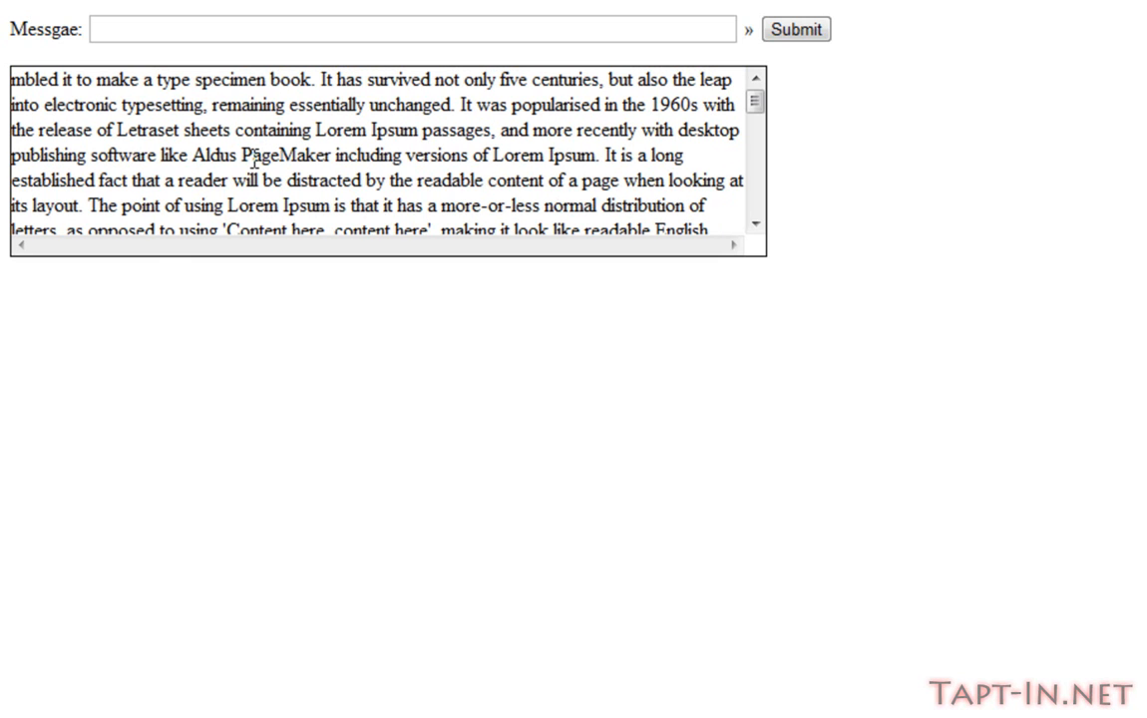
mouse_move(8, 254)
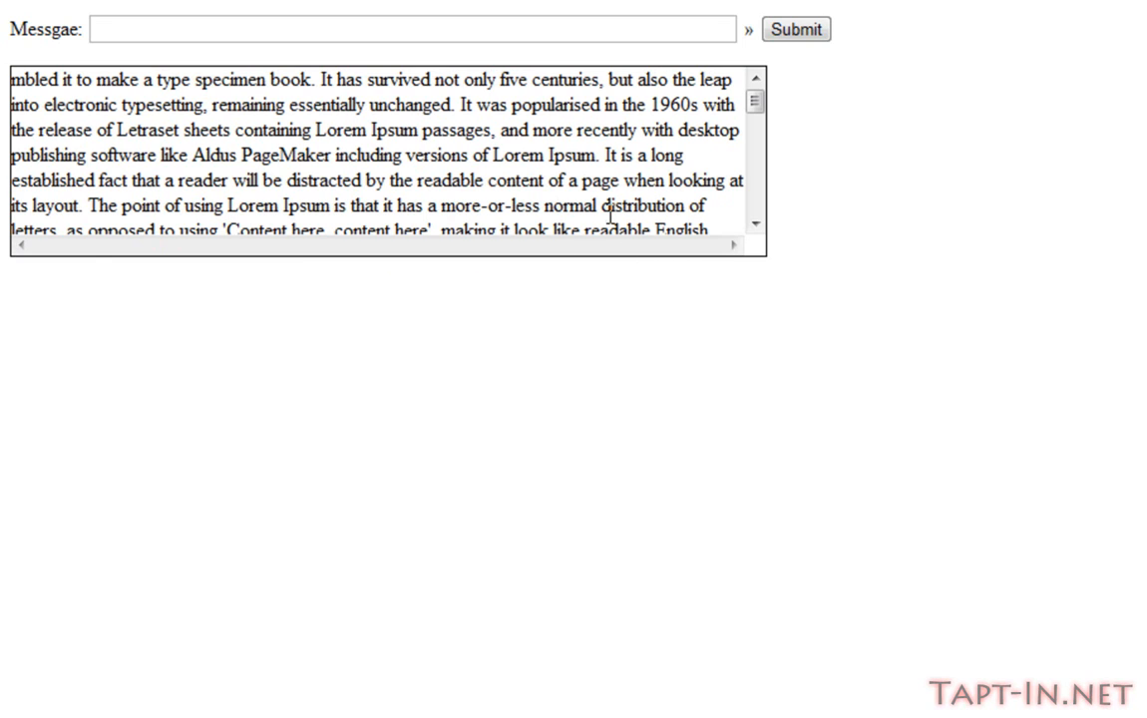
mouse_move(574, 248)
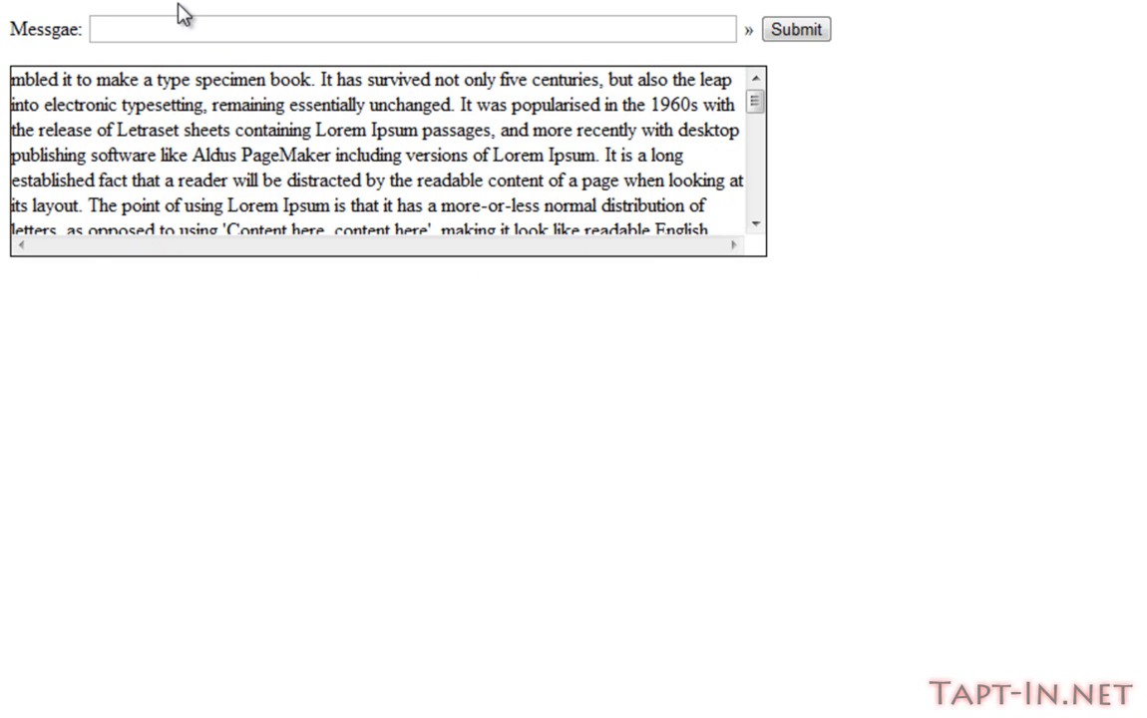
left_click(411, 28)
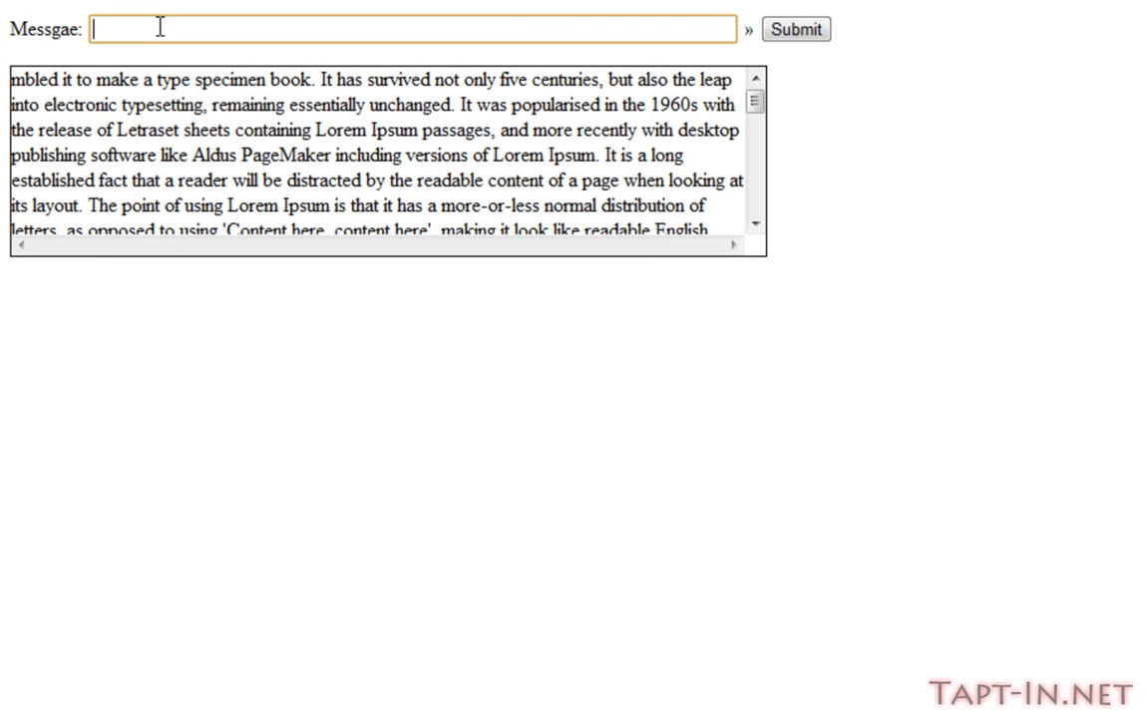
left_click(795, 29)
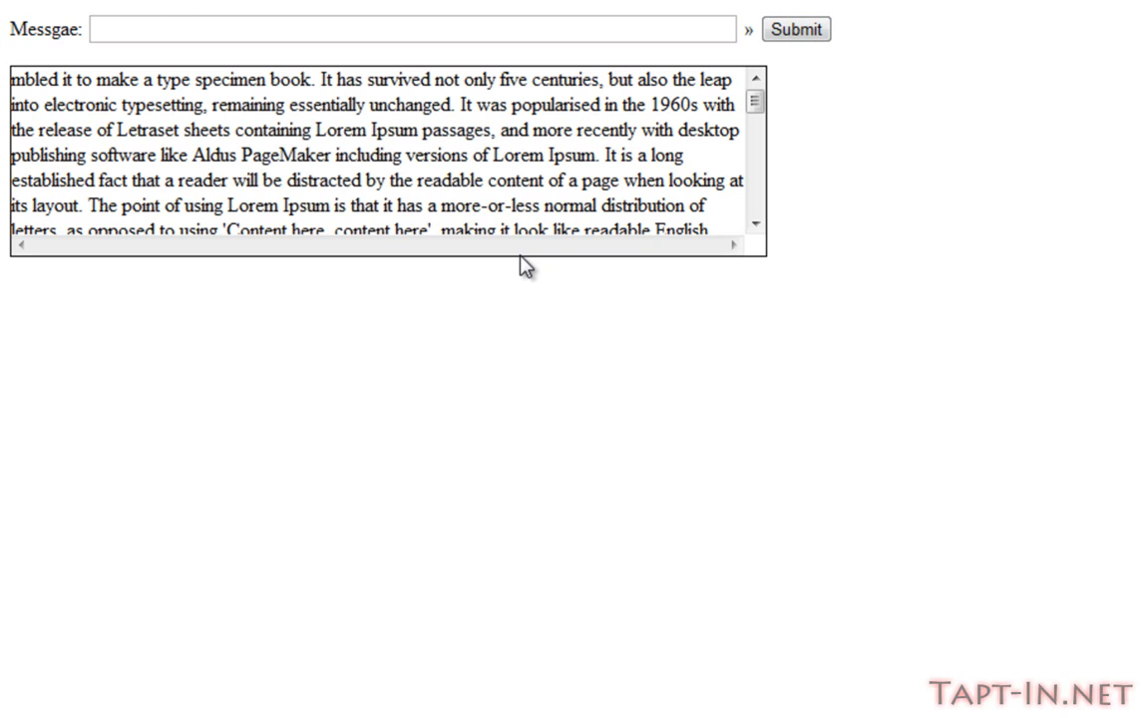
mouse_move(535, 304)
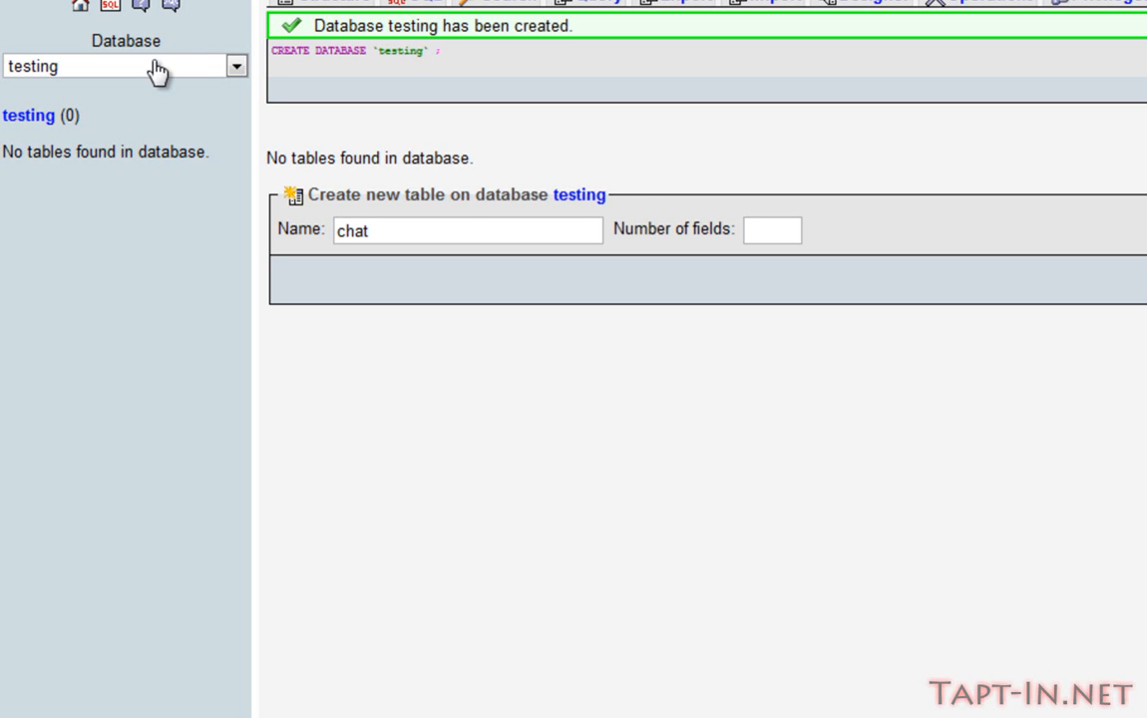
mouse_move(135, 80)
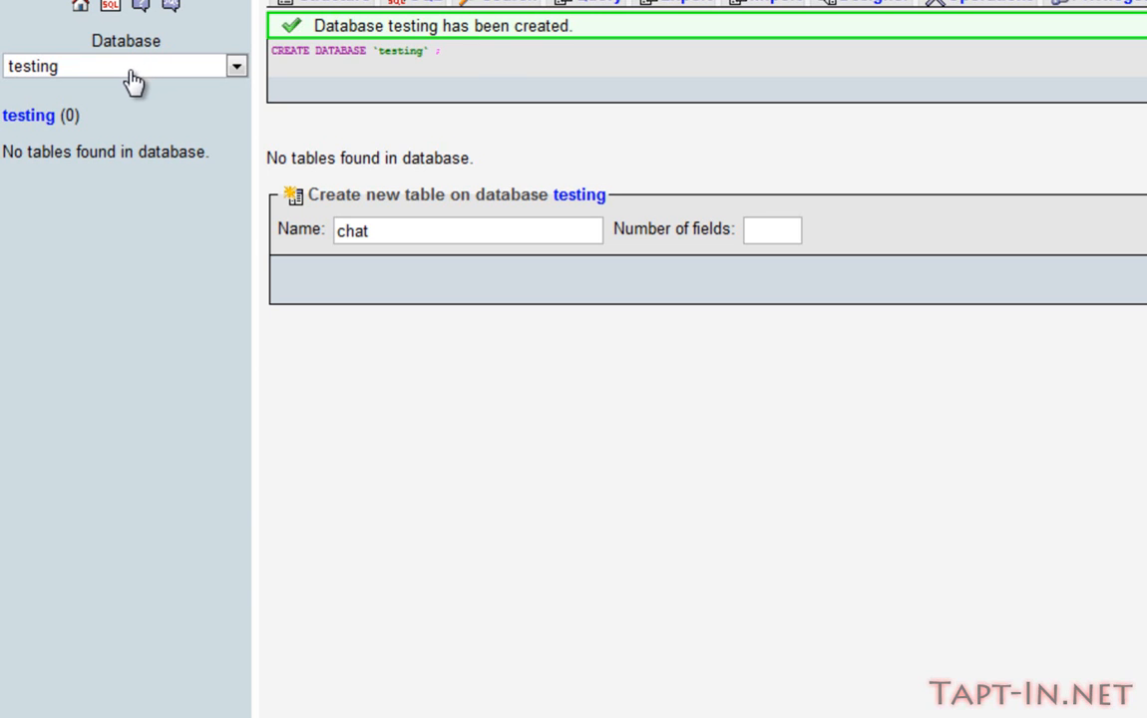
mouse_move(187, 215)
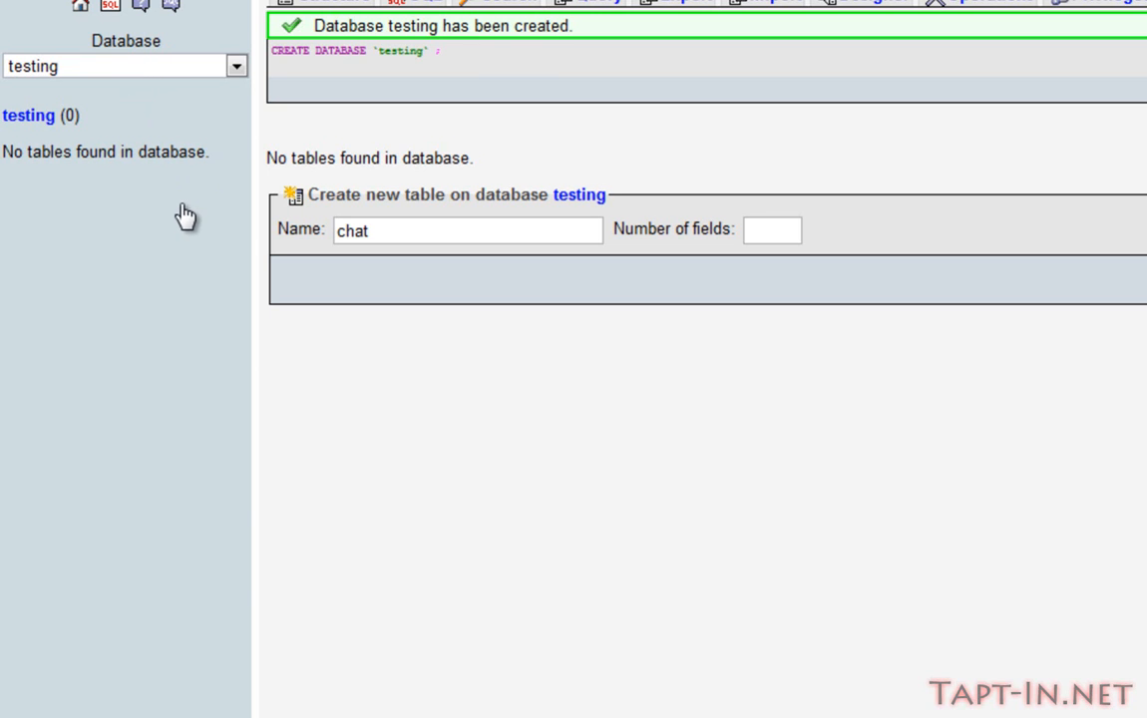
Create database 'testing' and begin a table named chat
left_click(771, 230)
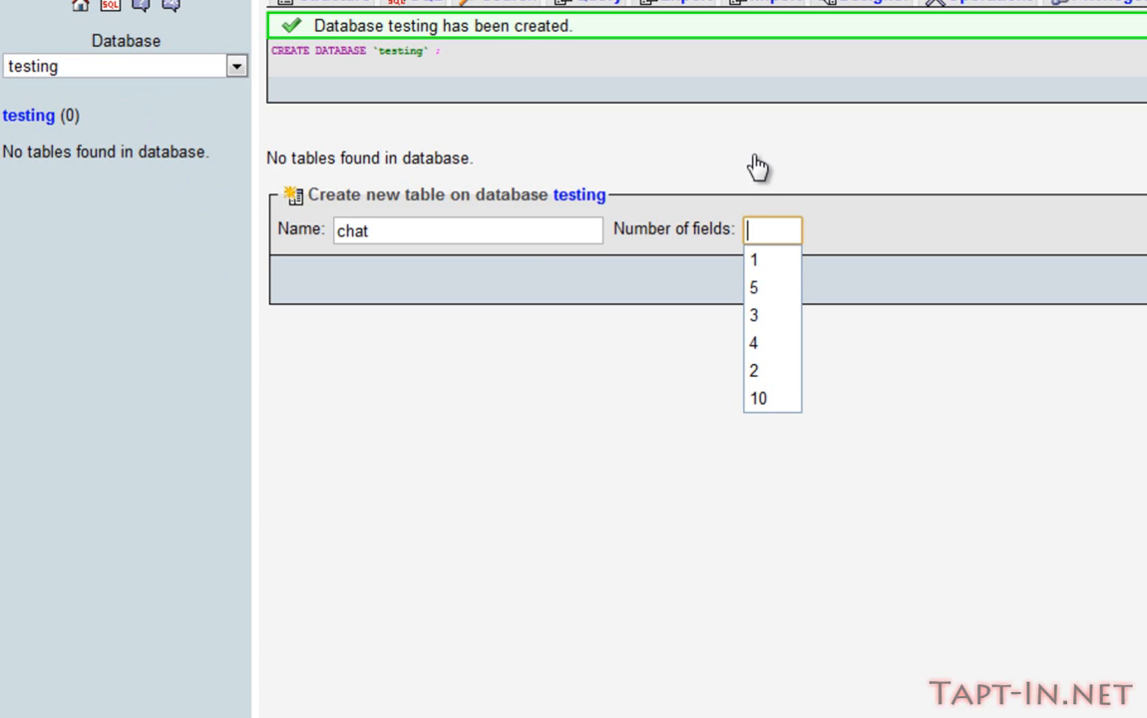
mouse_move(272, 213)
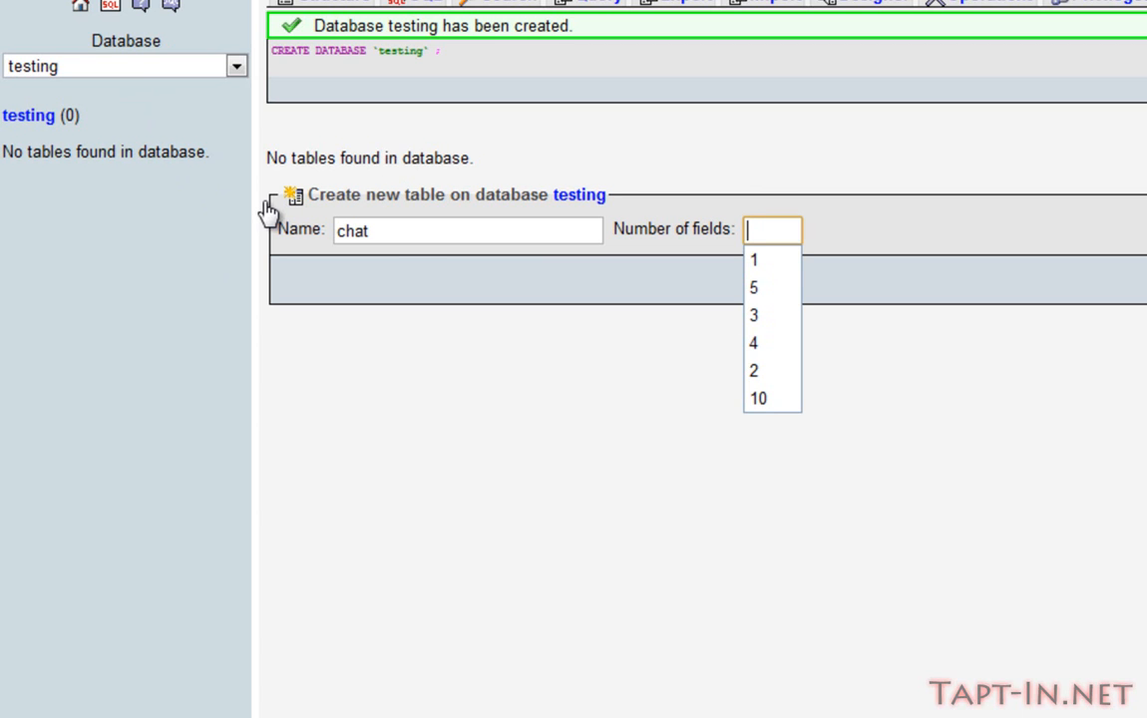
mouse_move(406, 239)
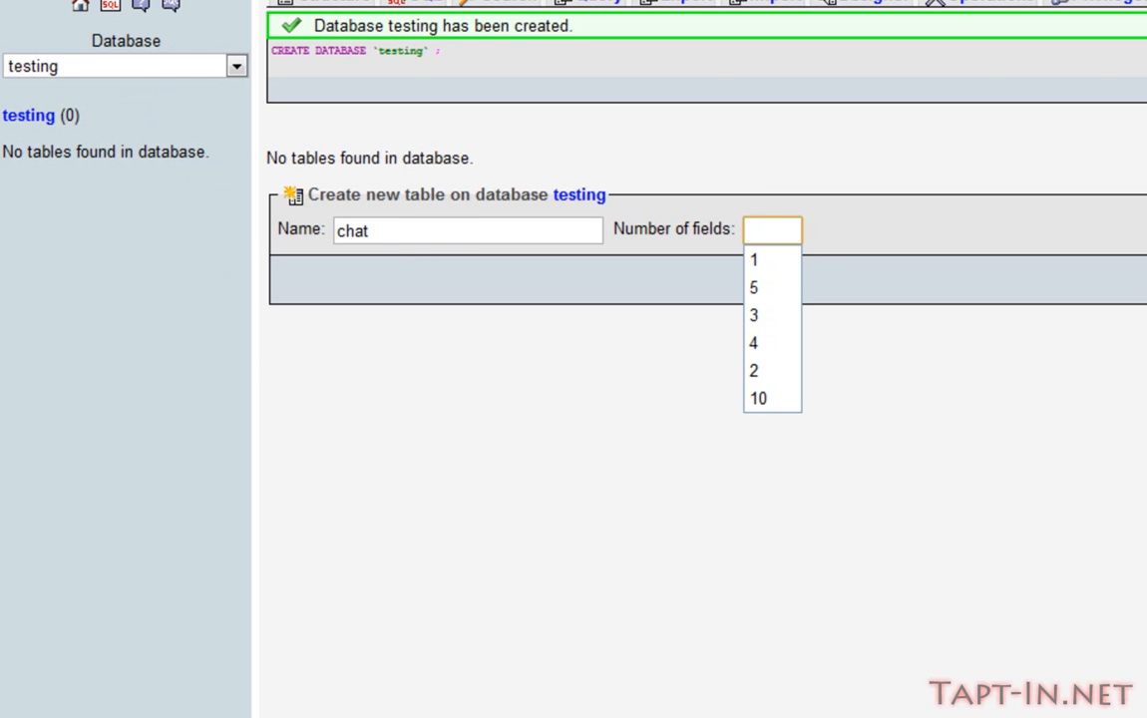
mouse_move(367, 207)
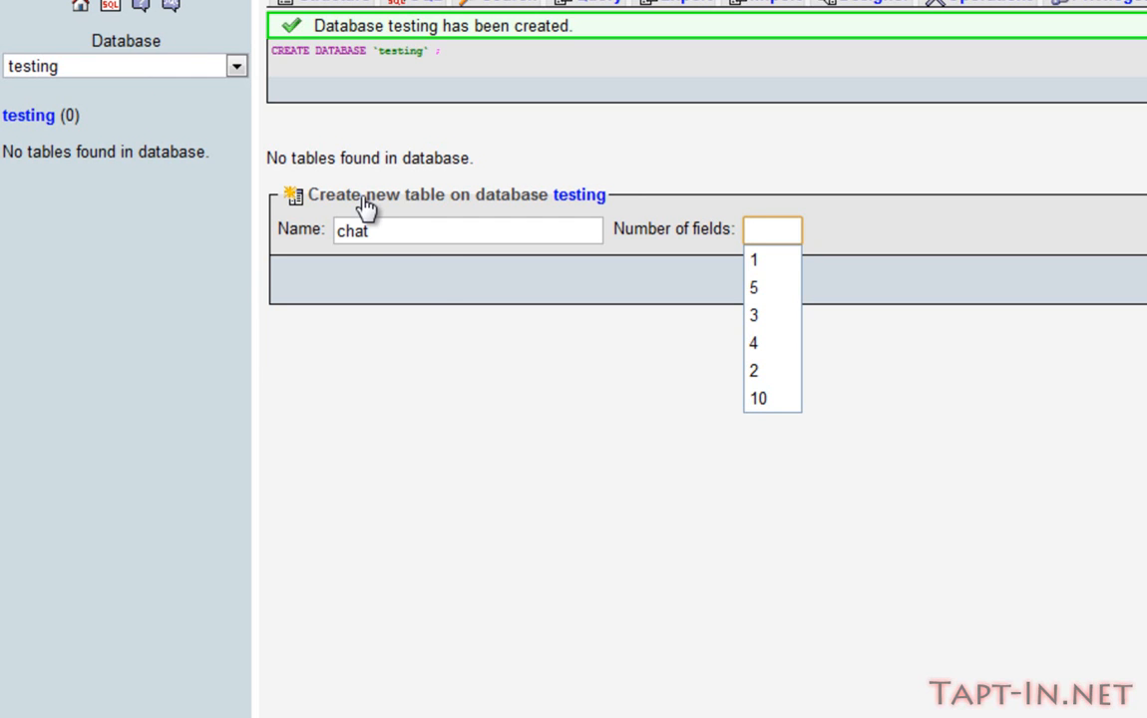
mouse_move(179, 209)
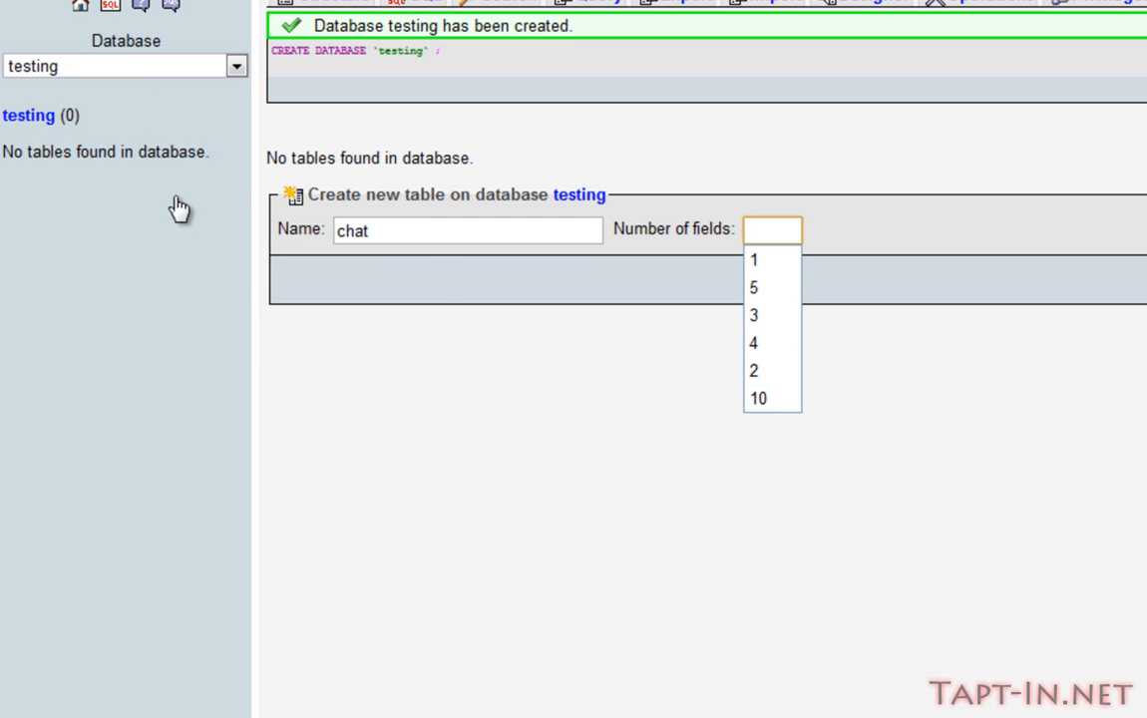
mouse_move(369, 254)
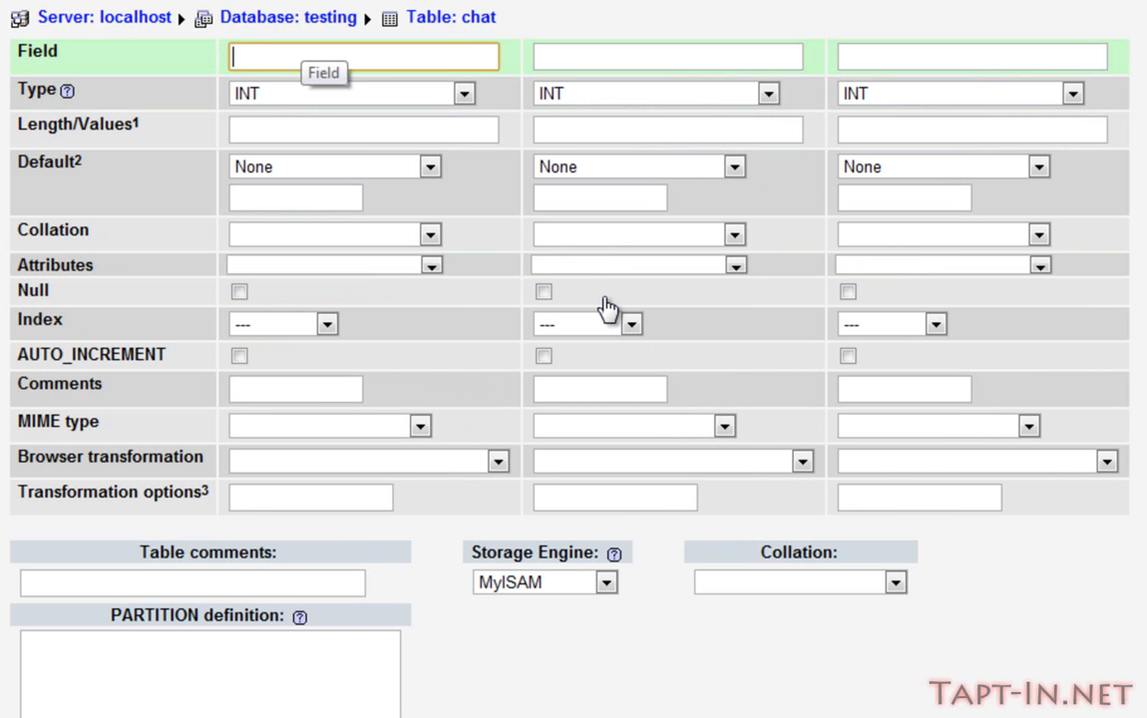
Name the chat table's three fields username, message and timestamp
type("username")
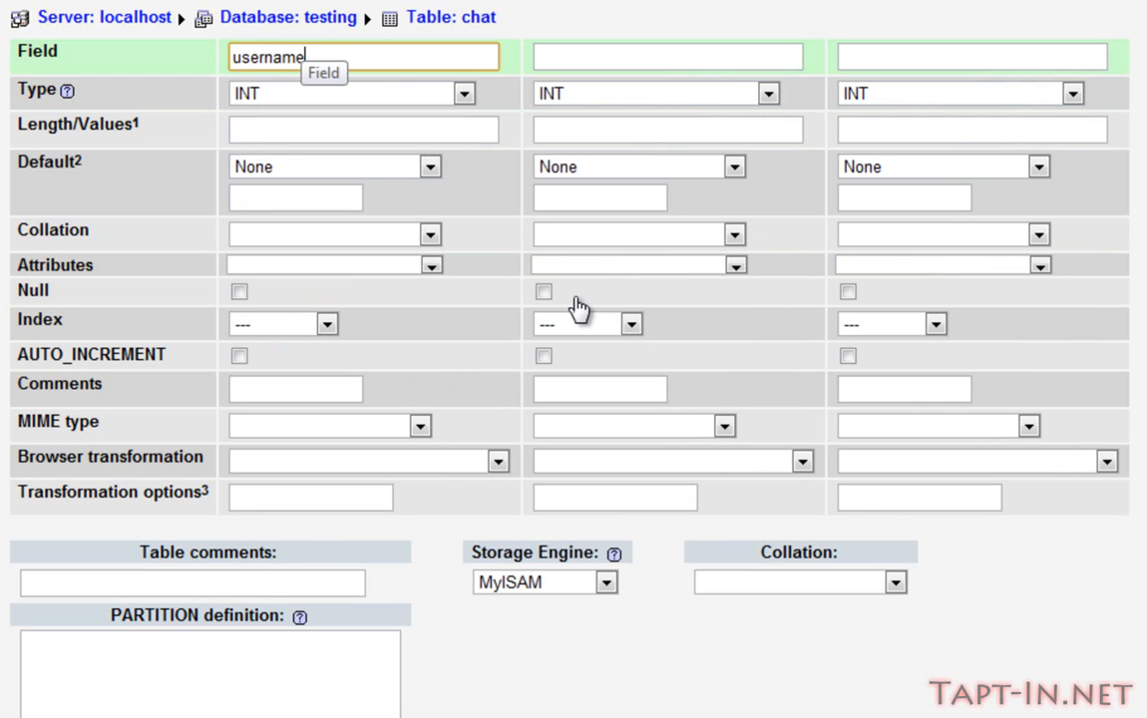
left_click(667, 55)
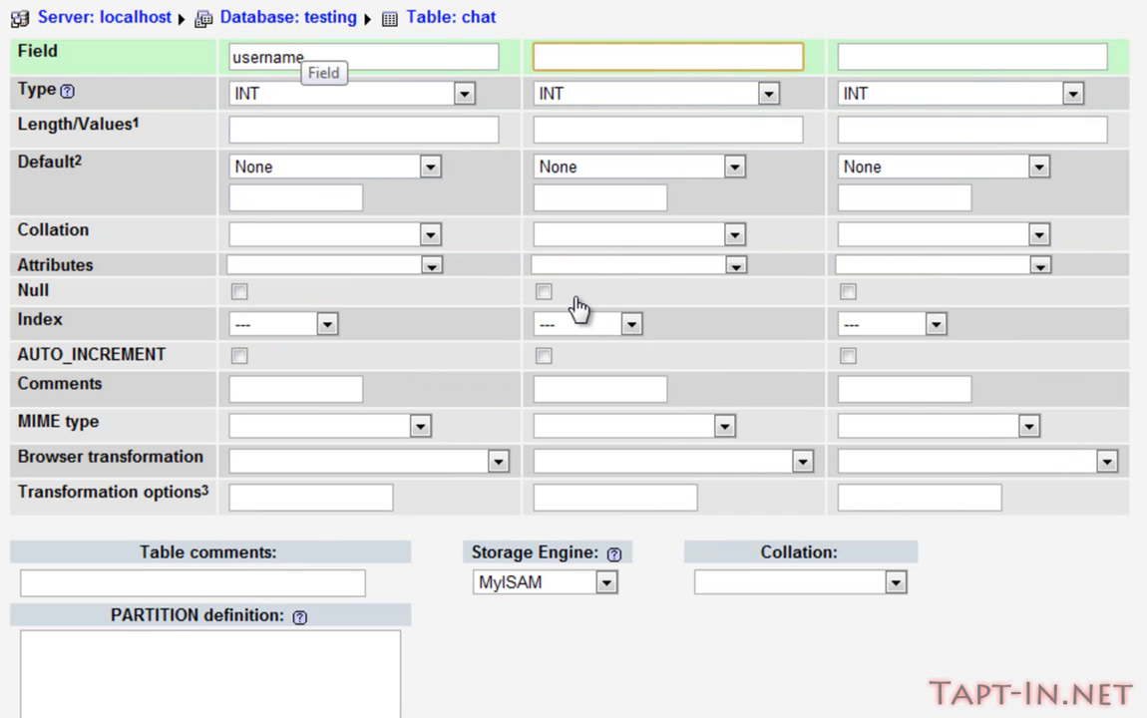
type("messgae")
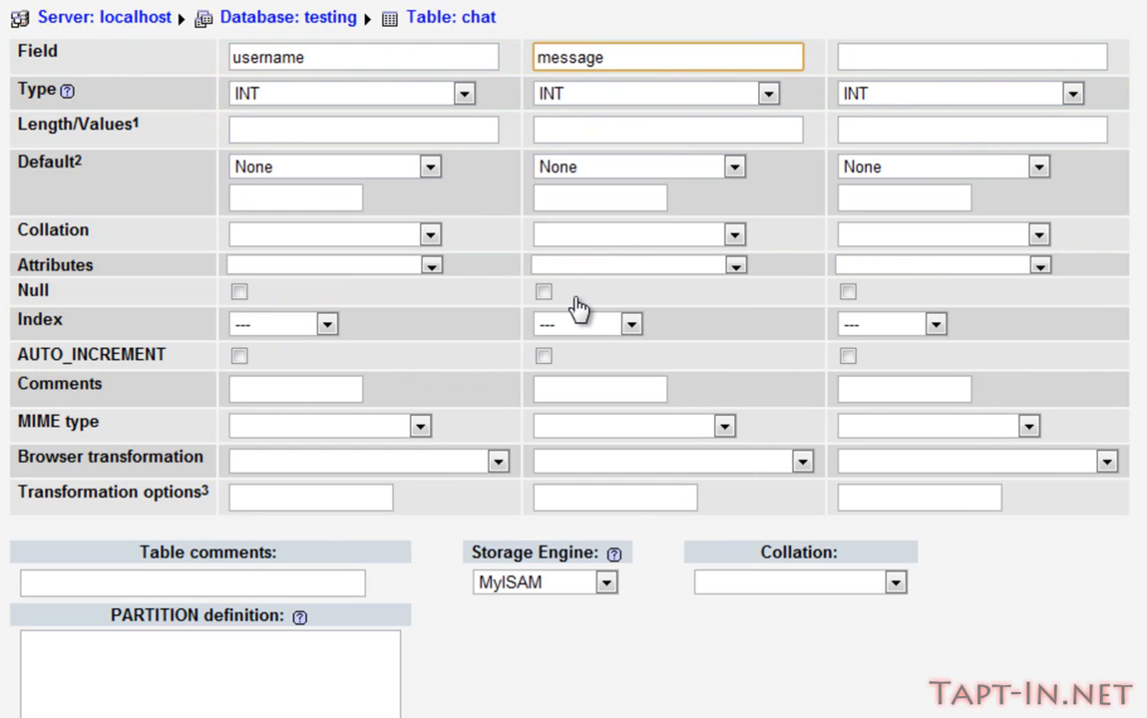
type("timesy")
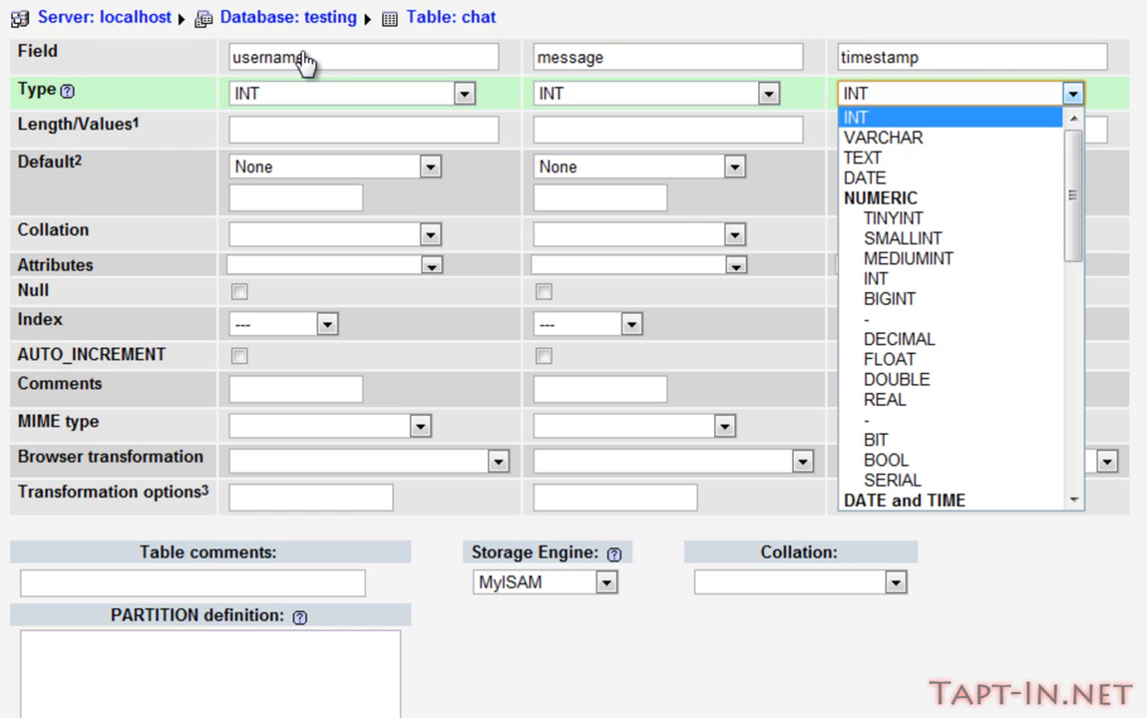
mouse_move(862, 178)
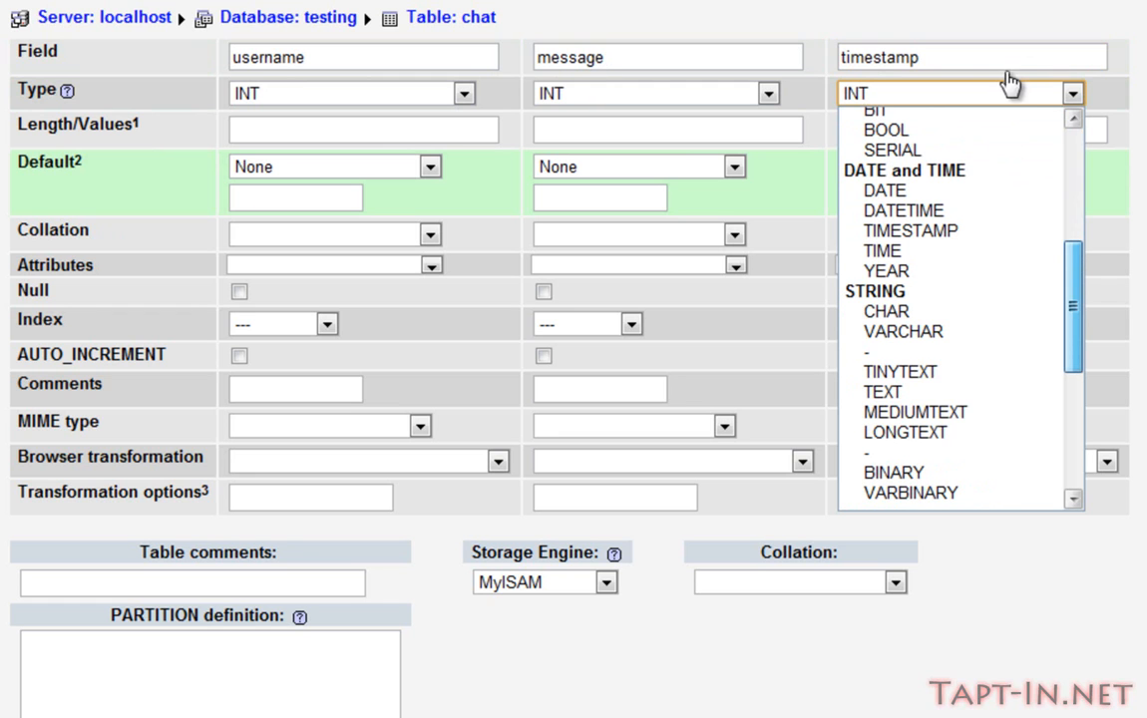
Set timestamp to TIMESTAMP, message to VARCHAR(150), and username to VARCHAR(255)
left_click(910, 231)
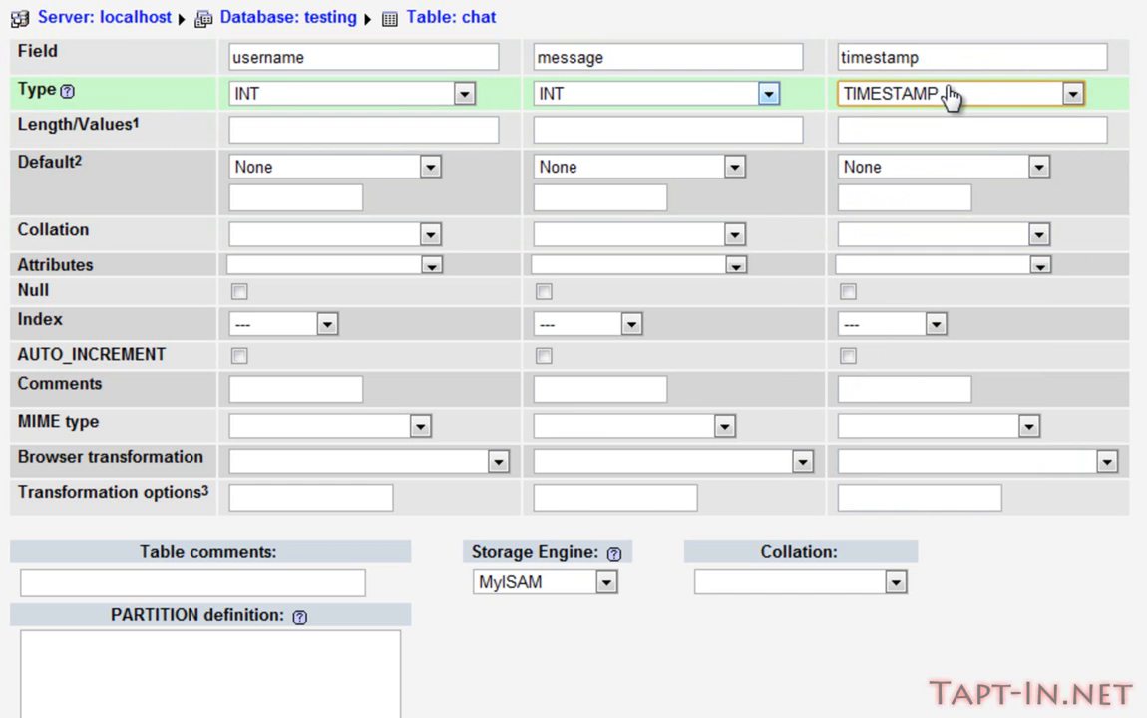
left_click(655, 92)
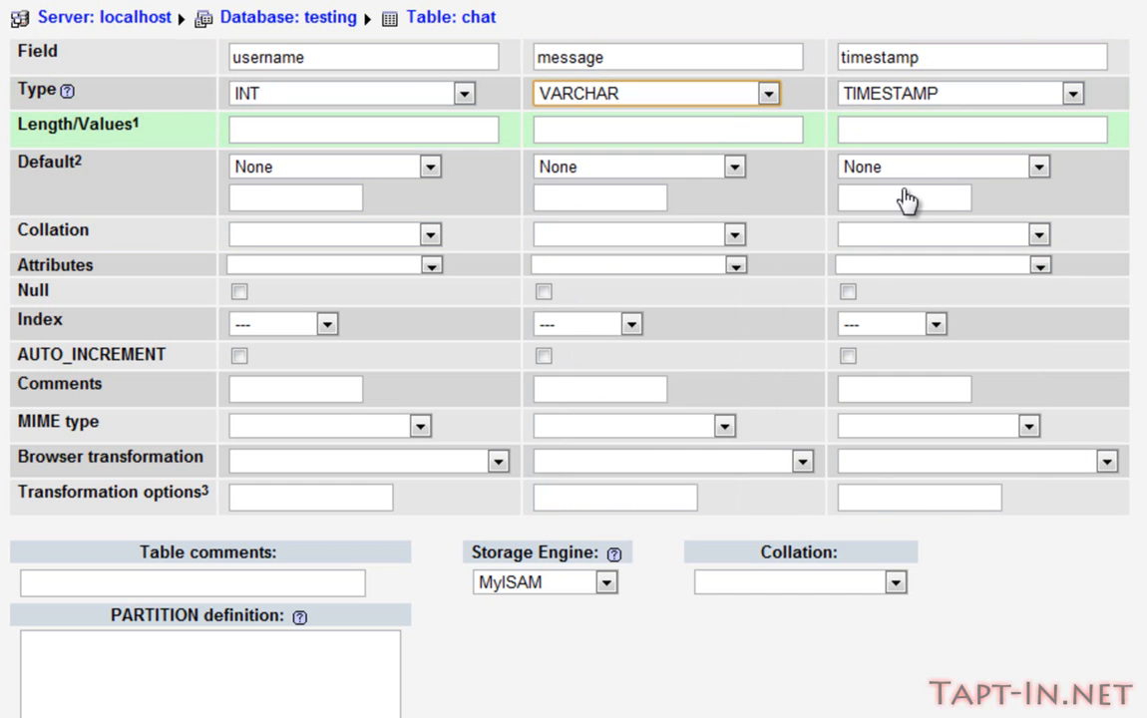
type("1")
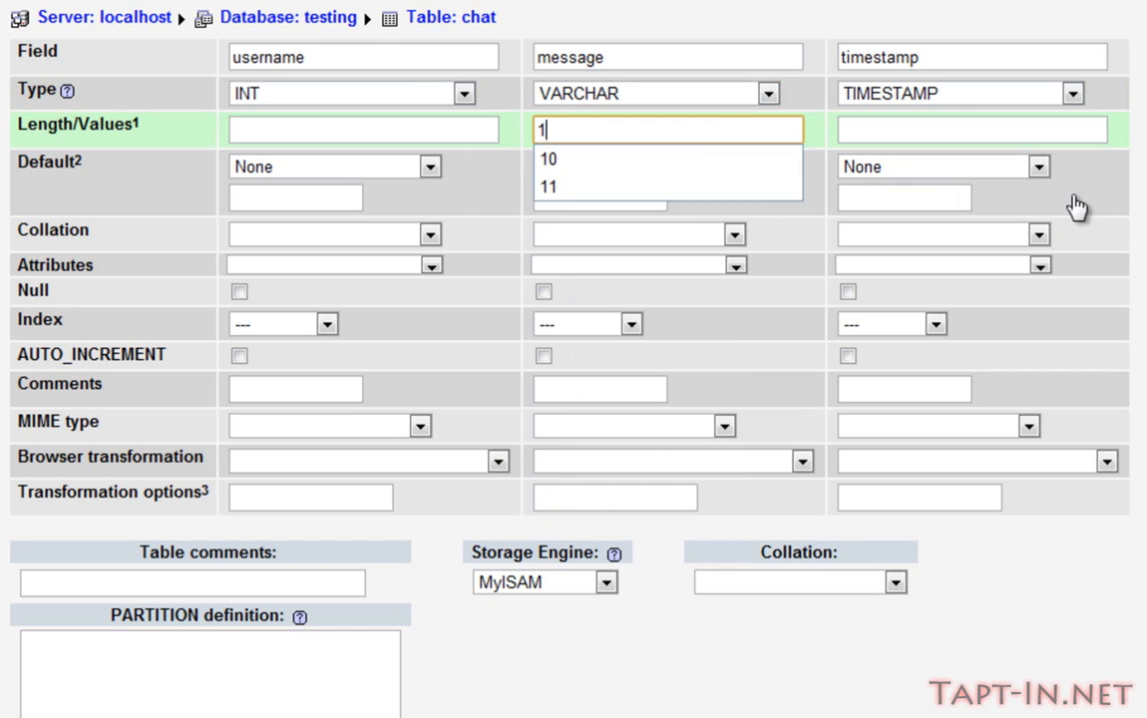
type("50")
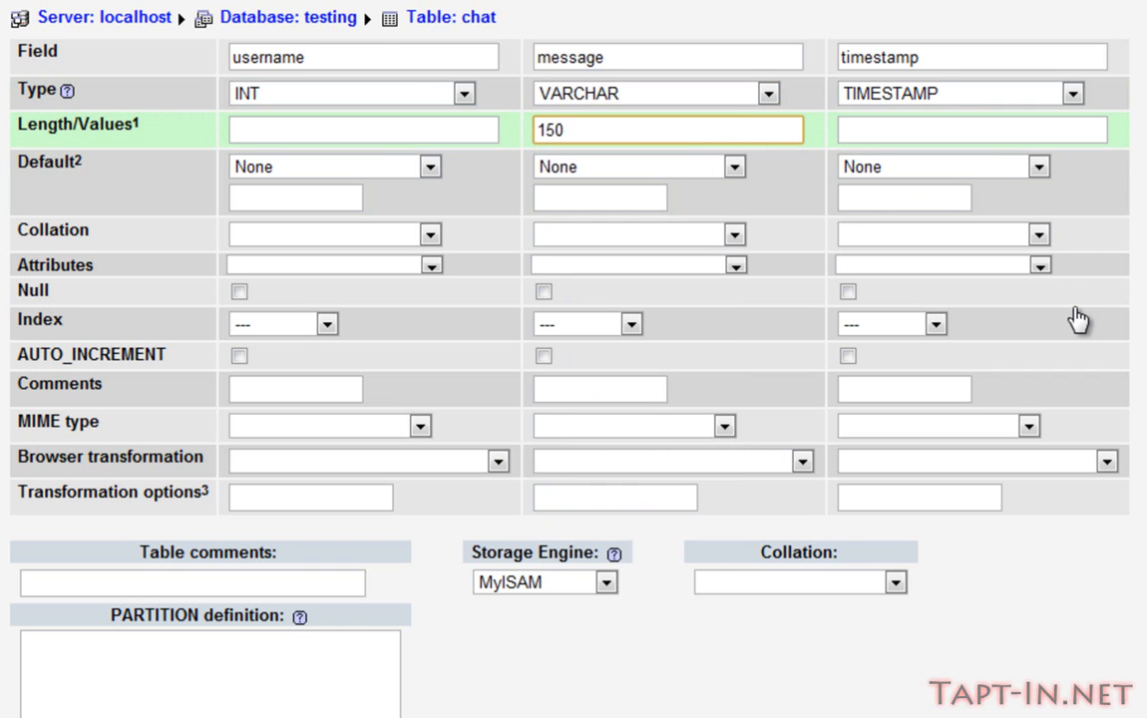
mouse_move(665, 130)
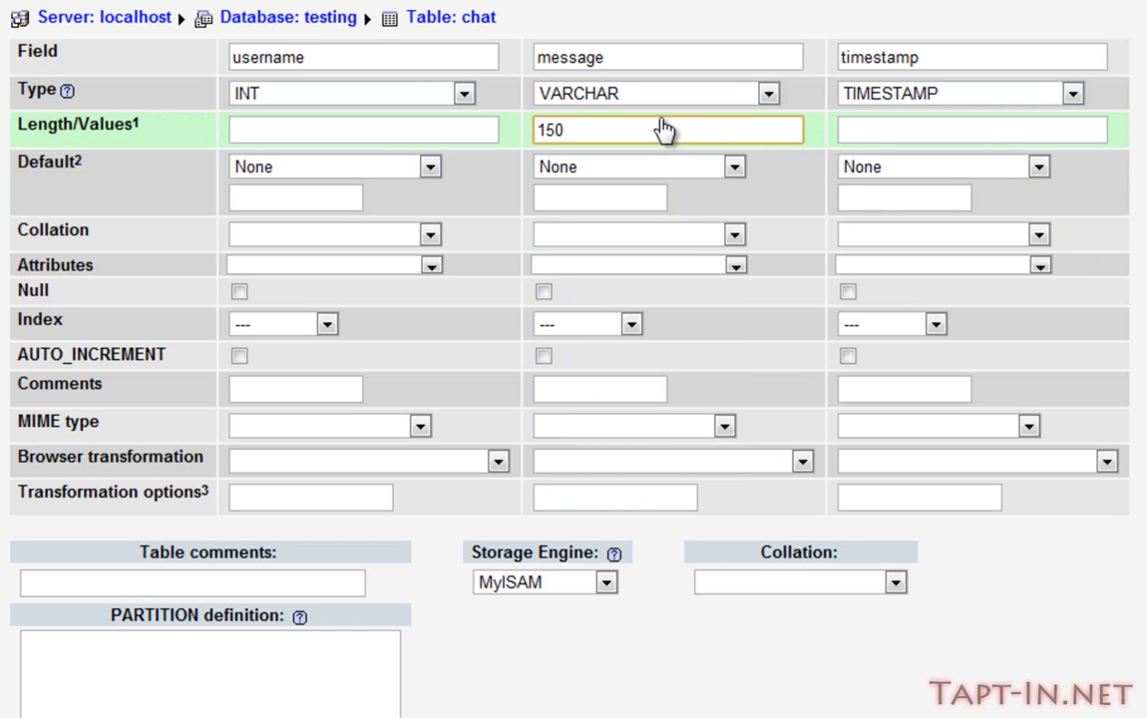
left_click(350, 93)
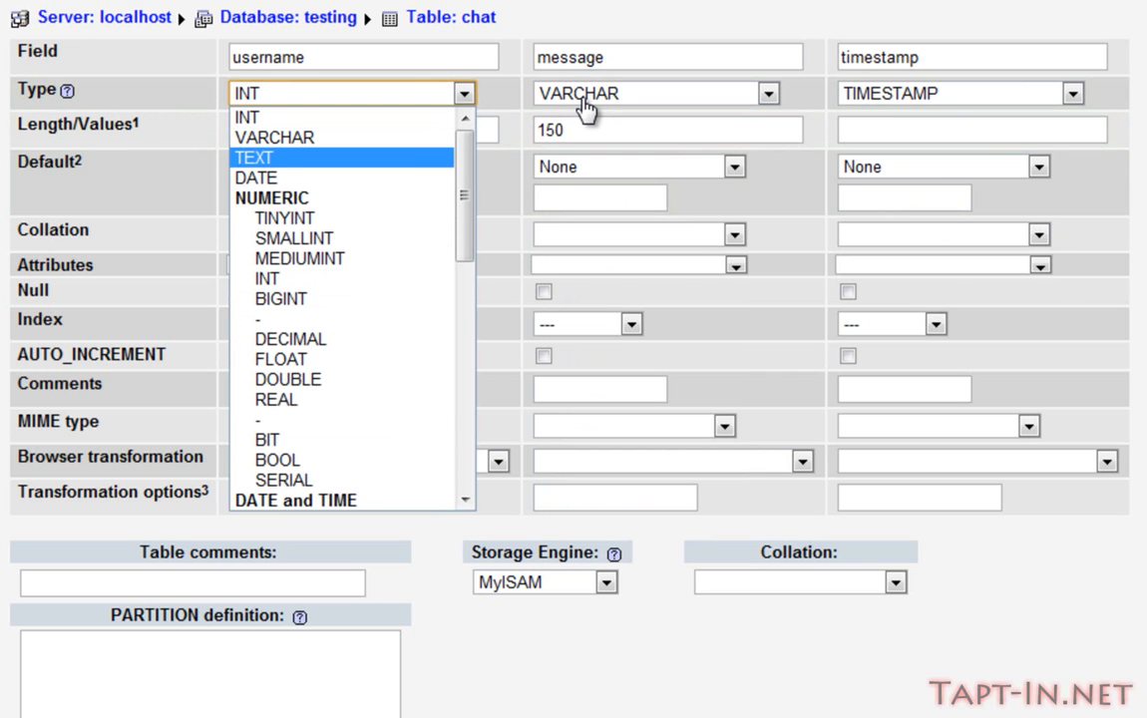
left_click(274, 137)
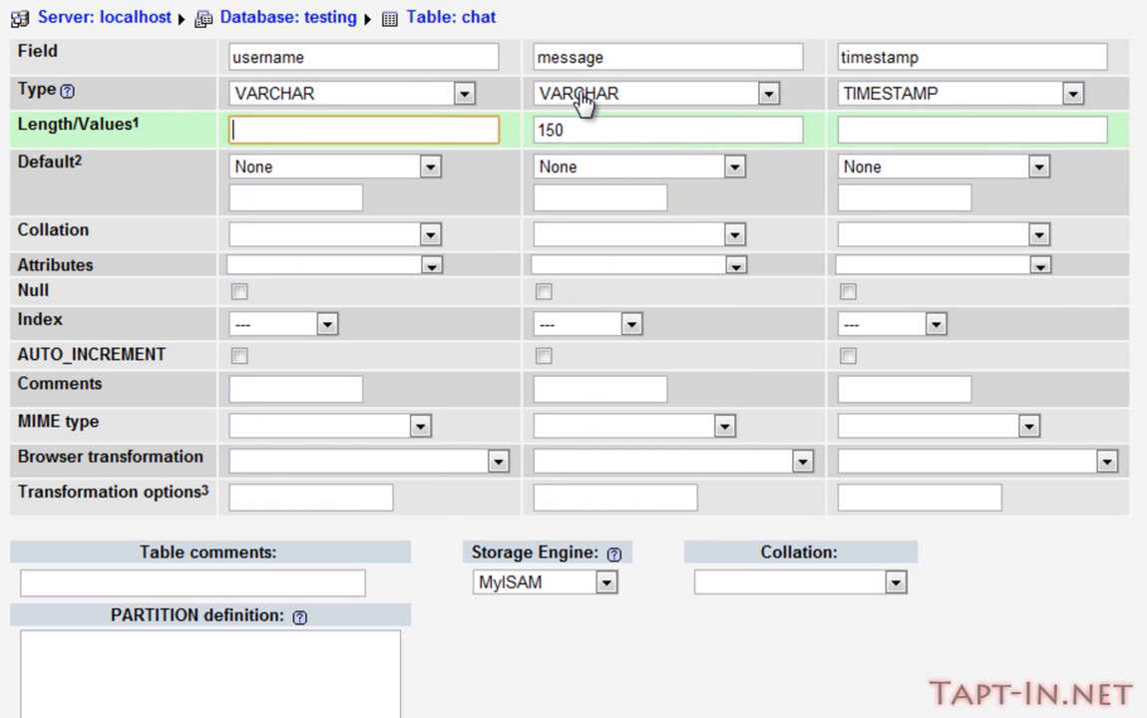
type("255")
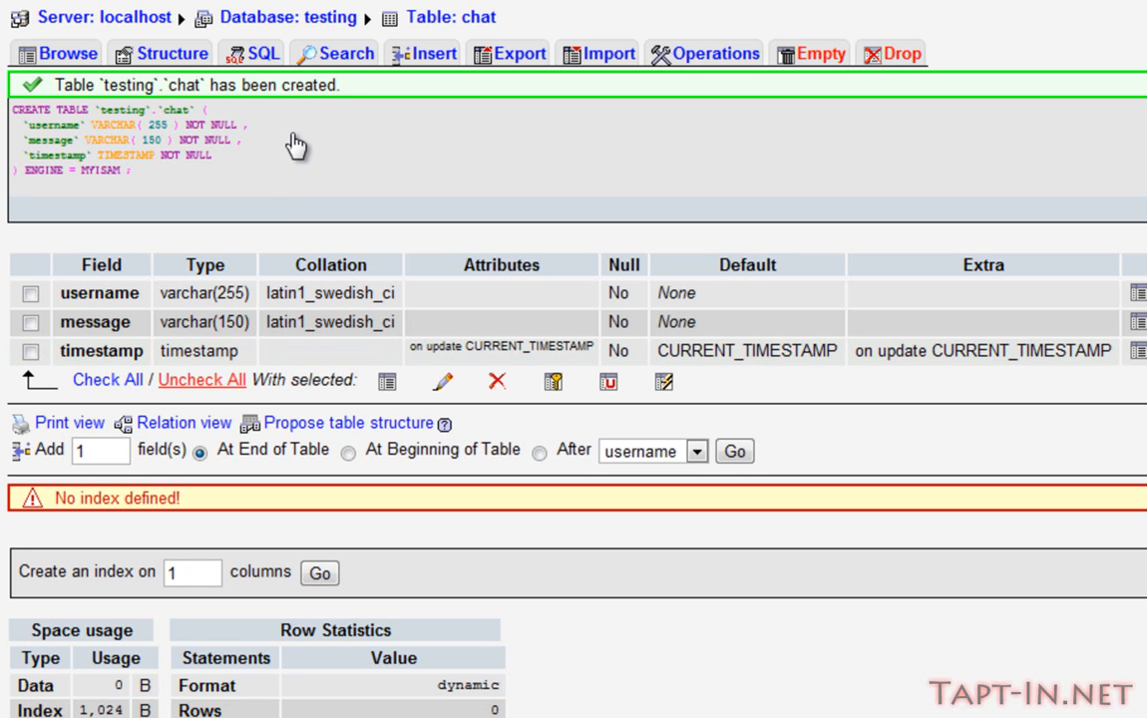
mouse_move(307, 147)
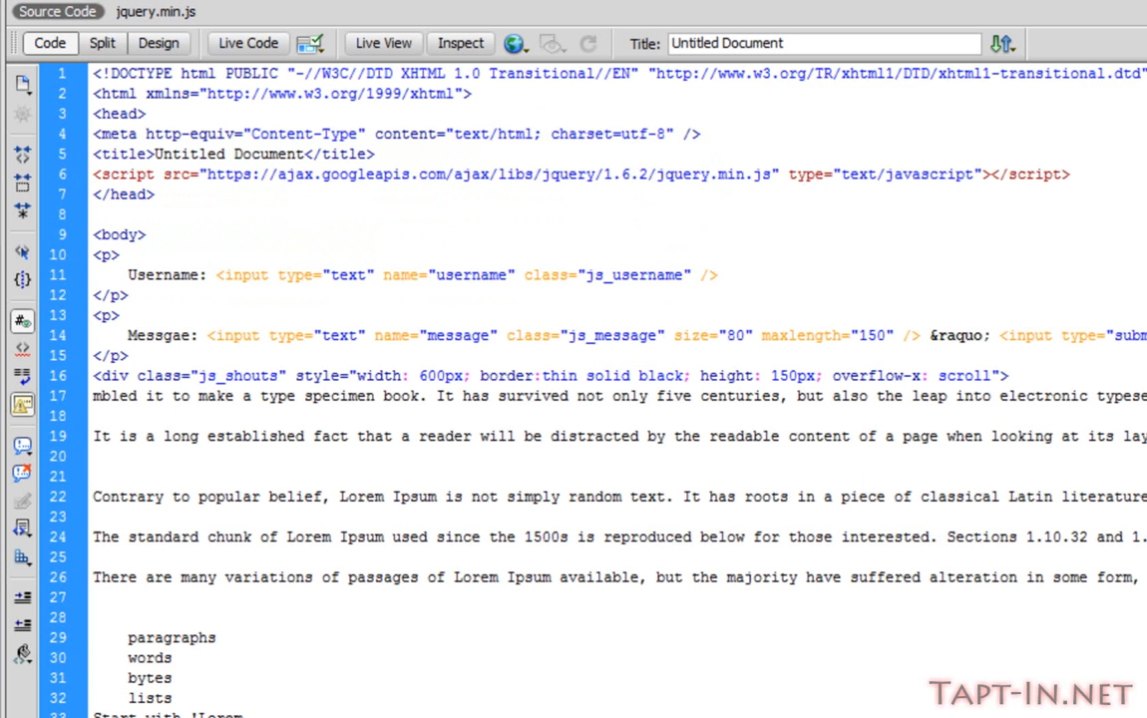
mouse_move(476, 381)
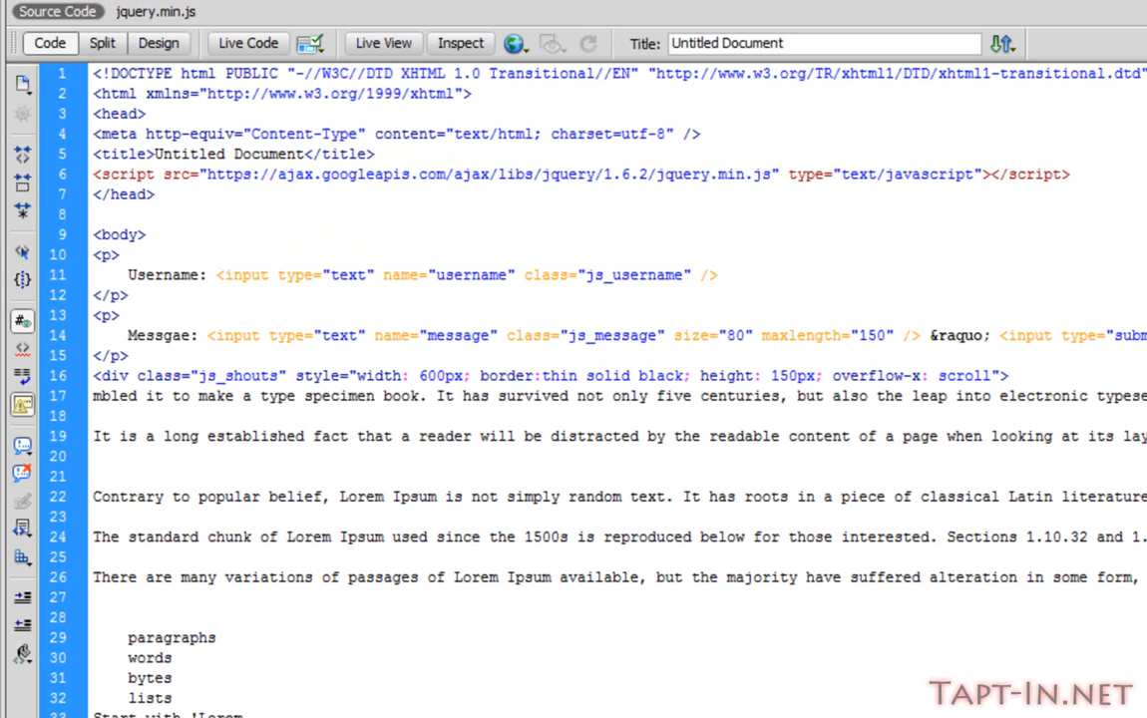
mouse_move(404, 362)
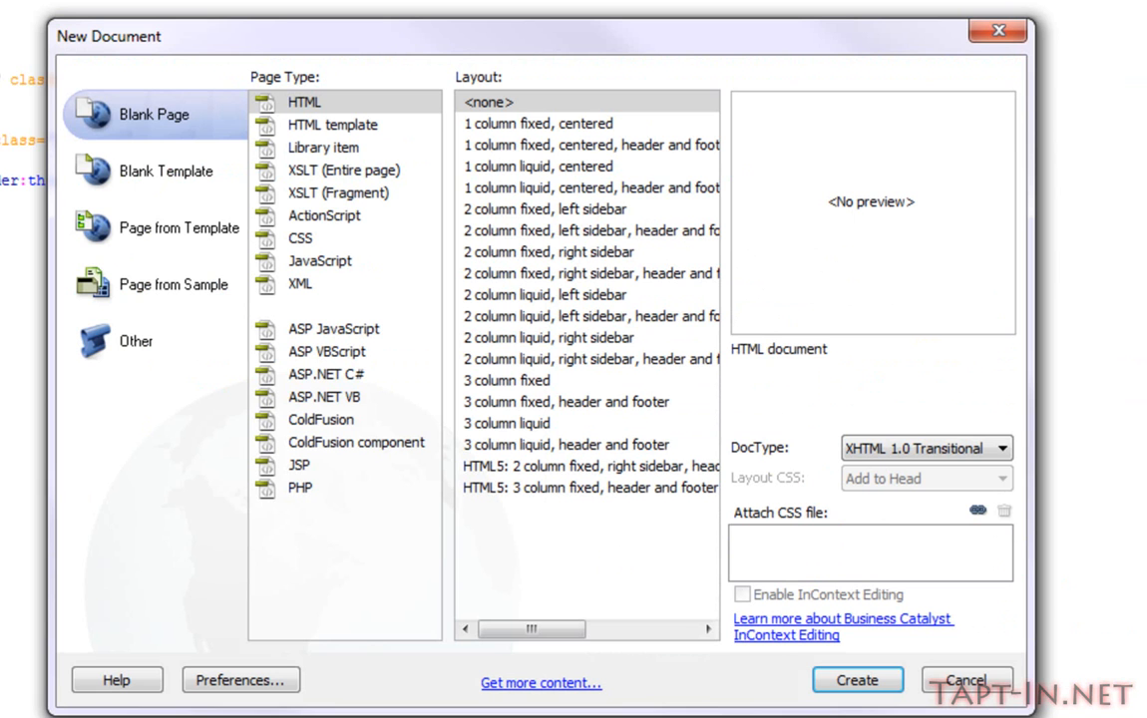
Create a blank page and save it into the chat folder beside chat.html
left_click(856, 679)
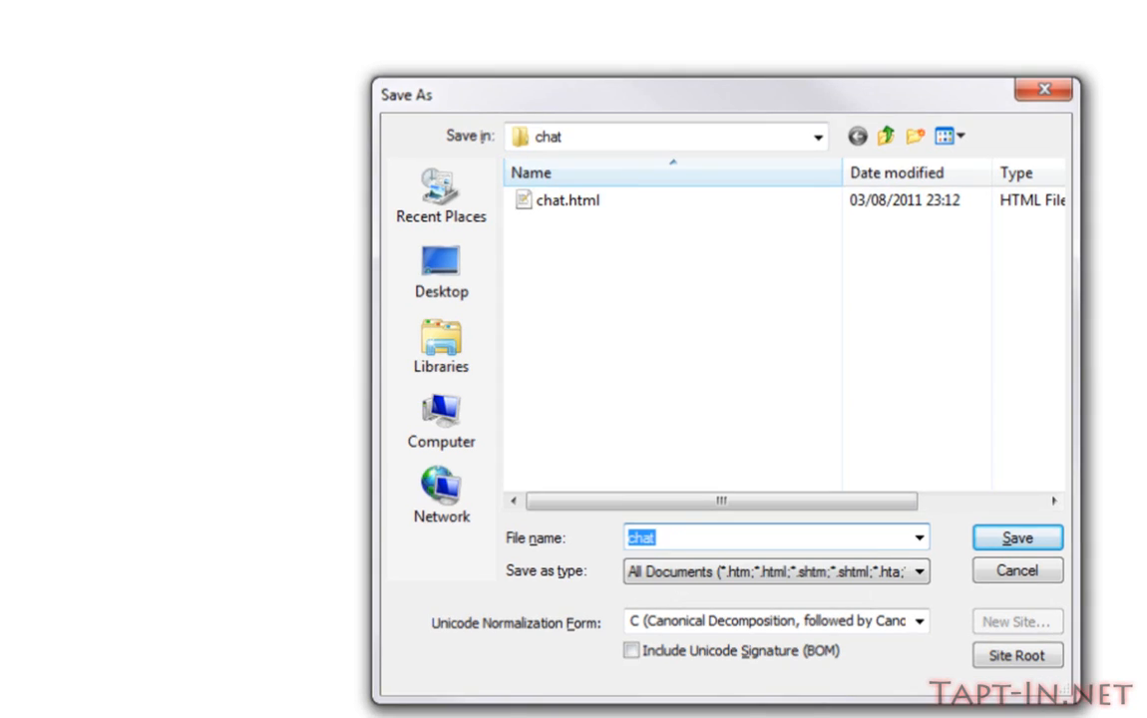
left_click(1016, 537)
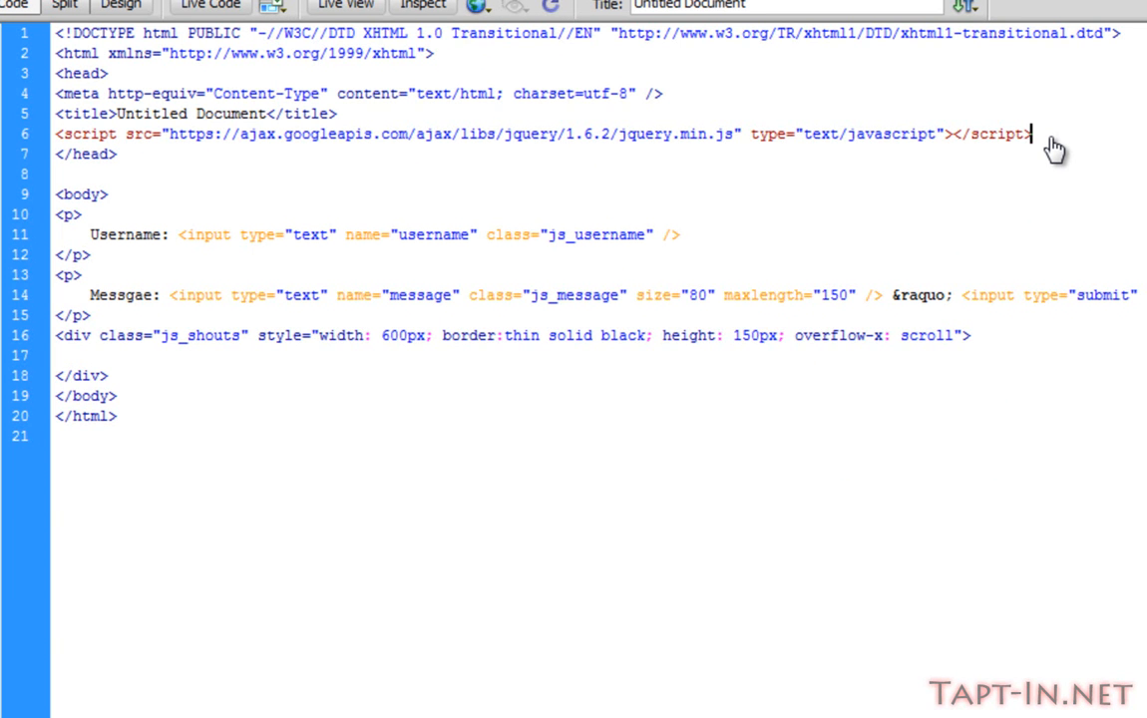
Add an empty <script type="text/javascript"></script> block below the jQuery include
type("<script></script>")
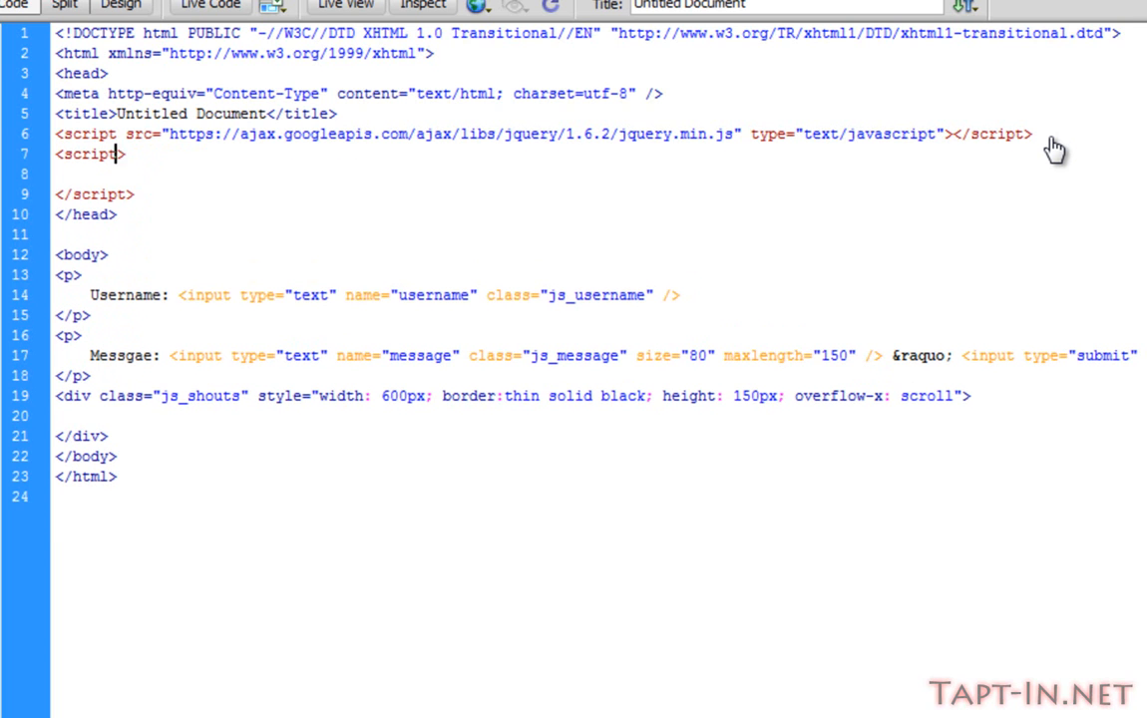
type("type=\"text/javascript")
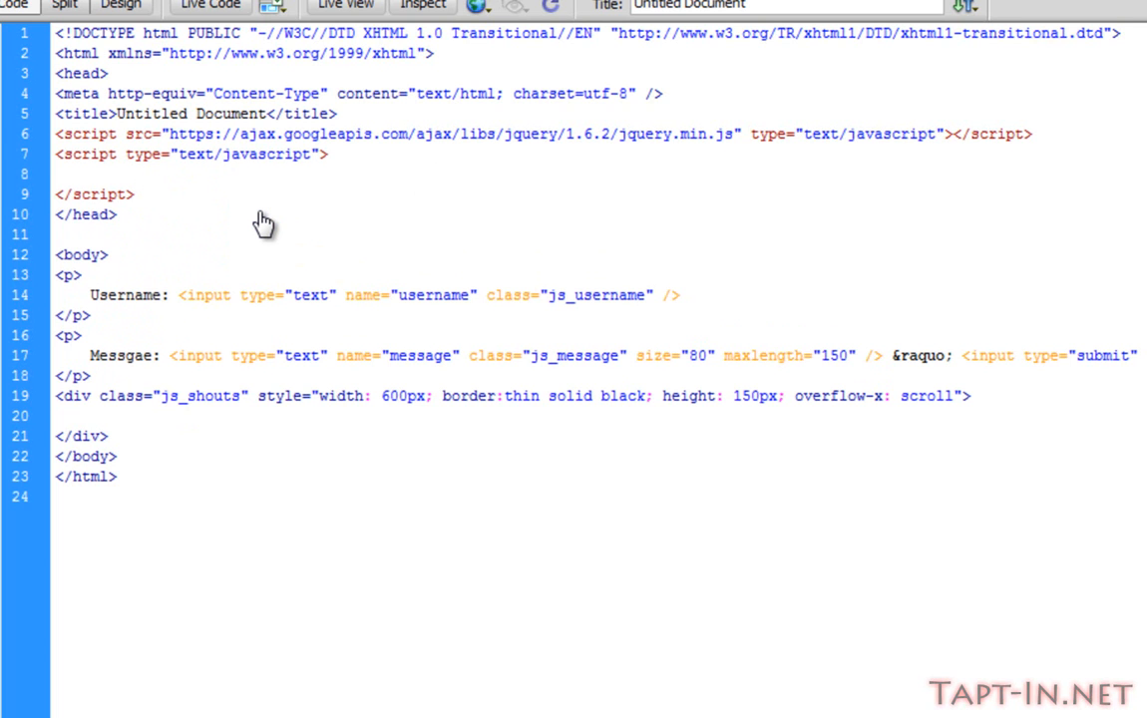
left_click(57, 173)
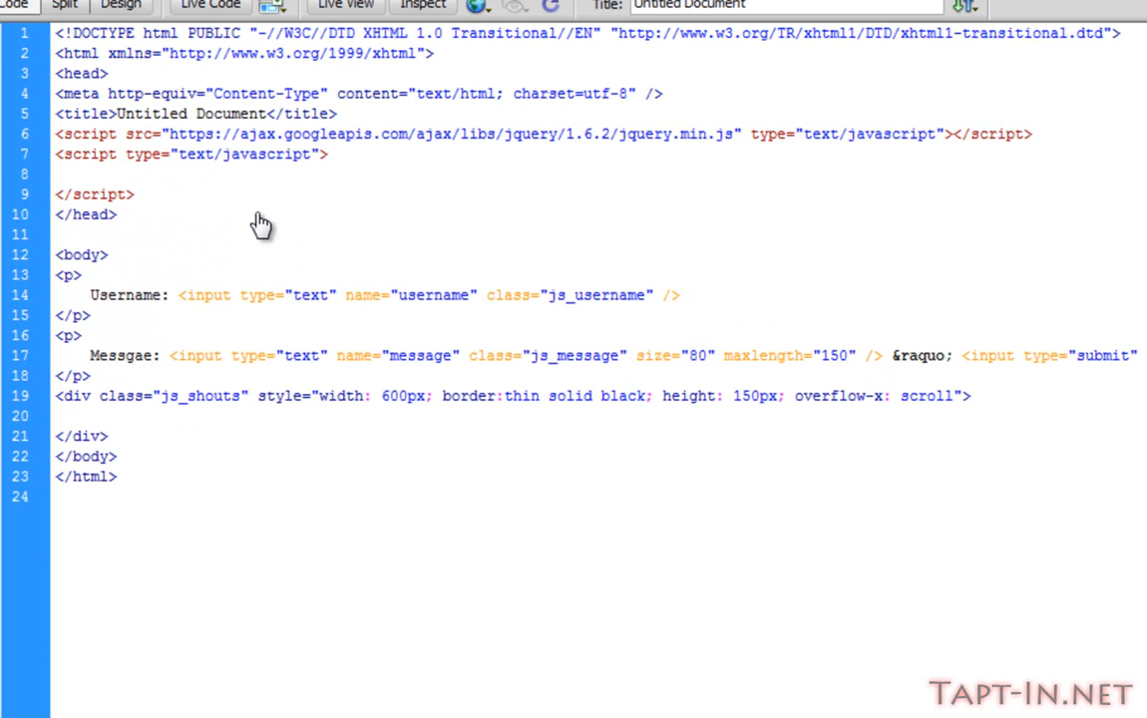
left_click(57, 173)
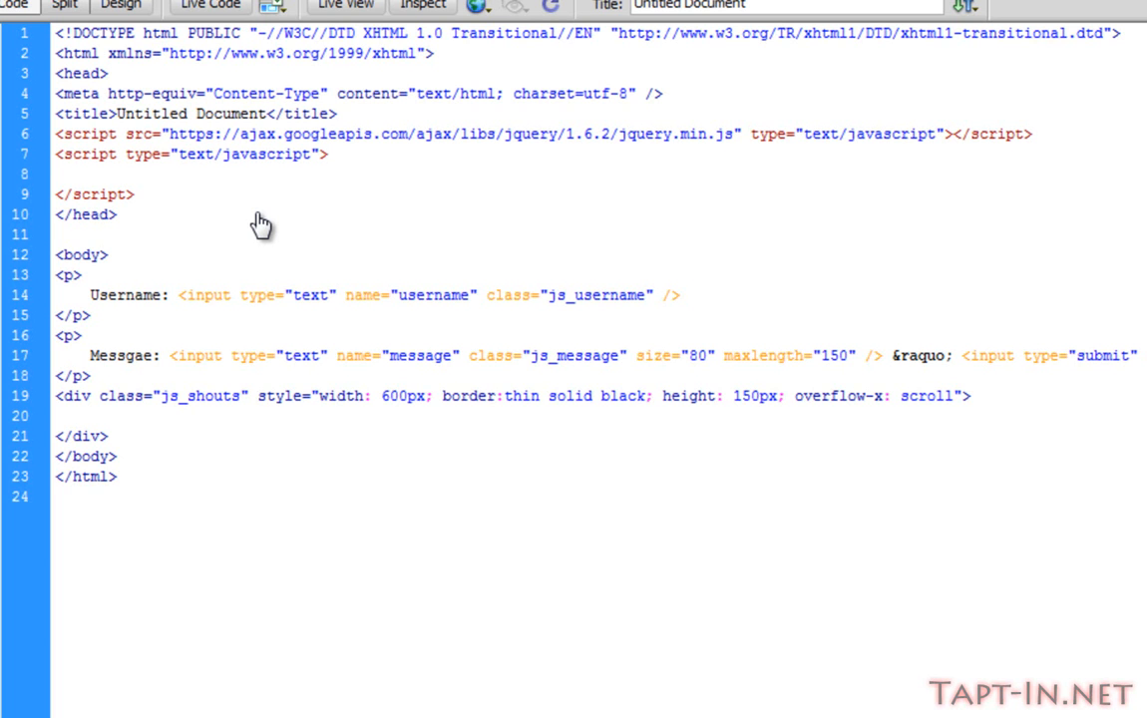
left_click(57, 175)
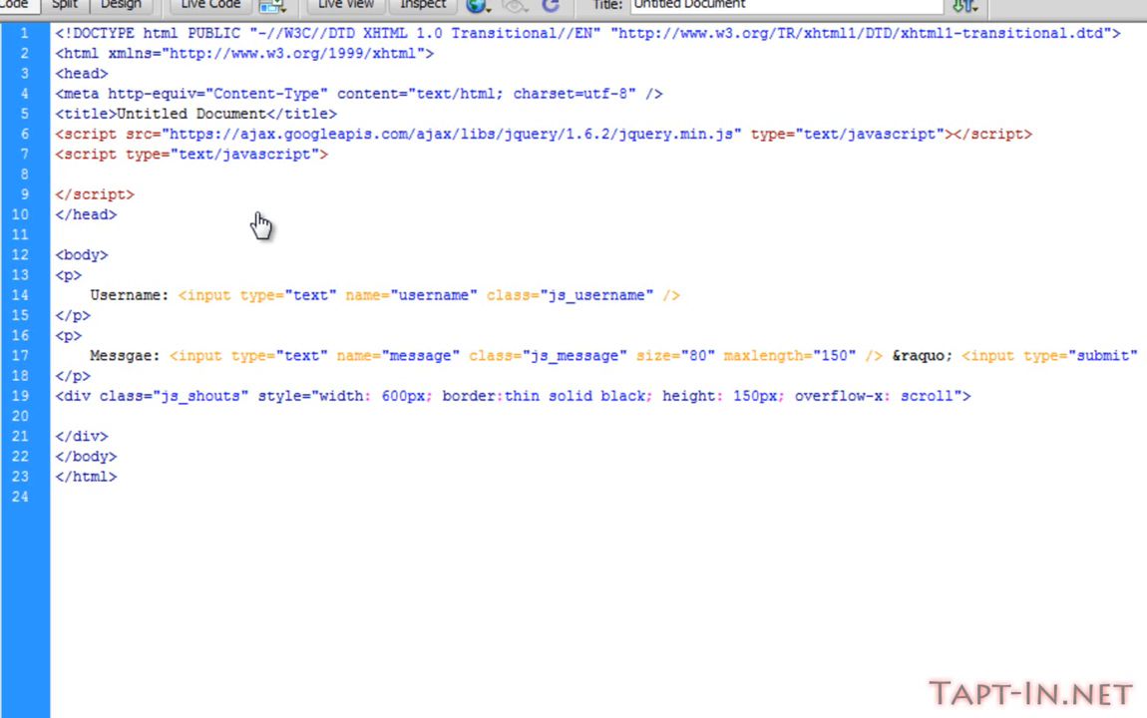
left_click(58, 173)
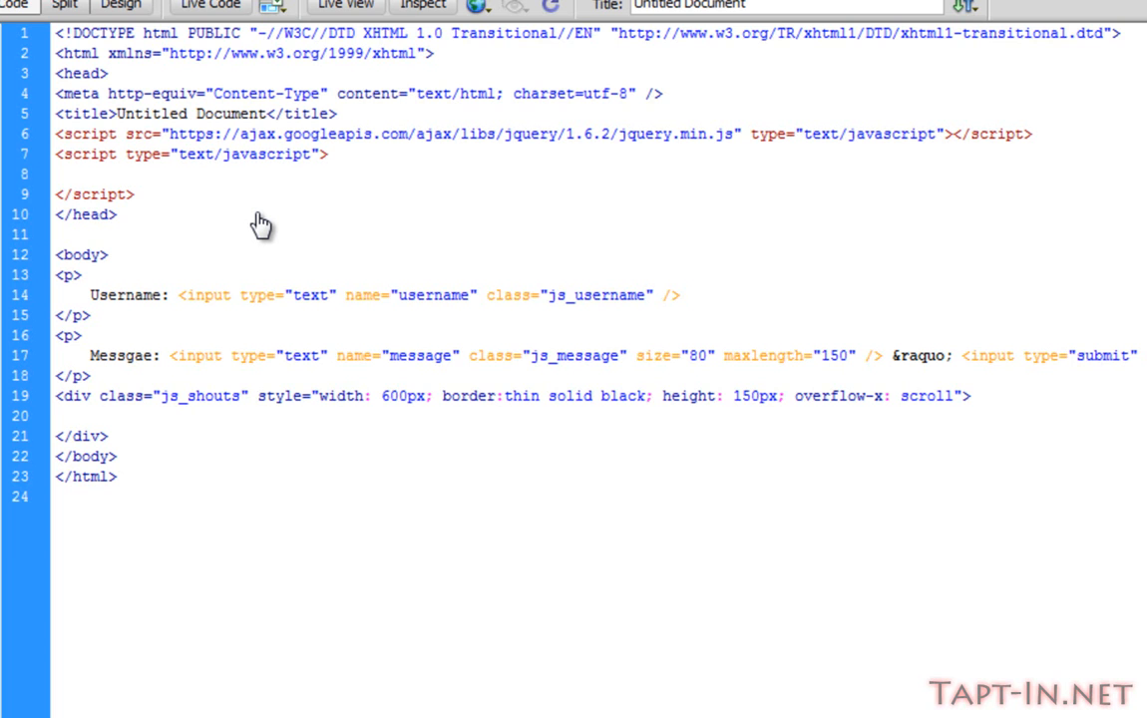
Declare the function send_shout() with an empty body in the script block
type("function se")
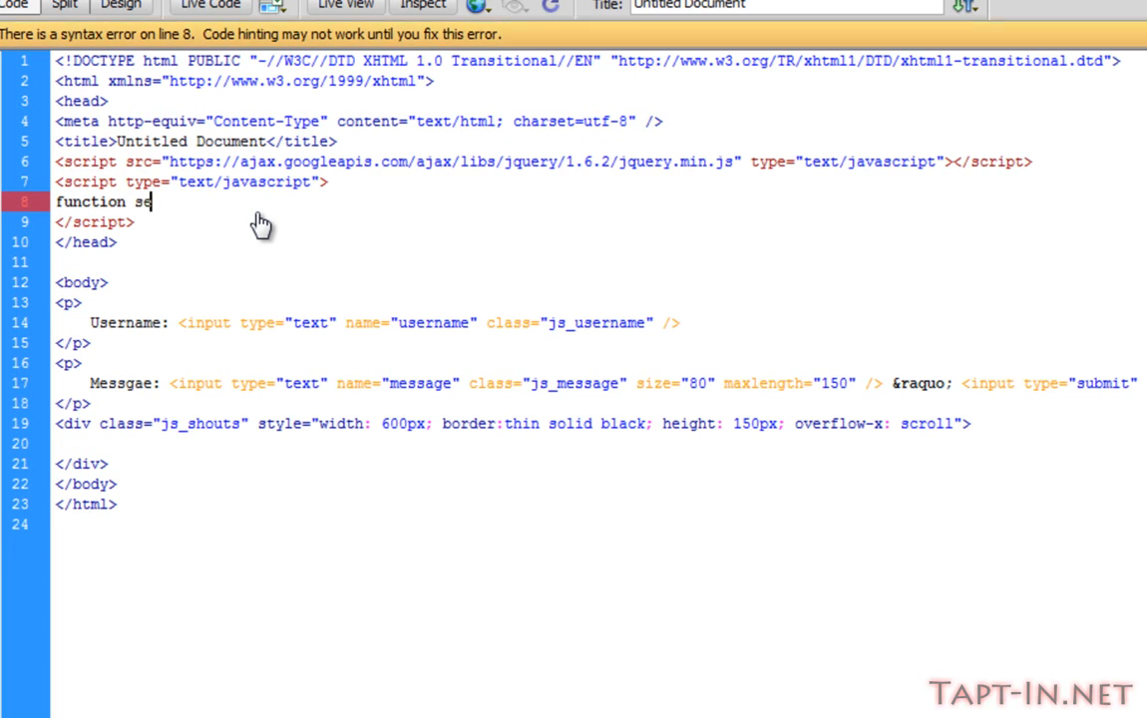
type("nd_")
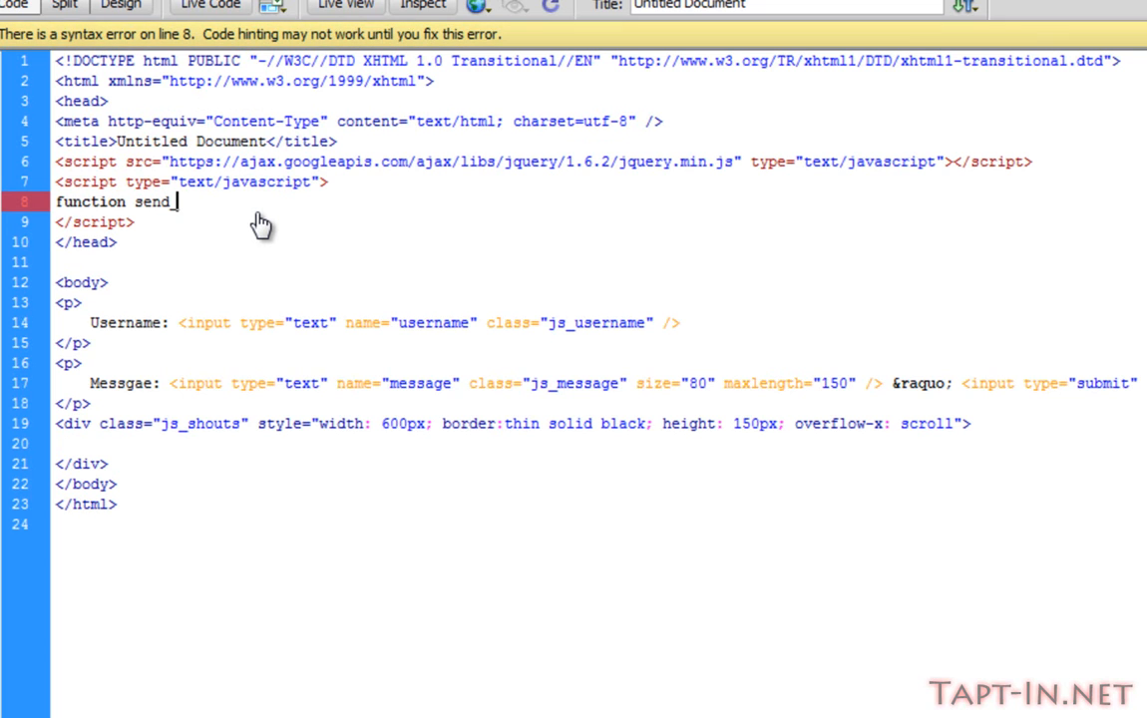
type("_sc")
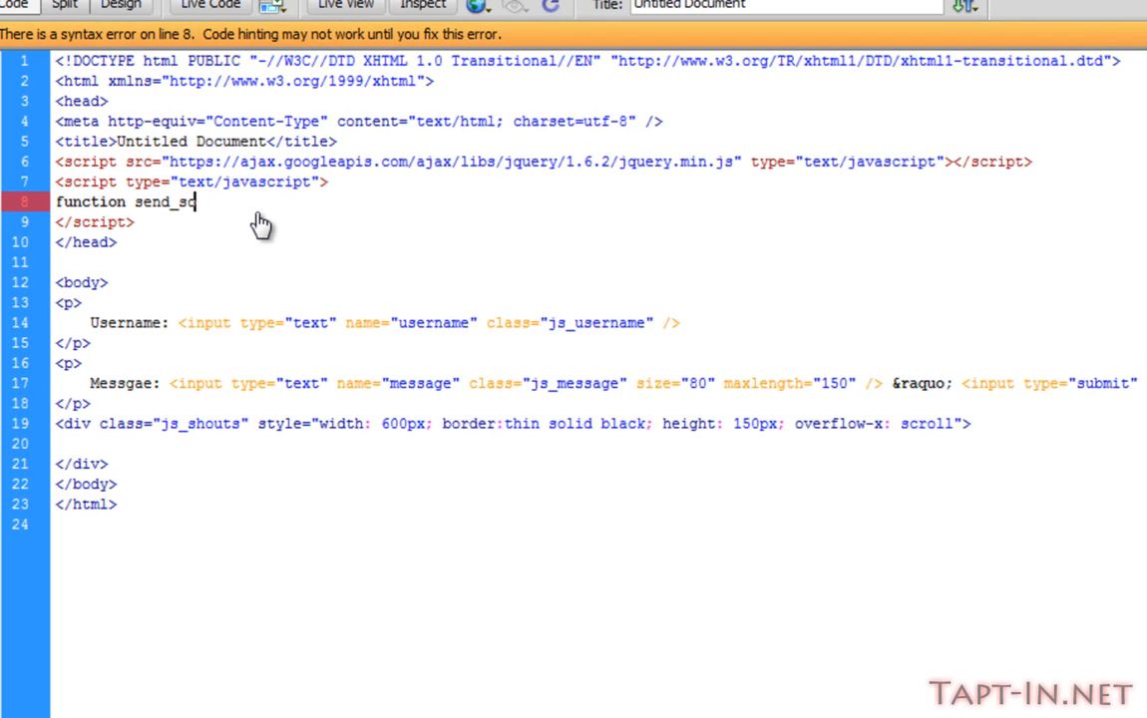
type("hout()")
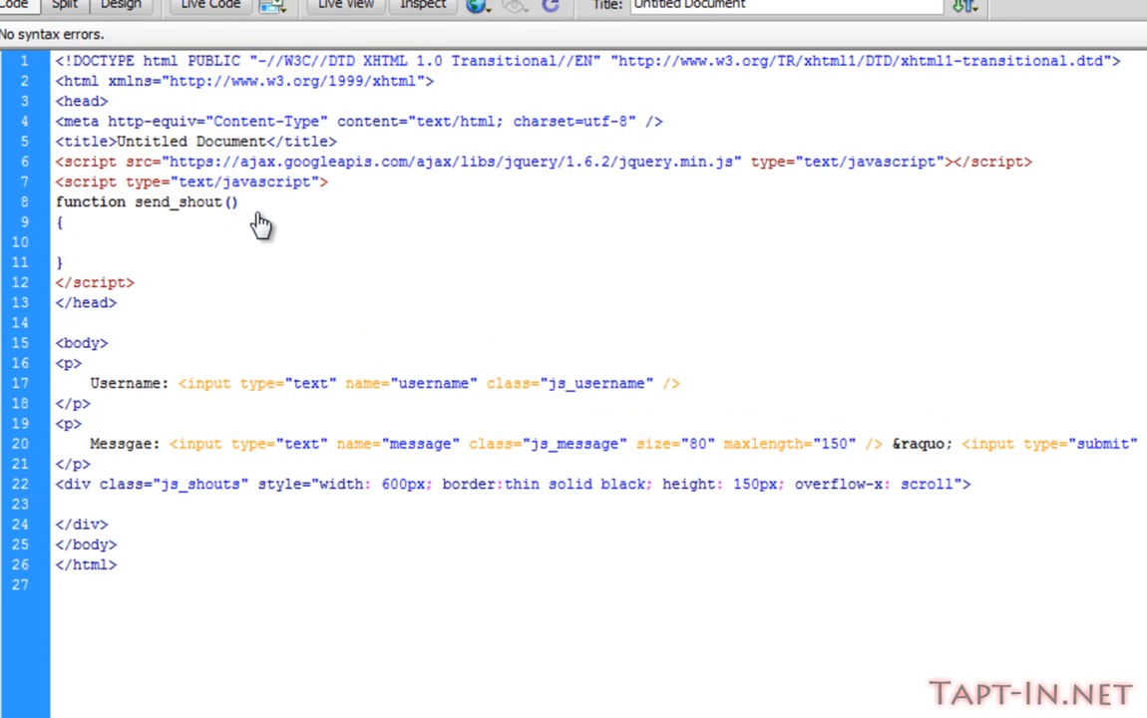
left_click(231, 202)
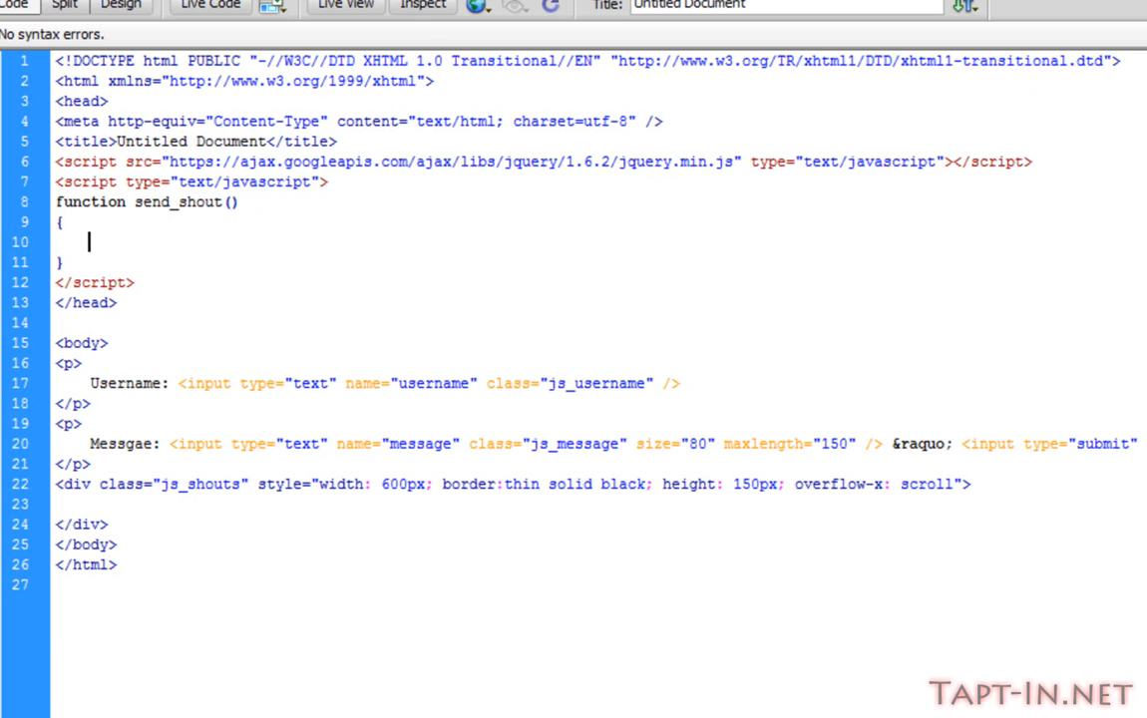
Add var username = $('.js_username').val(); inside send_shout
type("var")
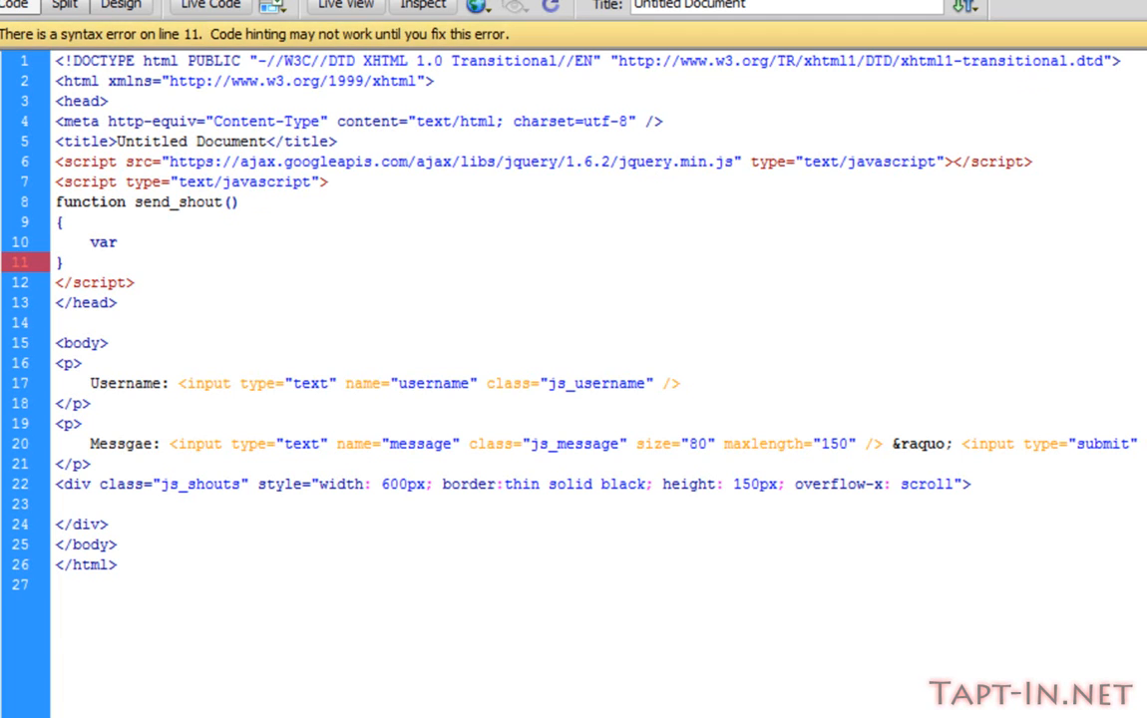
left_click(123, 241)
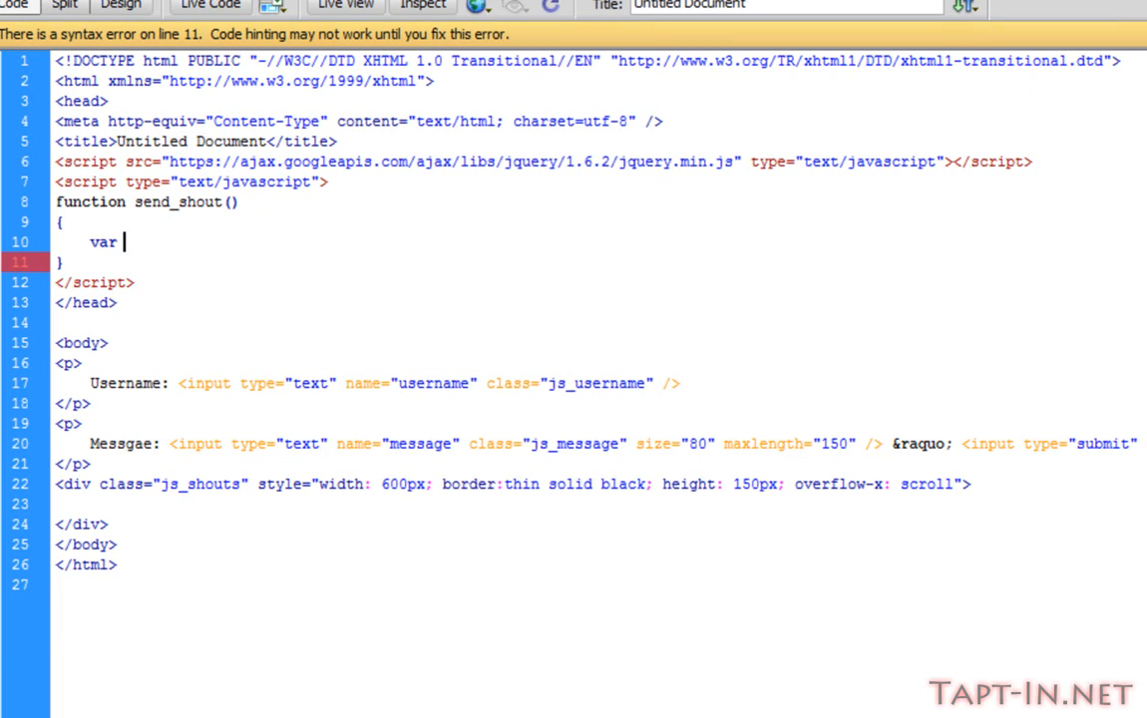
type("use")
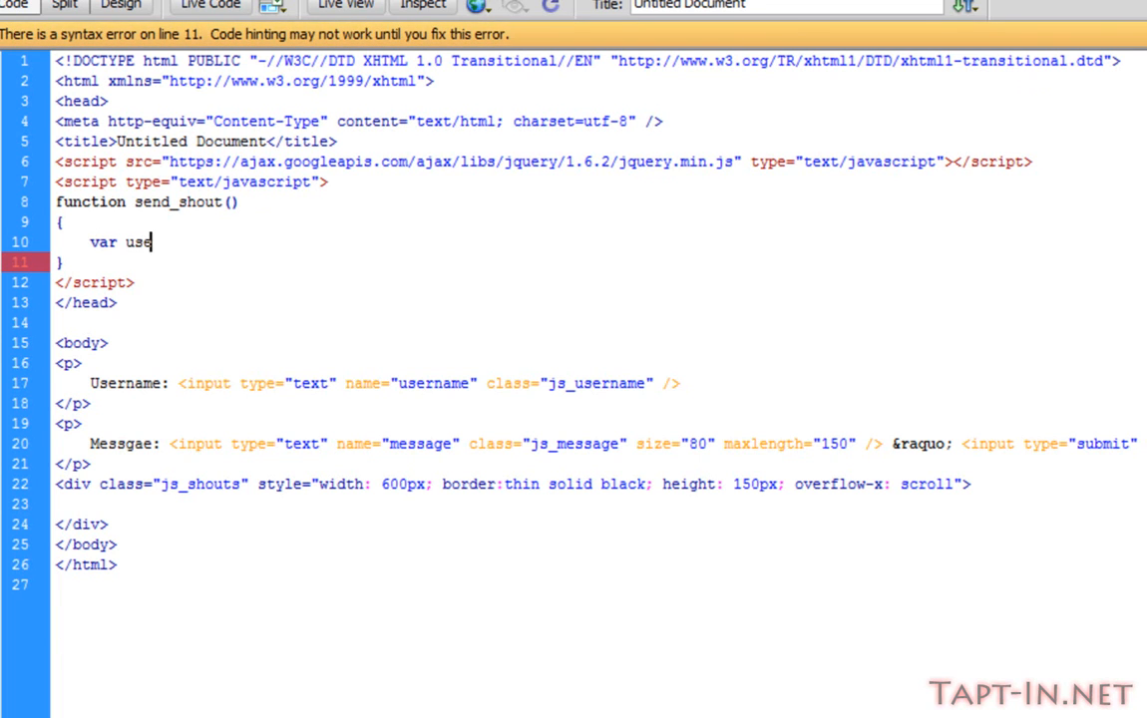
type("rname =")
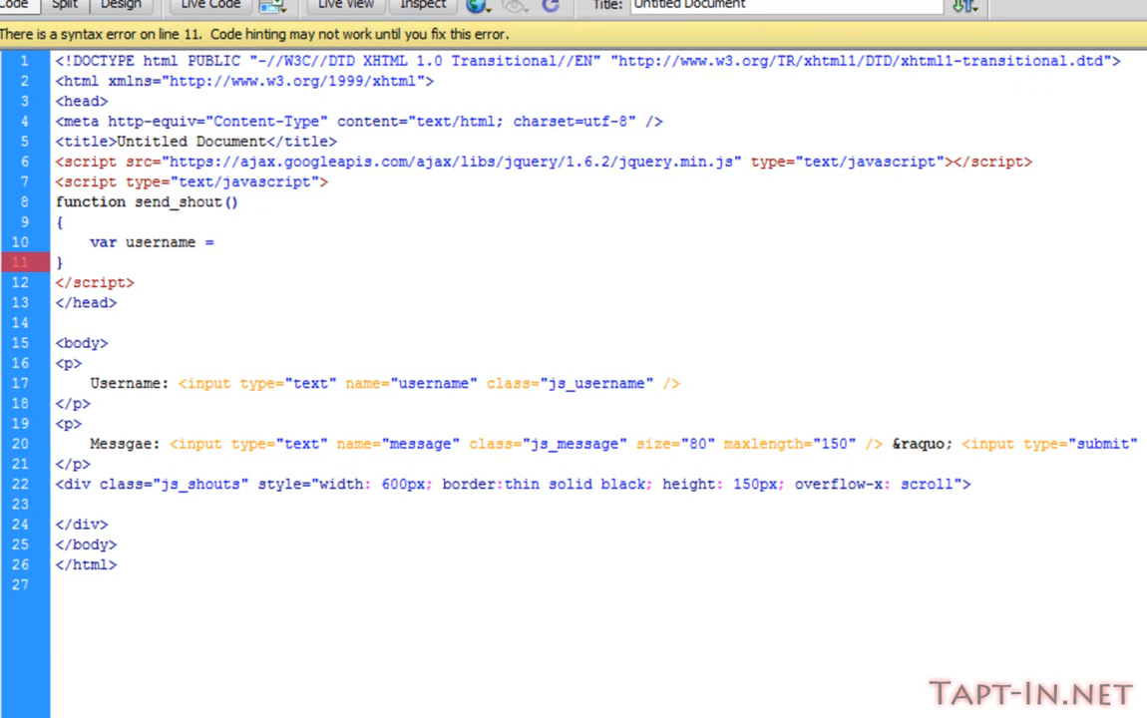
left_click(218, 243)
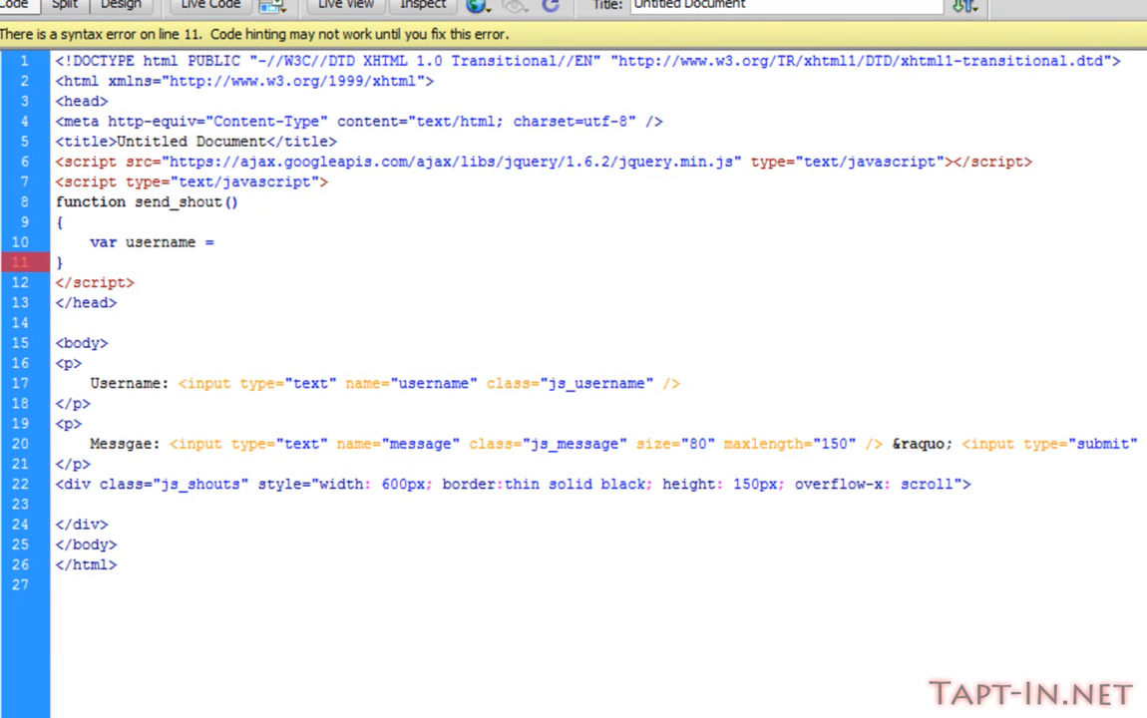
left_click(221, 241)
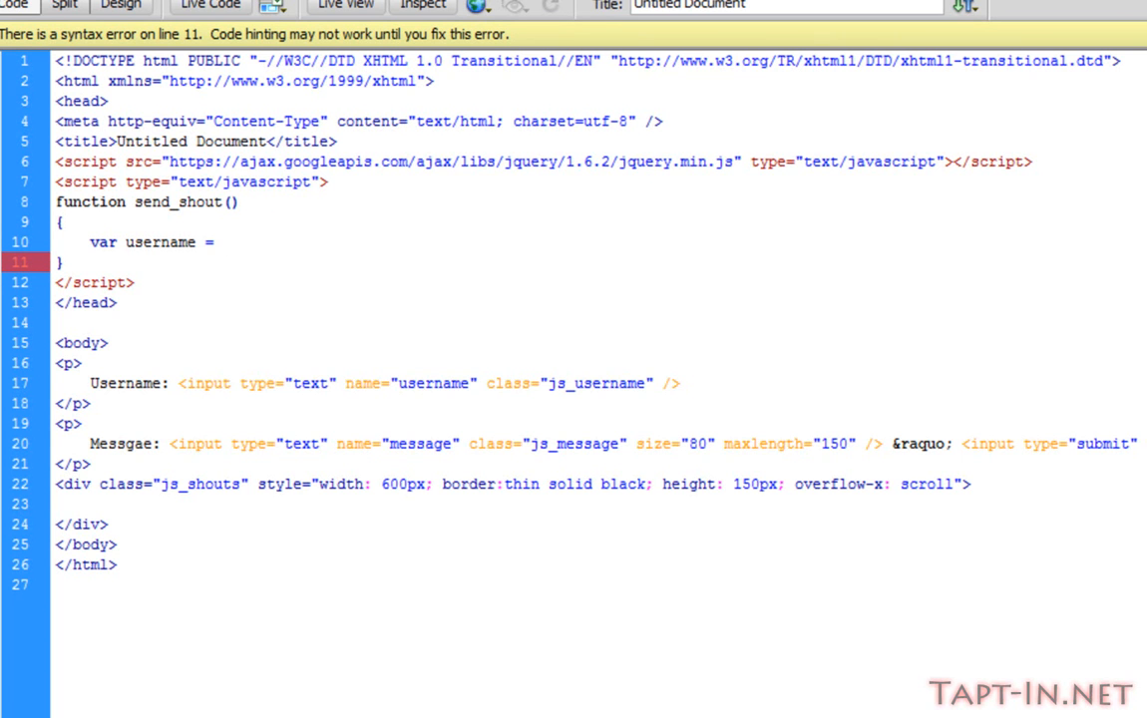
type("$(")
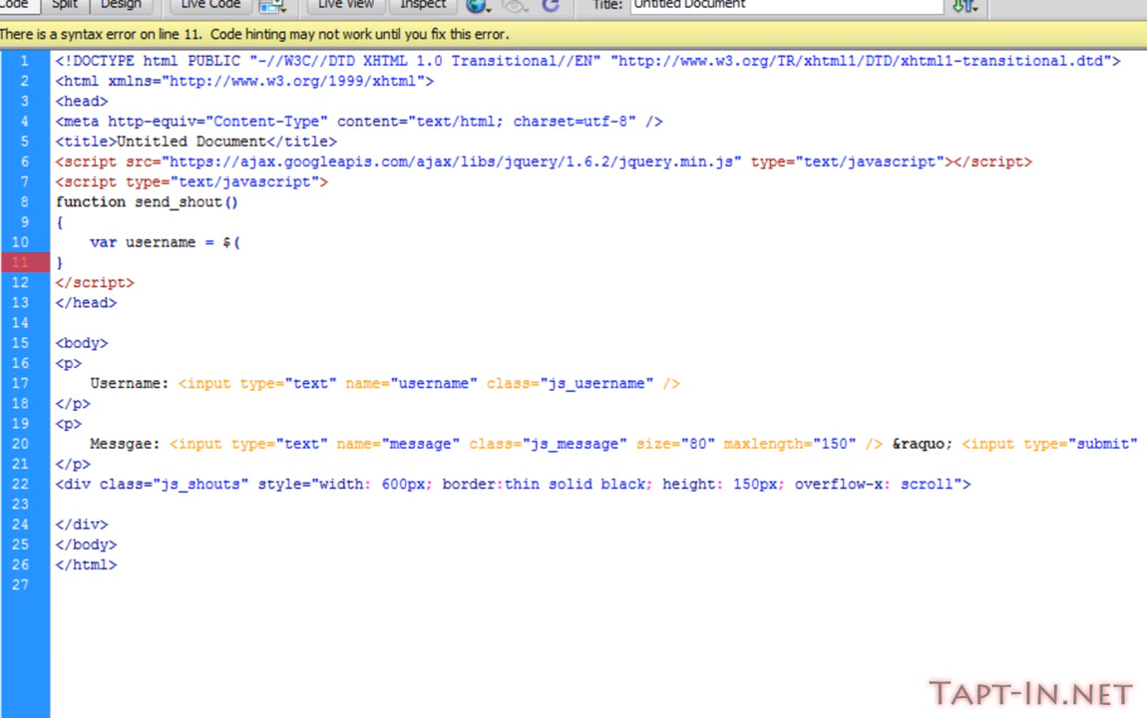
type("'.js_")
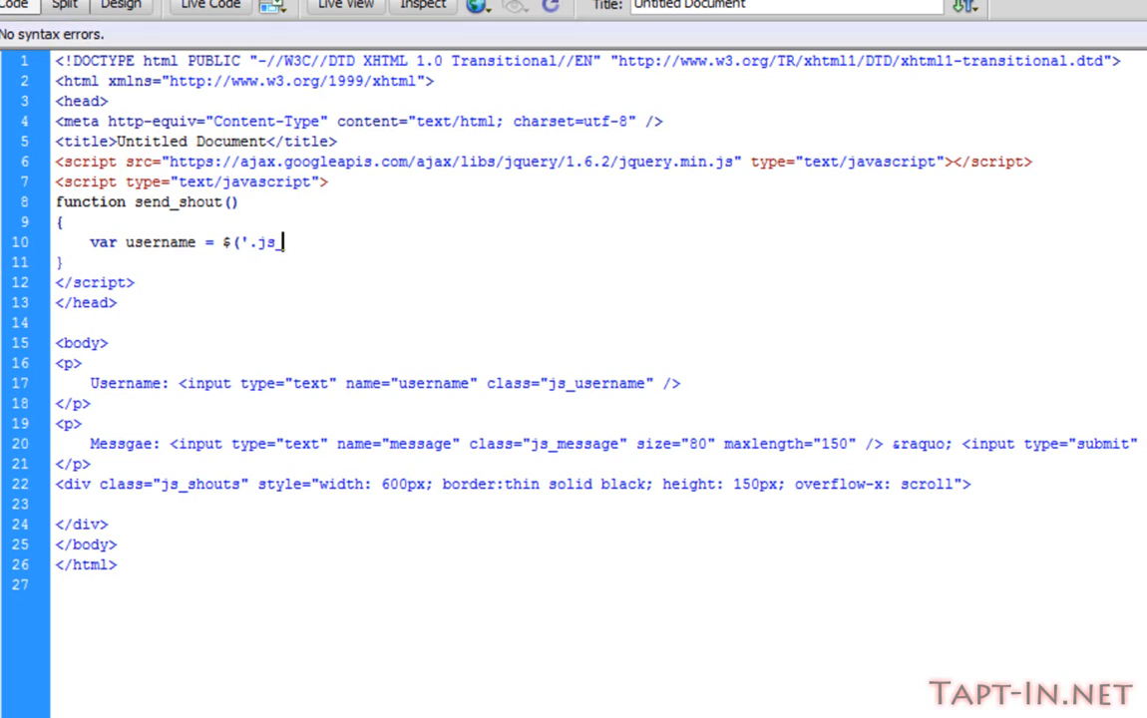
type("username")
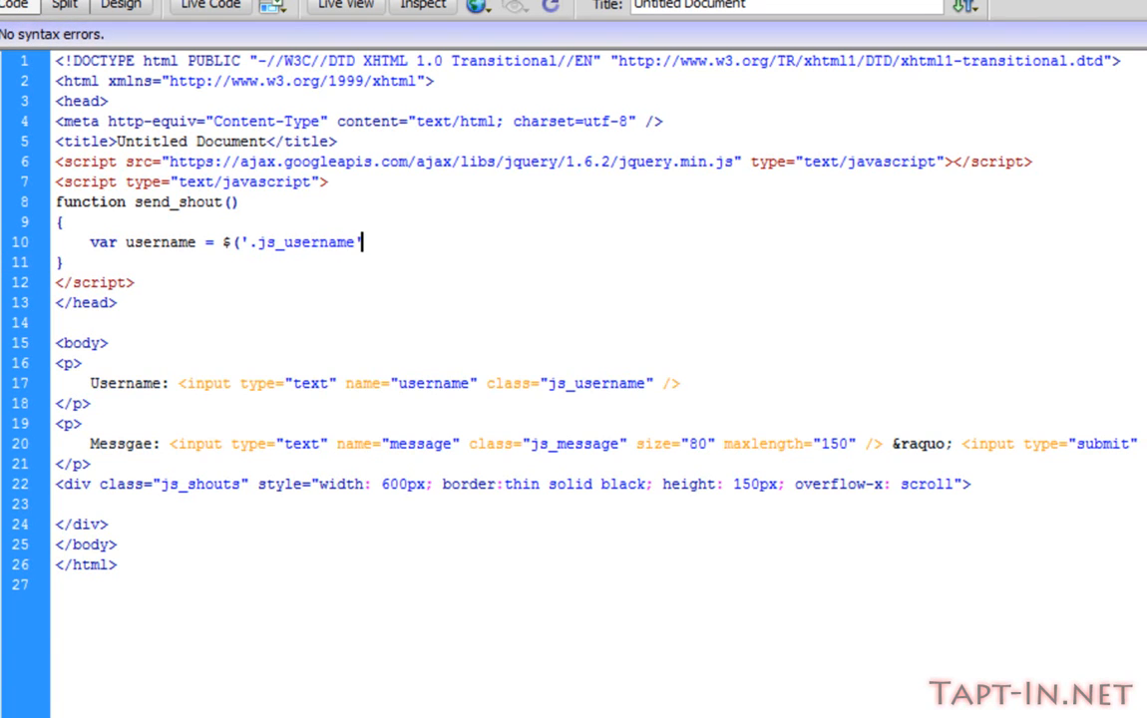
type(".")
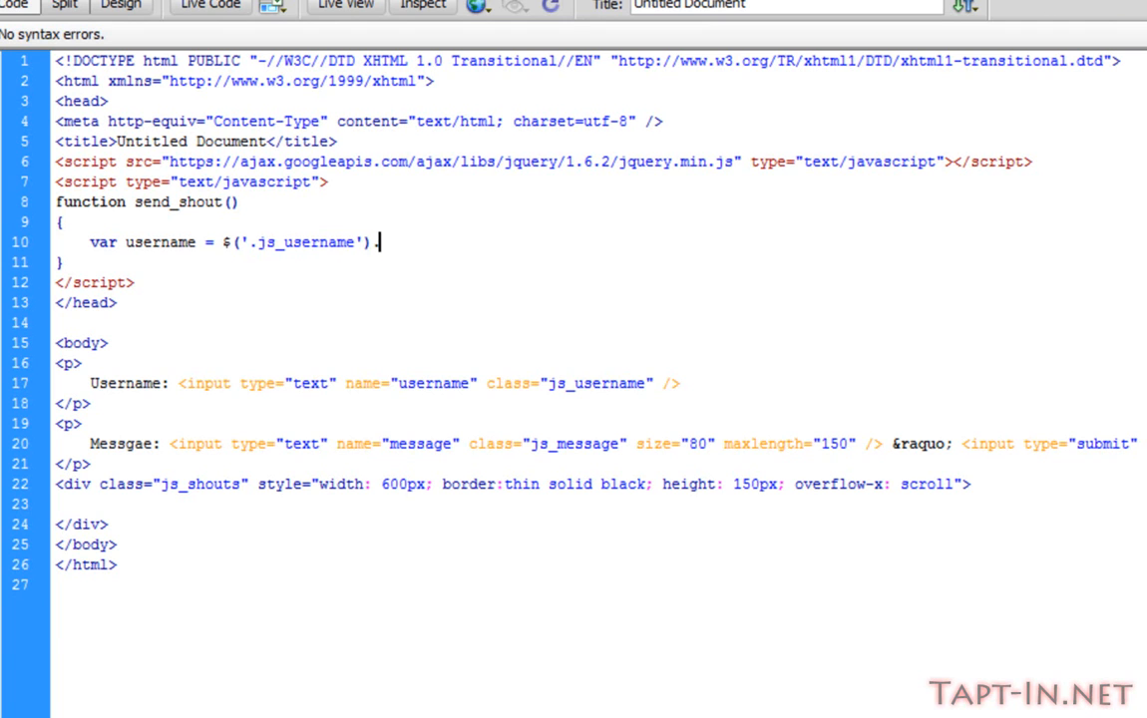
type("val")
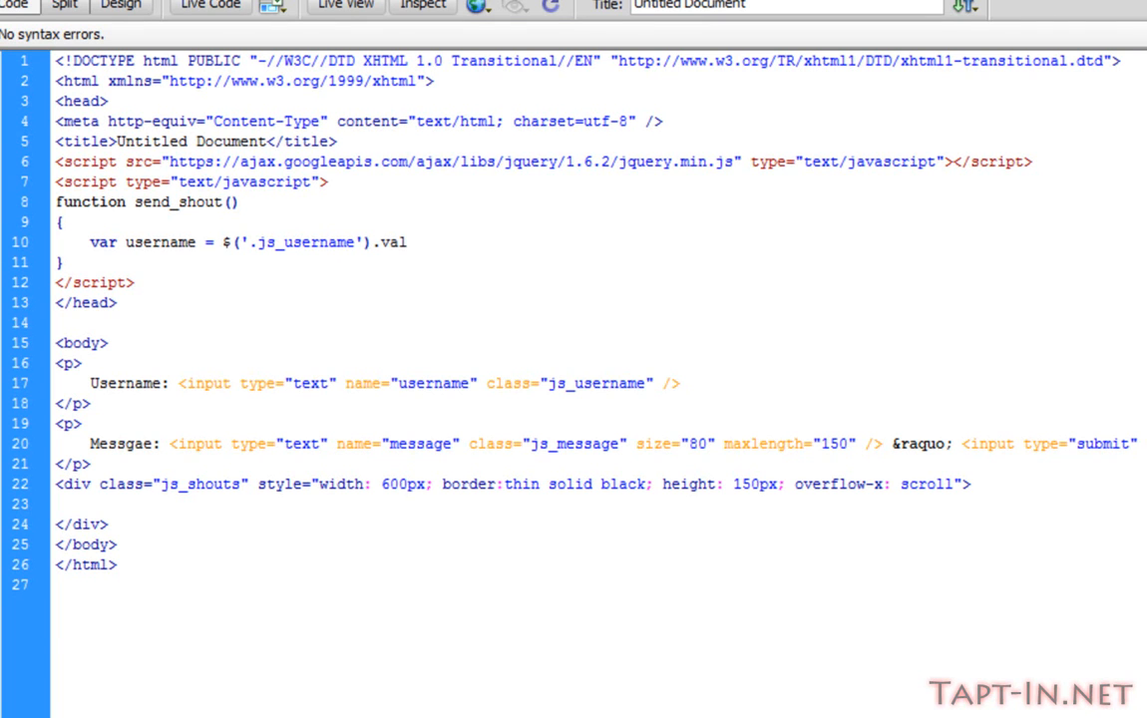
type("();")
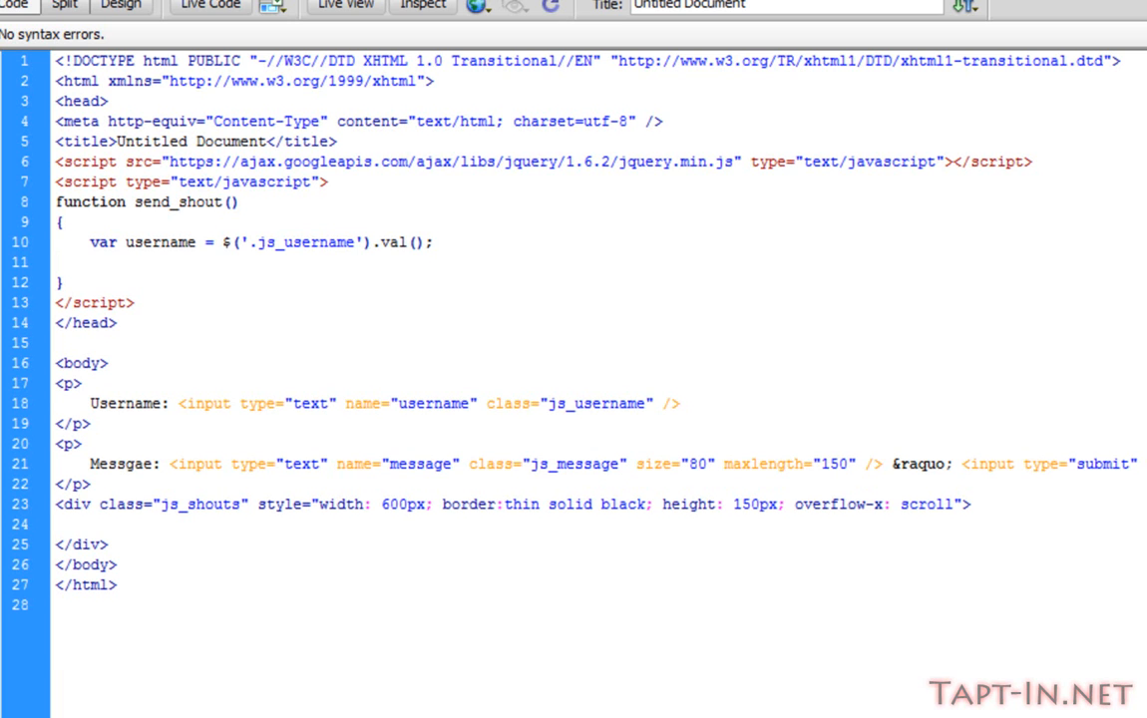
Add var message = $('.js_shout').val(); as send_shout's second line
type("var")
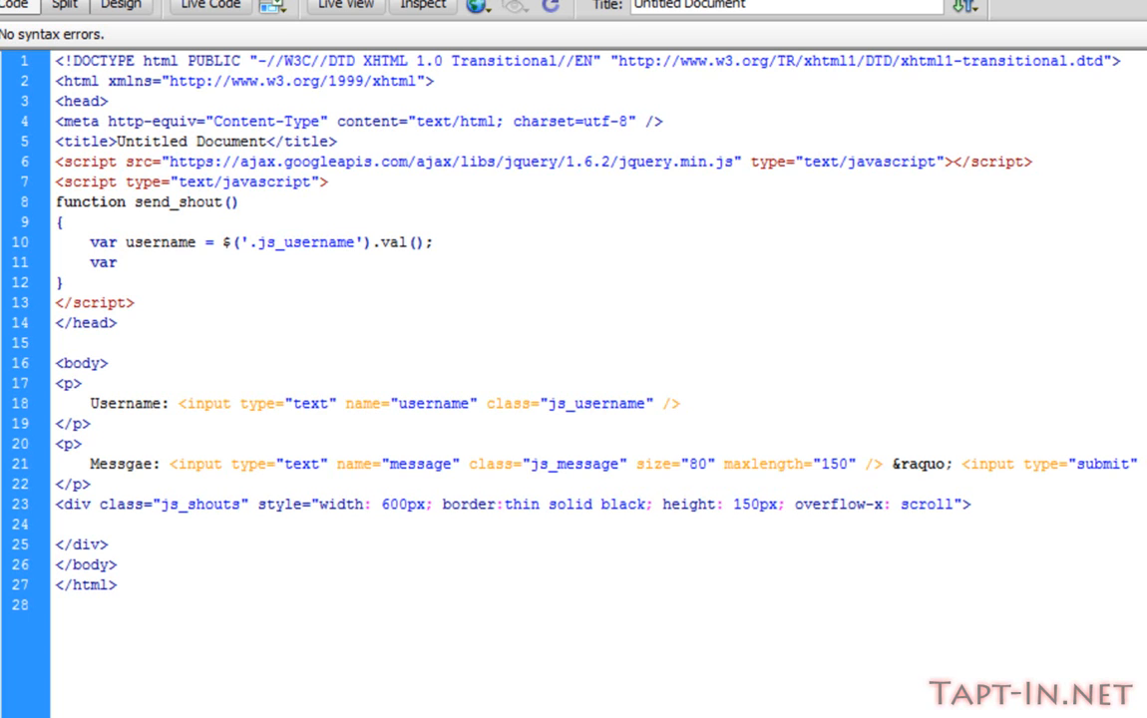
type("message =")
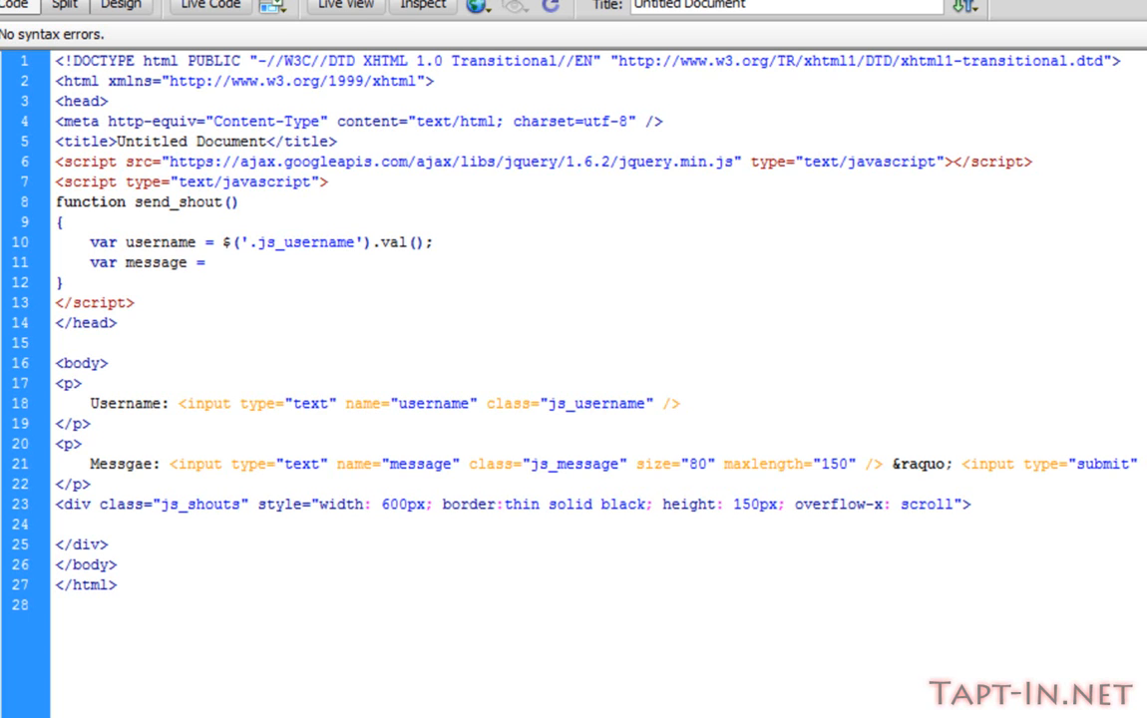
type("$(;")
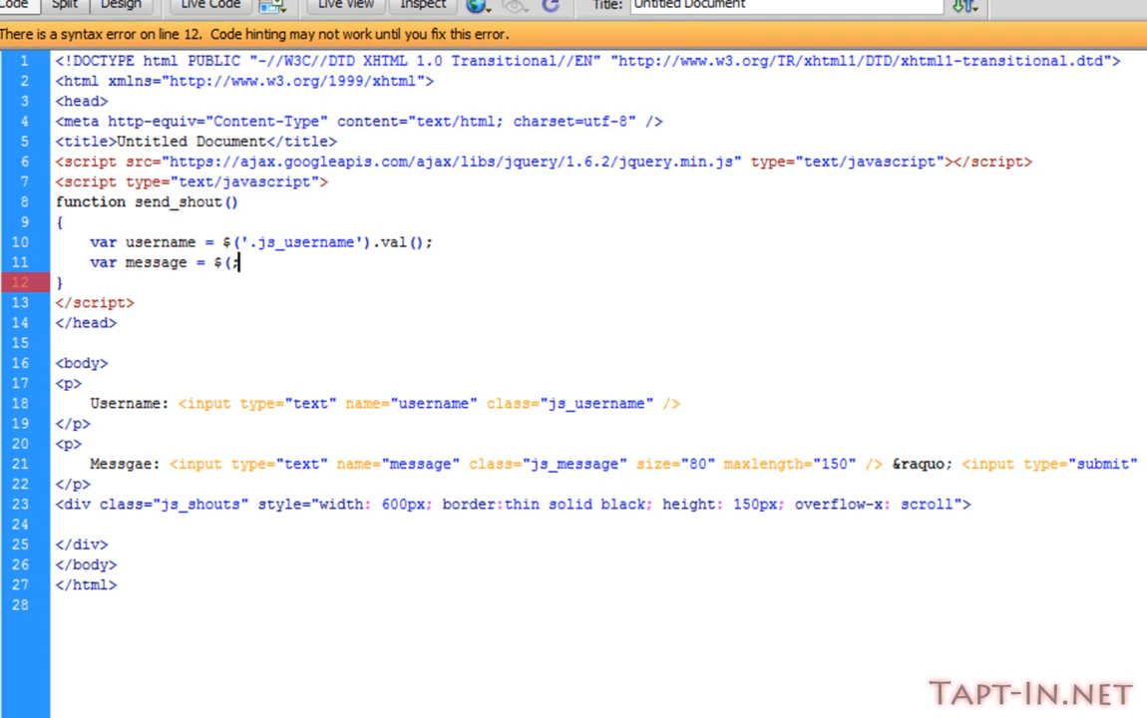
type("'")
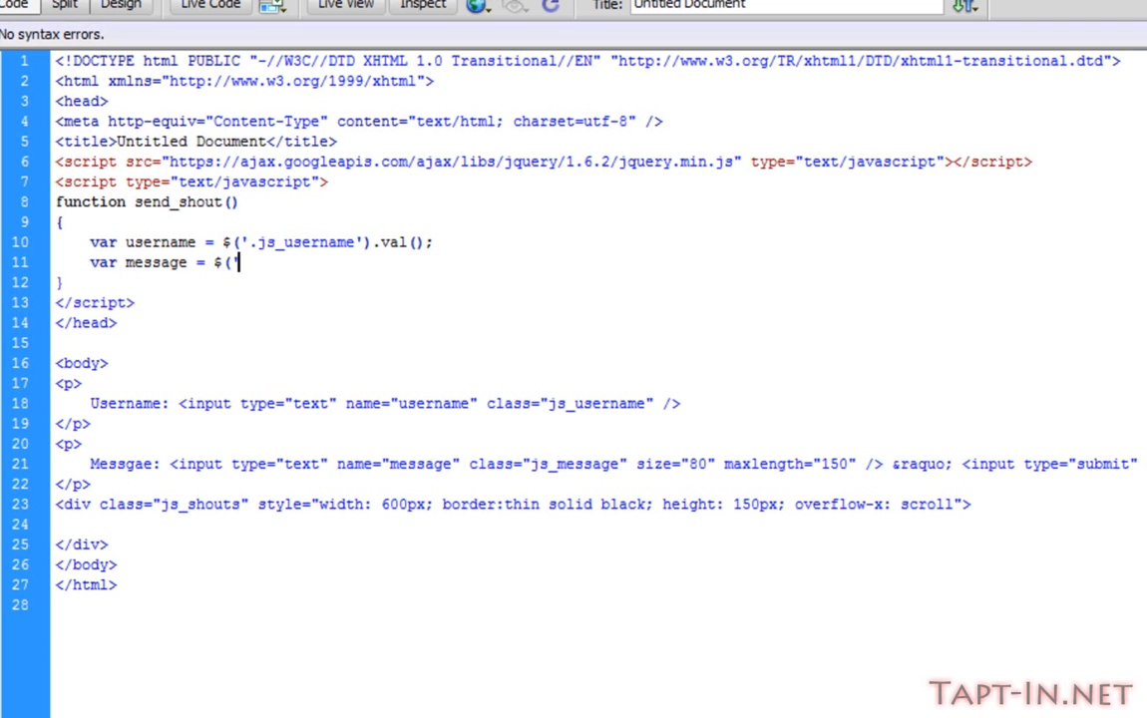
type(".")
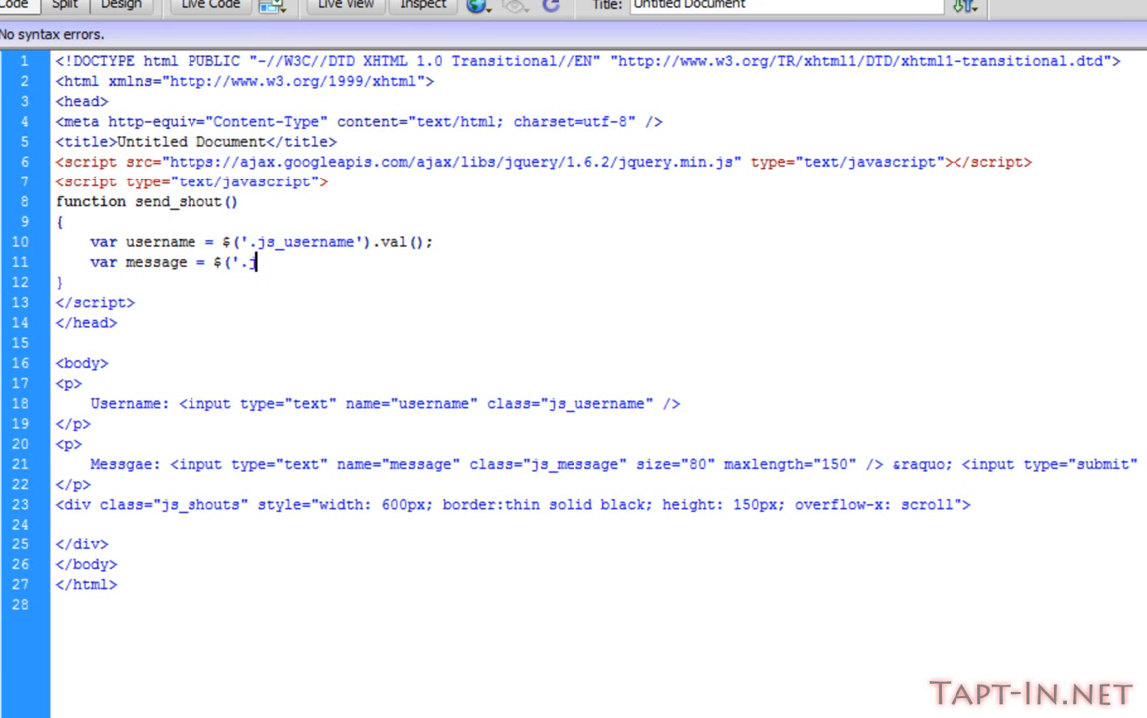
type("js_mes")
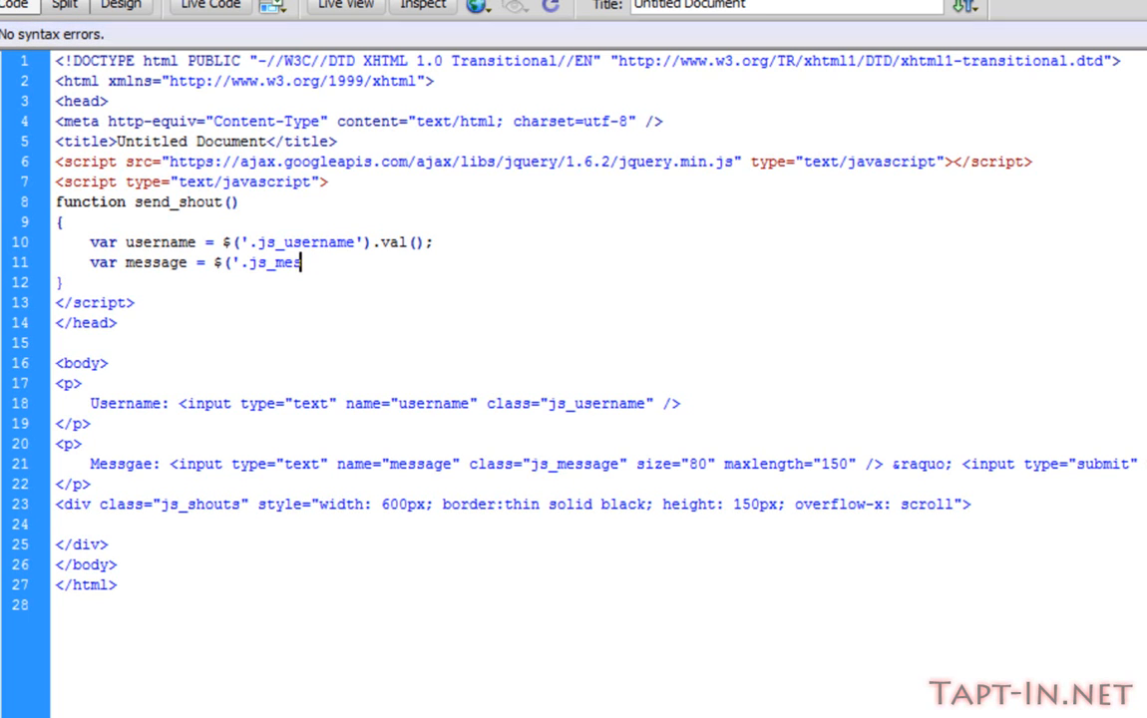
type("shout').c")
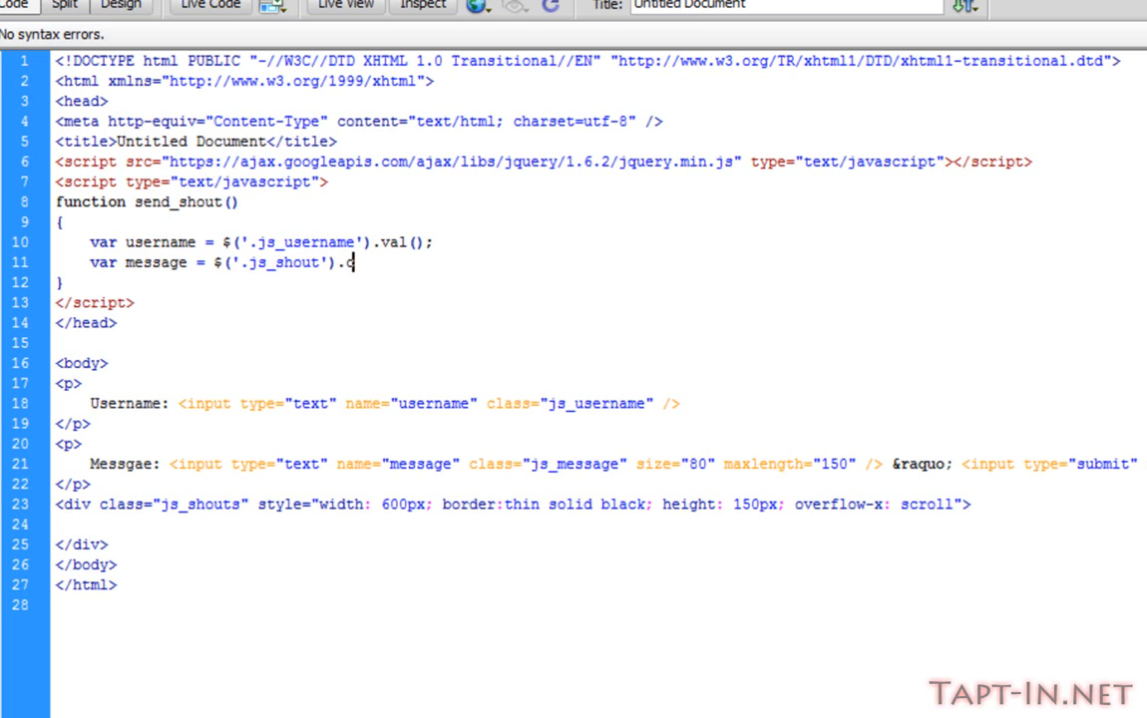
type("val();")
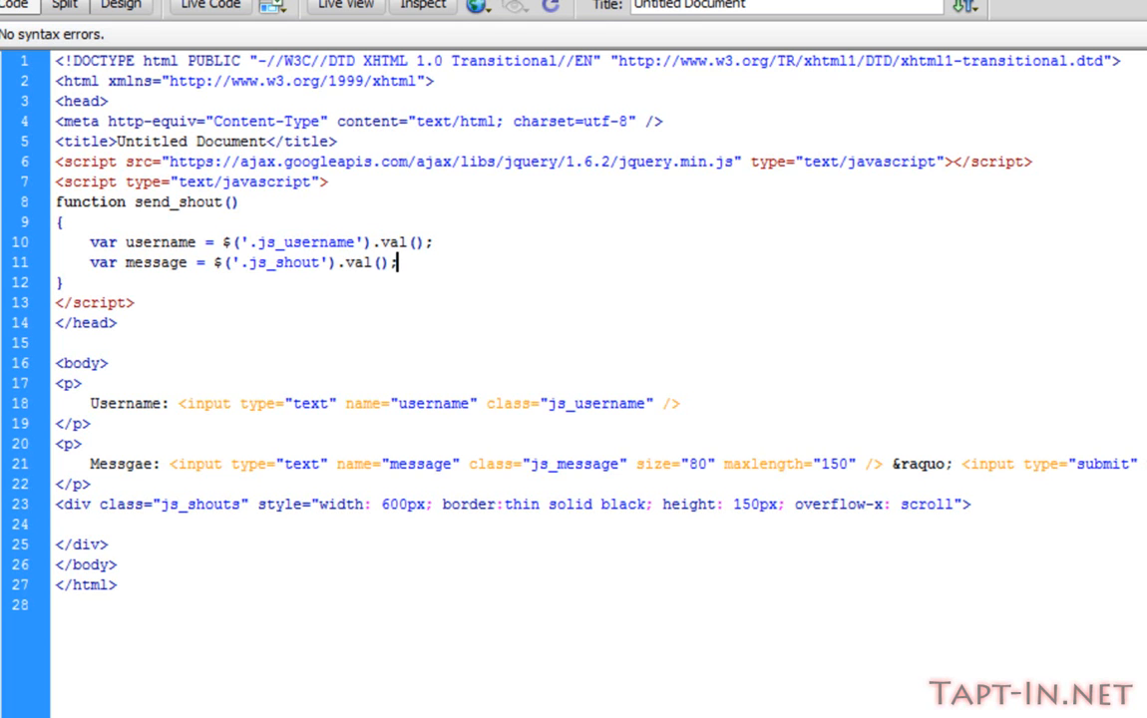